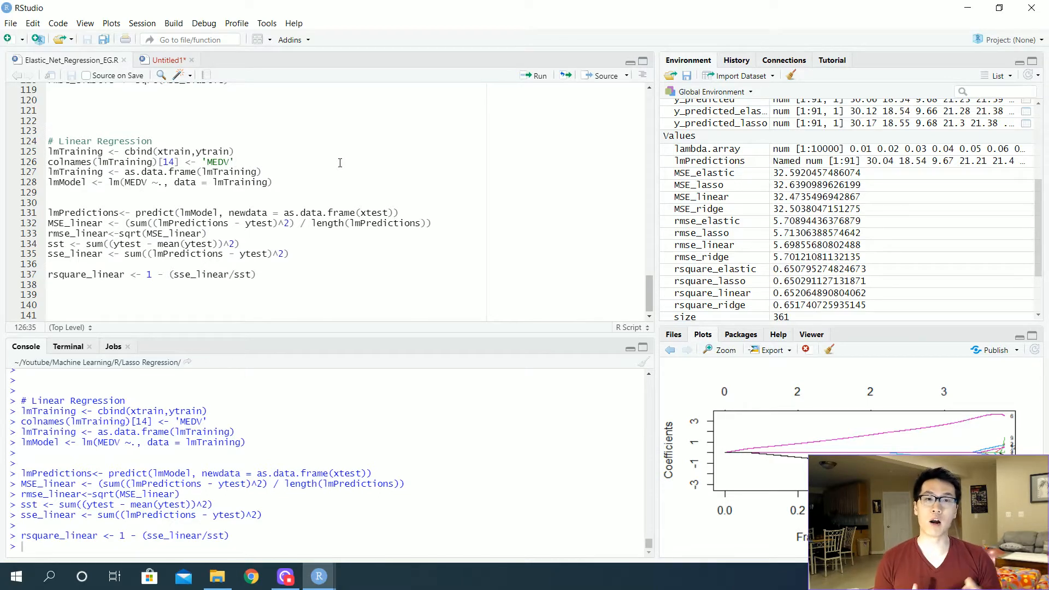
pyautogui.moveTo(317, 207)
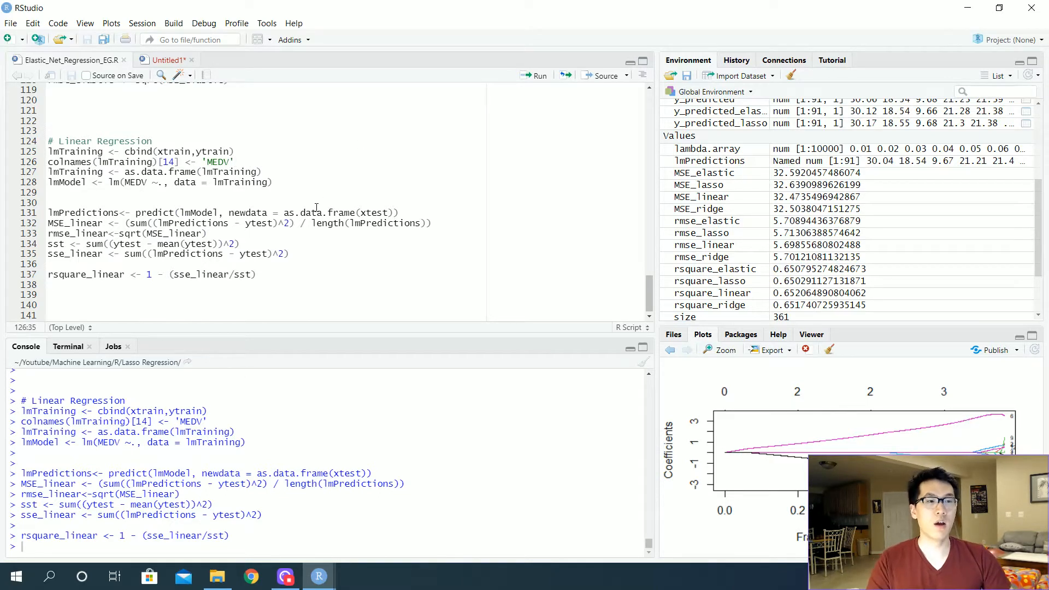
# Step: Position the cursor in the Untitled1 script below the header comments
pyautogui.click(51, 294)
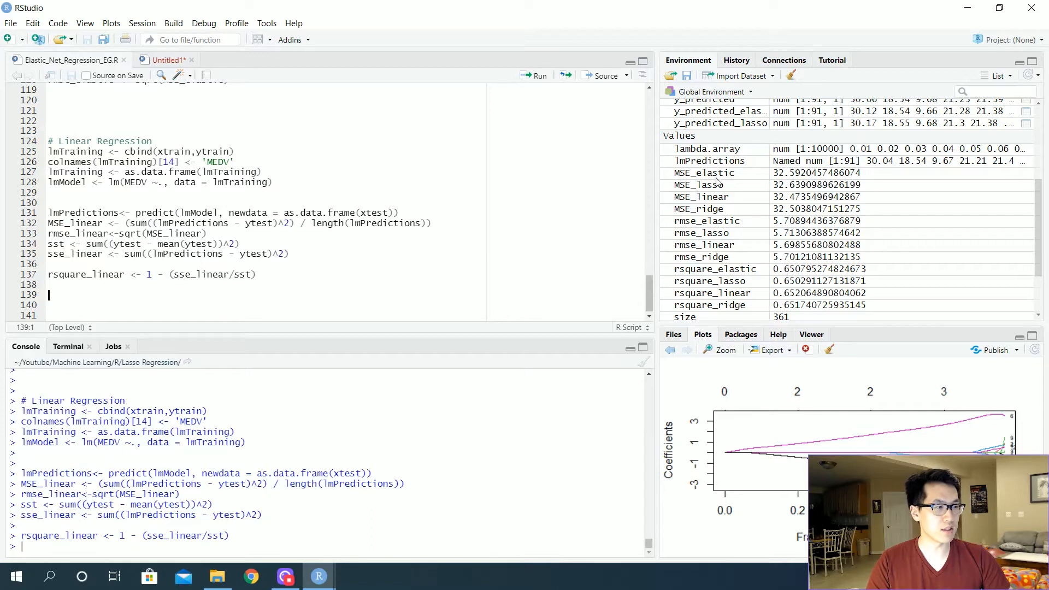
pyautogui.moveTo(680, 225)
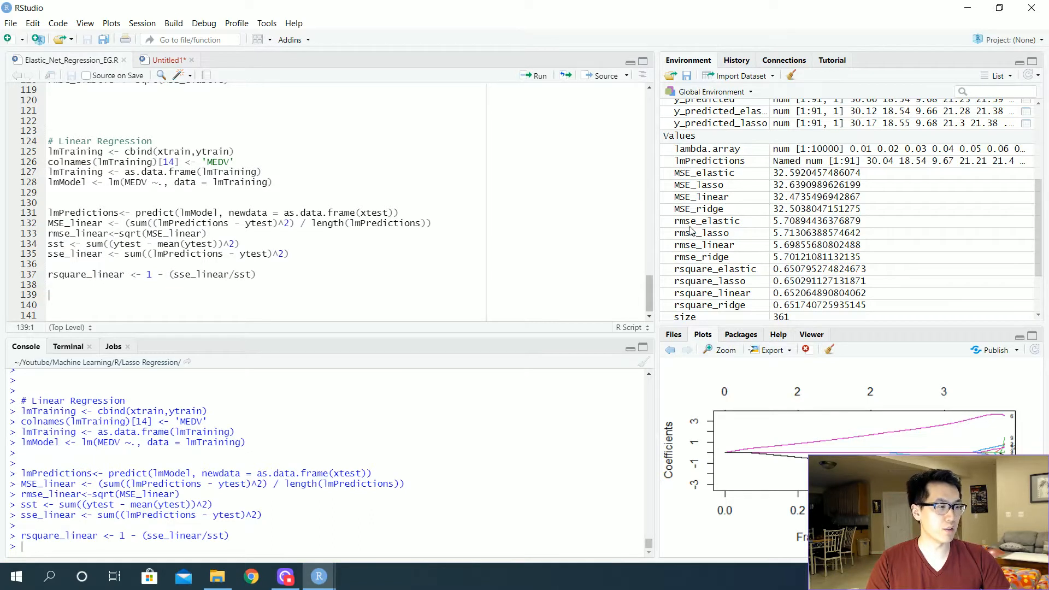
pyautogui.moveTo(714, 224)
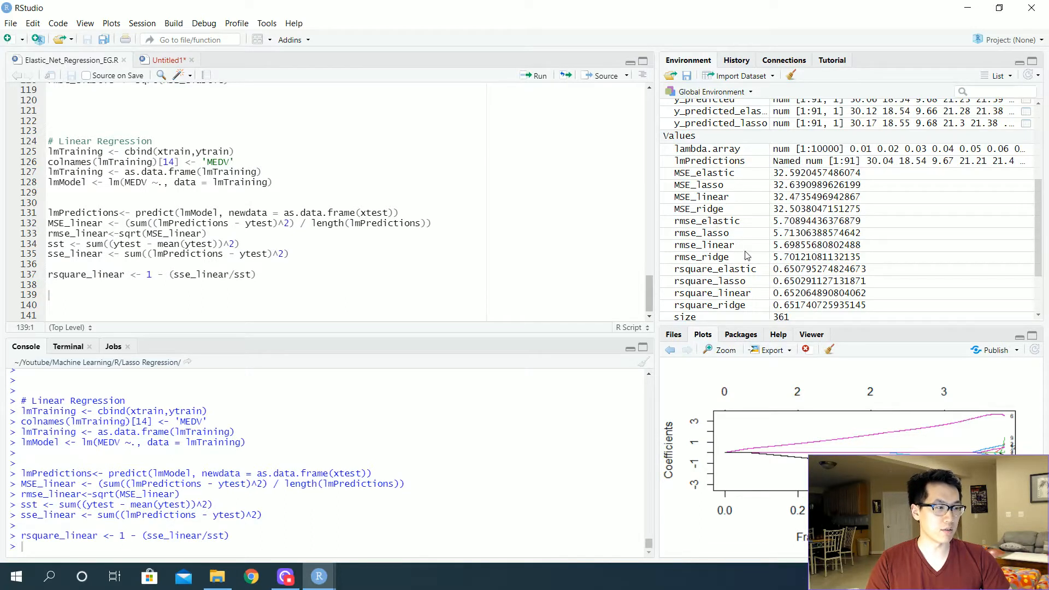
pyautogui.scroll(-3)
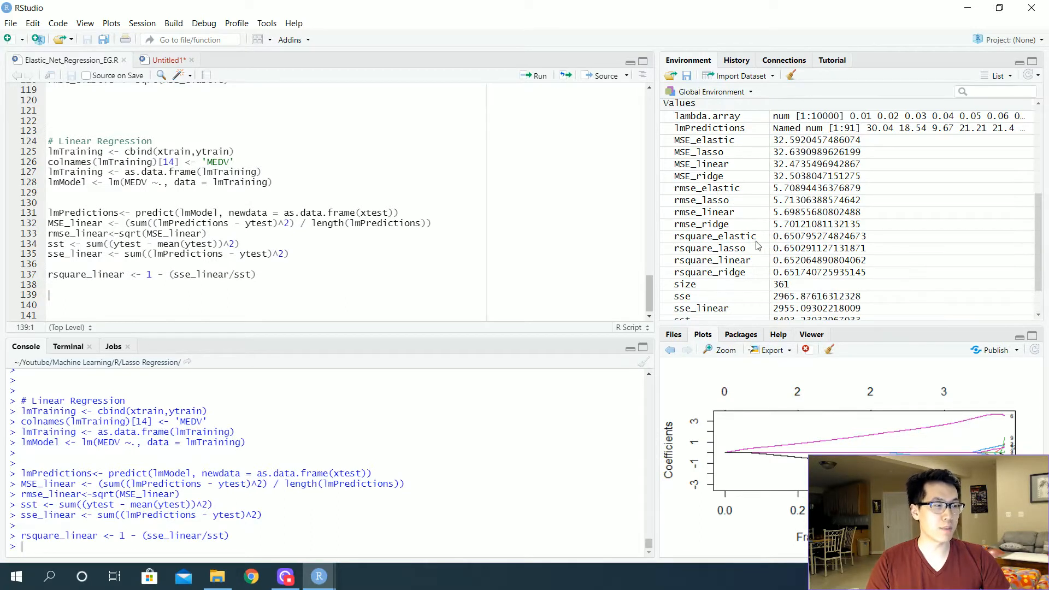
pyautogui.moveTo(793, 272)
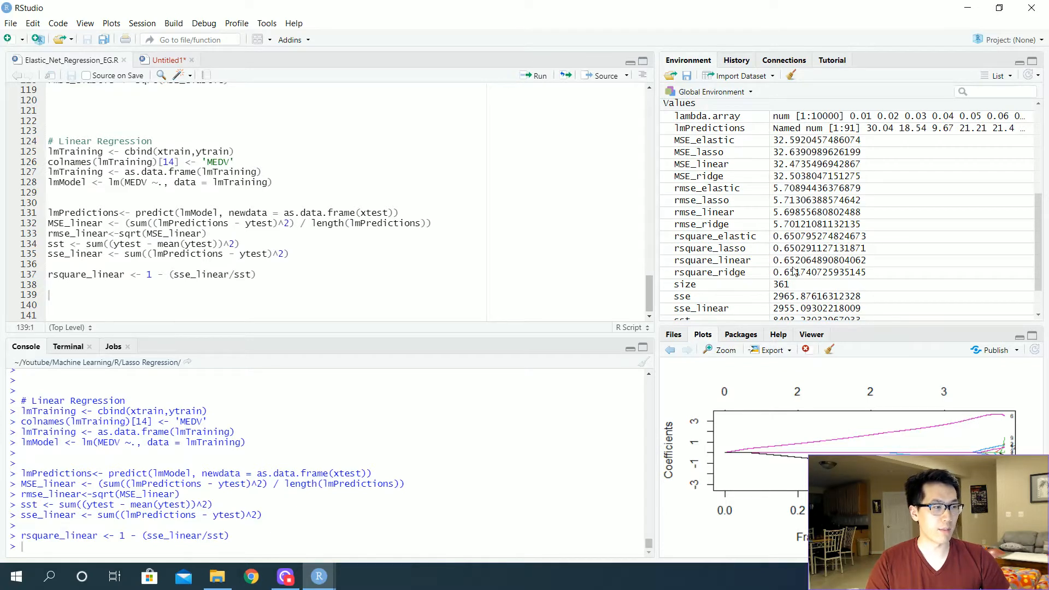
pyautogui.moveTo(797, 206)
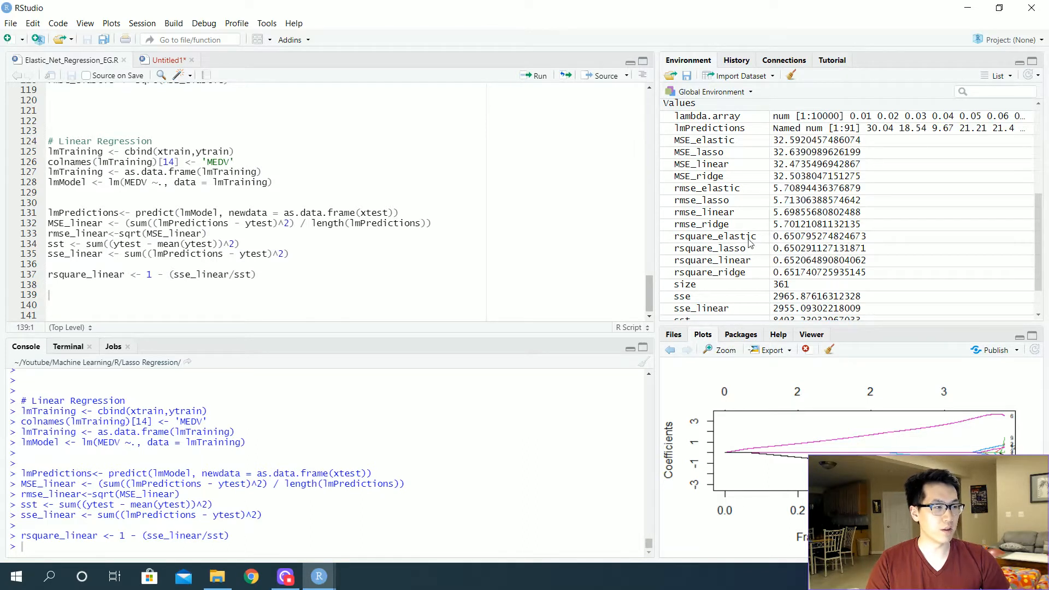
pyautogui.moveTo(821, 272)
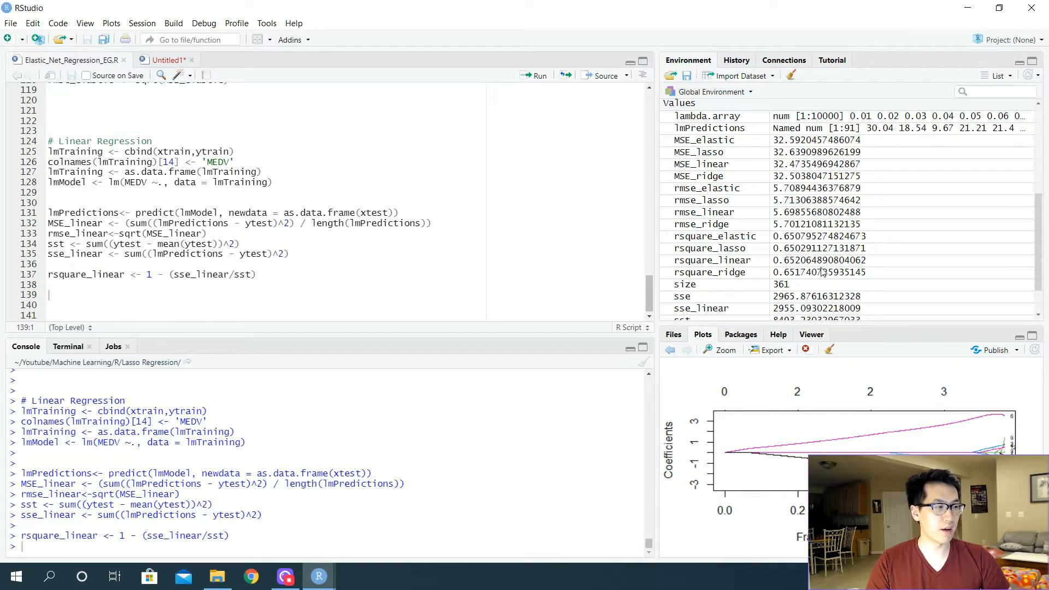
pyautogui.moveTo(820, 272)
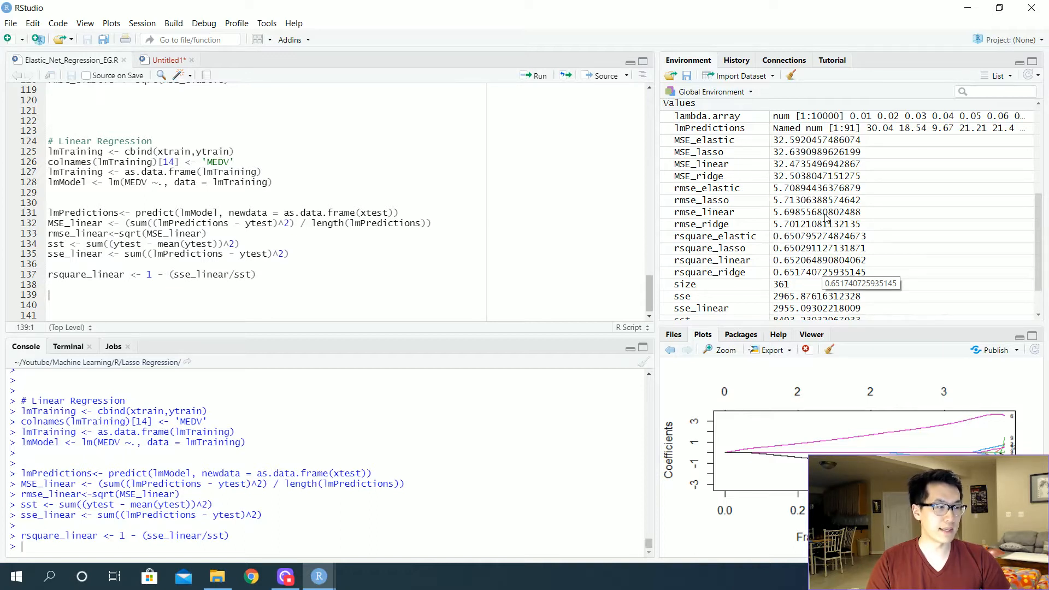
pyautogui.moveTo(172, 59)
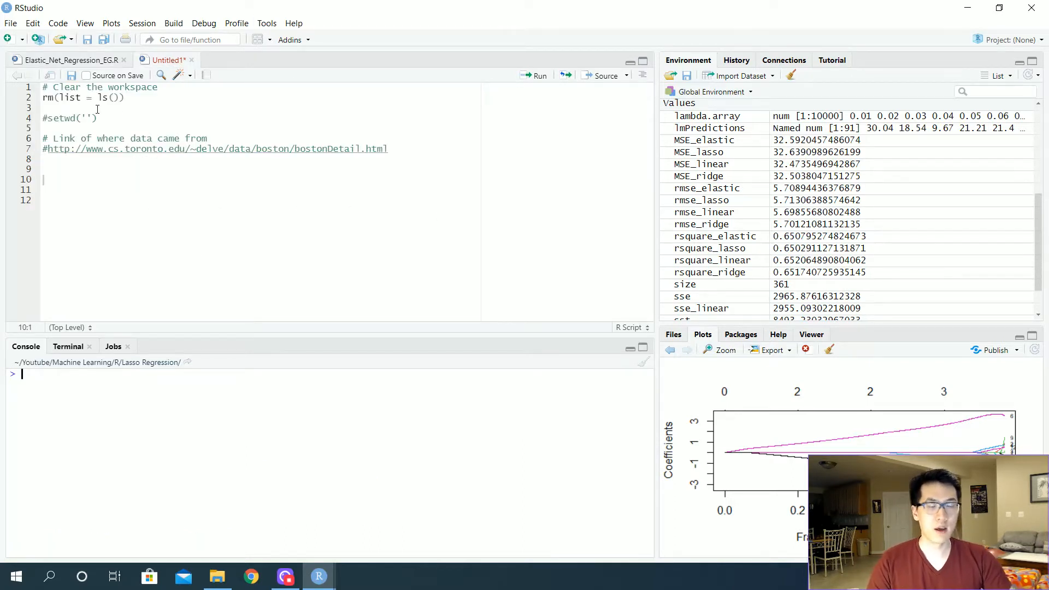
pyautogui.doubleClick(69, 118)
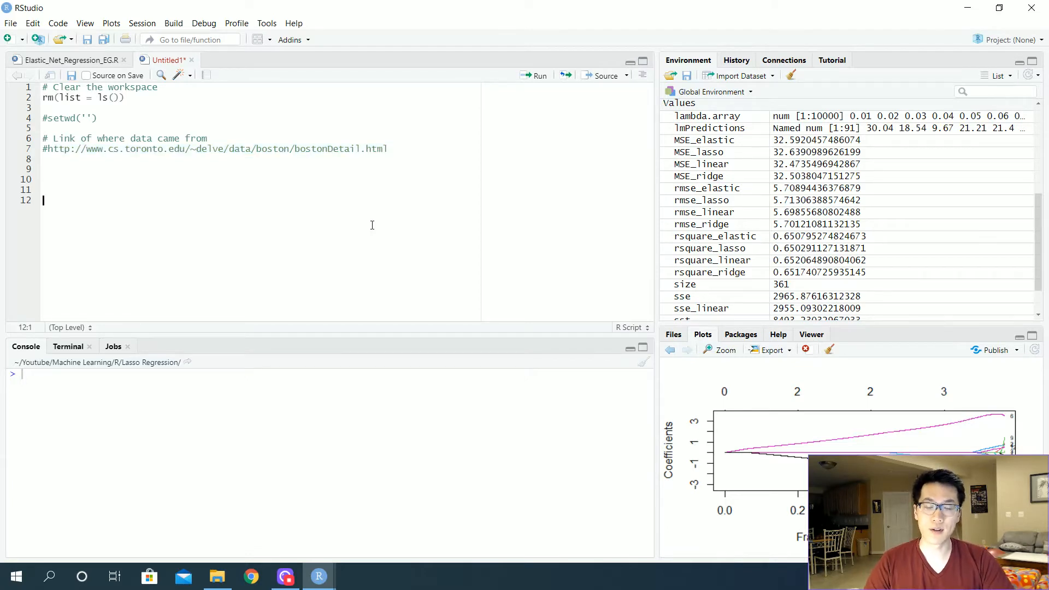
# Step: Add a '# libraries to install' comment and library(caret), and run them
pyautogui.write('li')
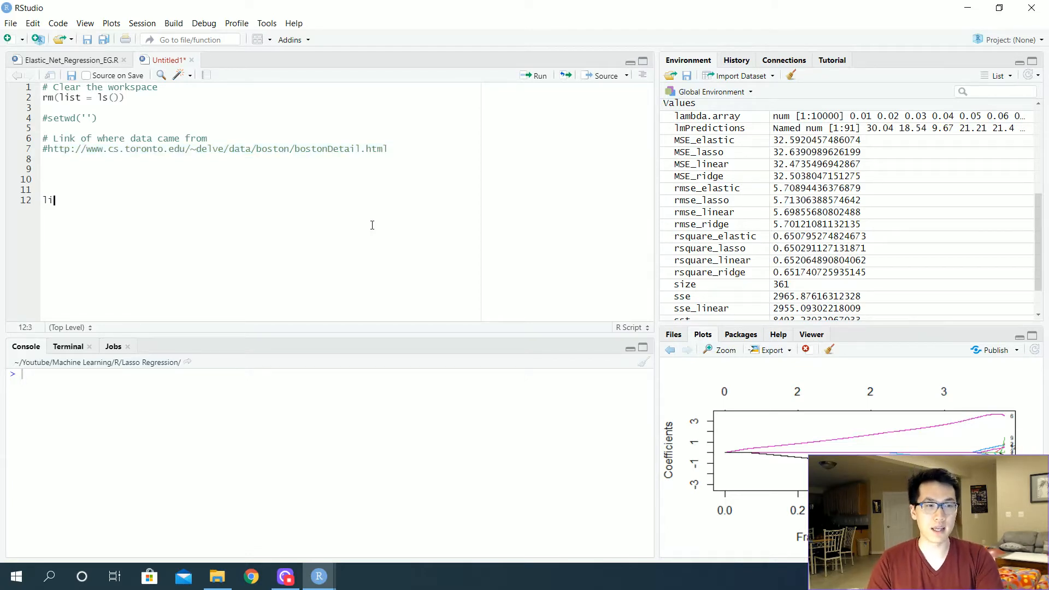
pyautogui.write('# l')
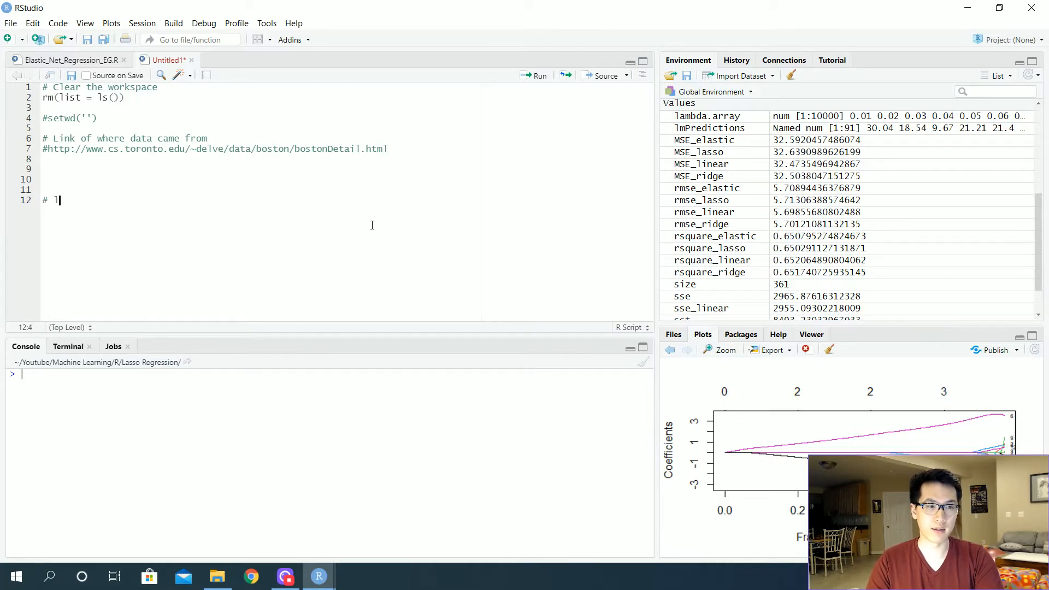
pyautogui.write('ibraries ot')
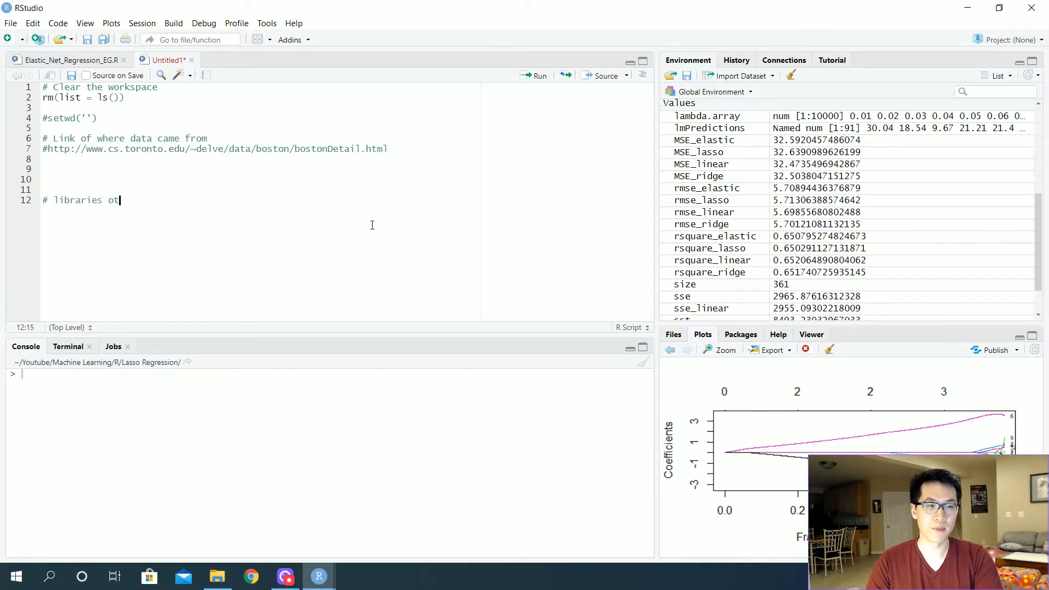
pyautogui.write('to')
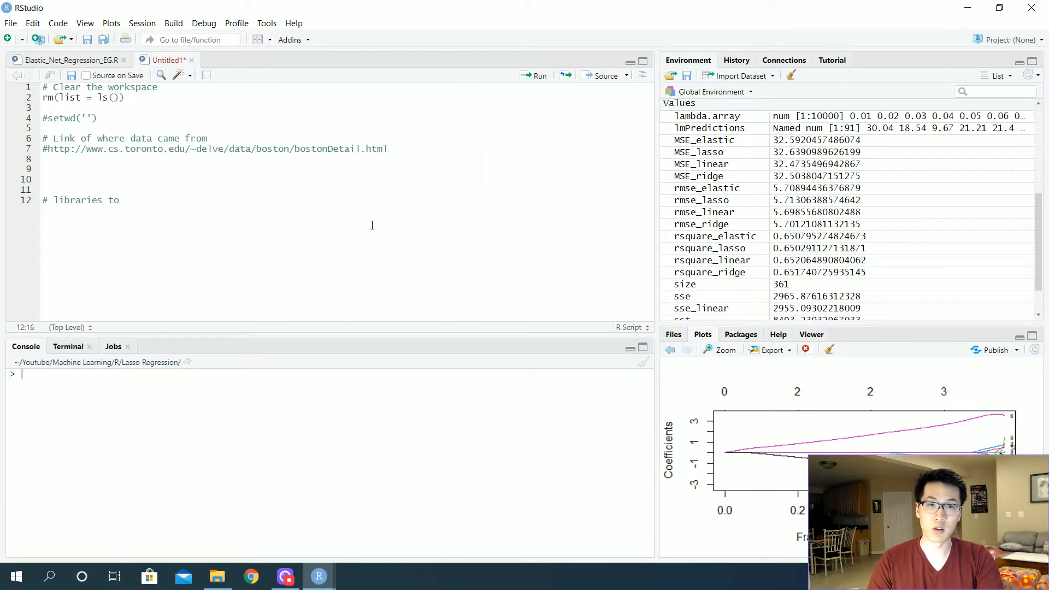
pyautogui.write('install')
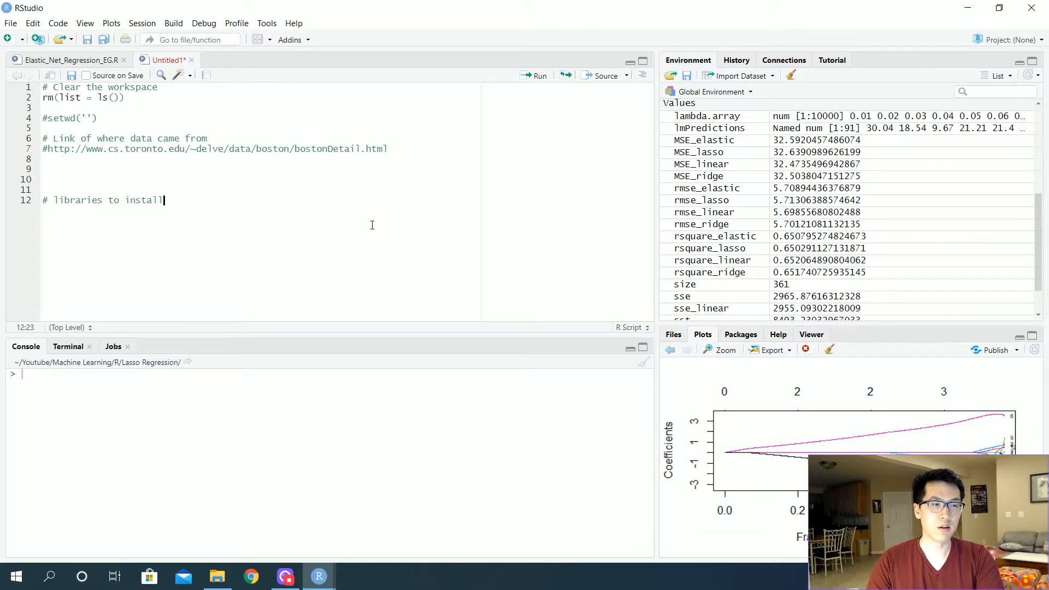
pyautogui.press('Return')
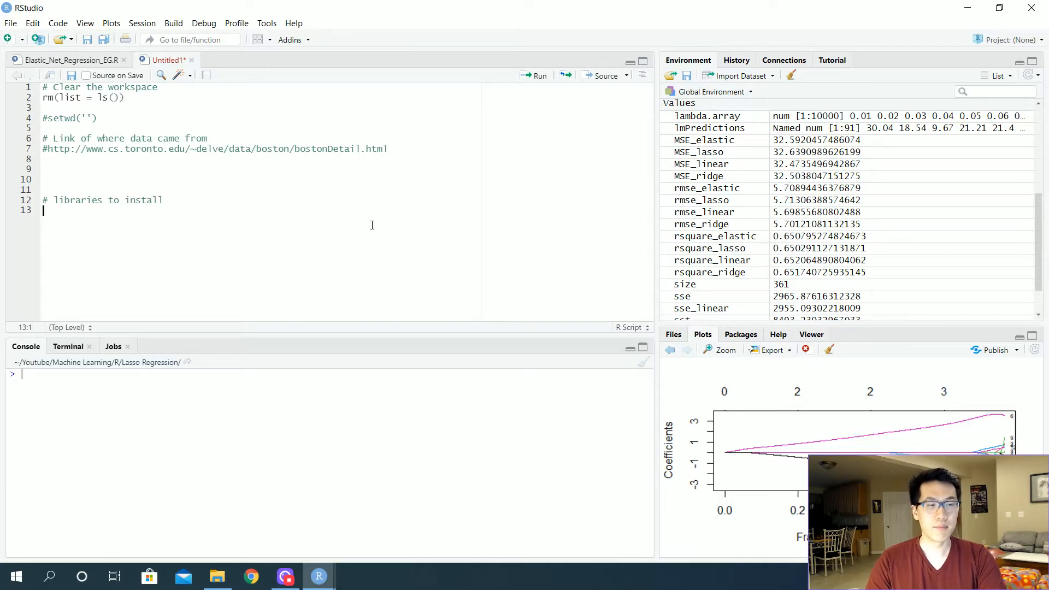
pyautogui.write('libraryc')
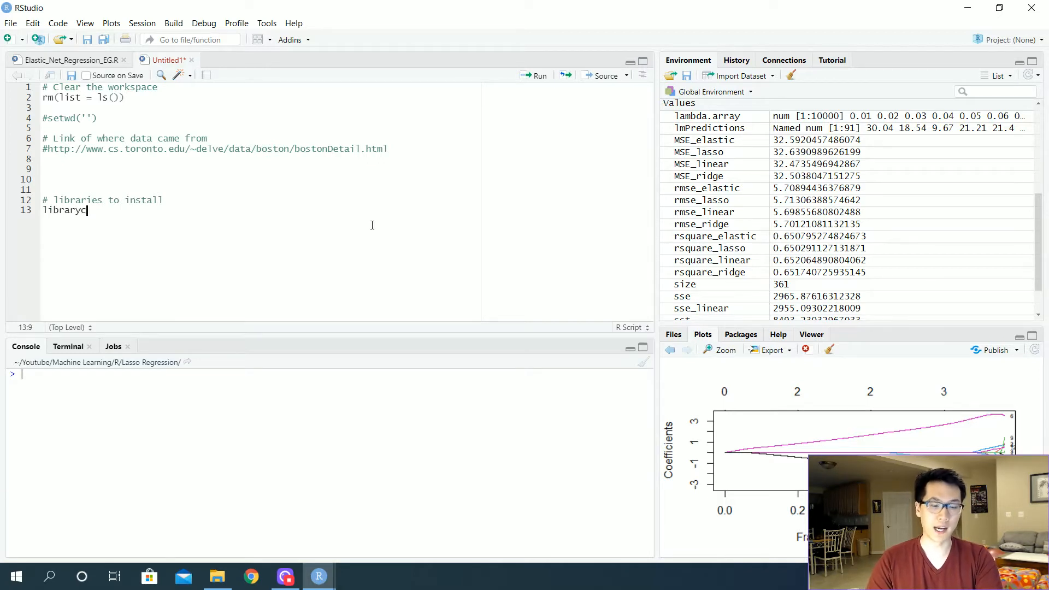
pyautogui.press('Backspace')
pyautogui.write('(caret')
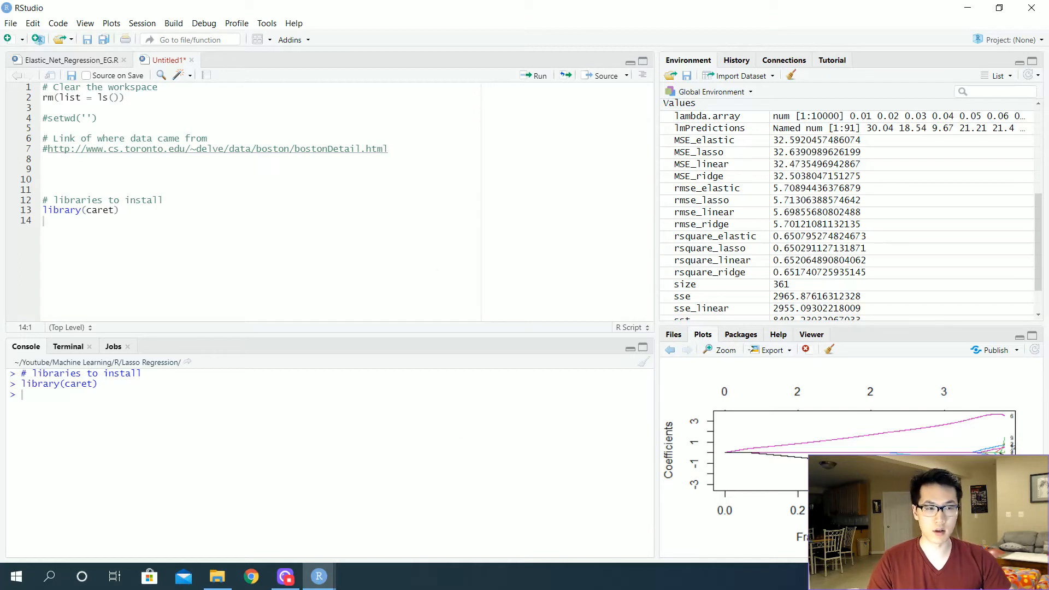
# Step: Start an install.packages(caret) call in the console and discard it
pyautogui.write('install.package')
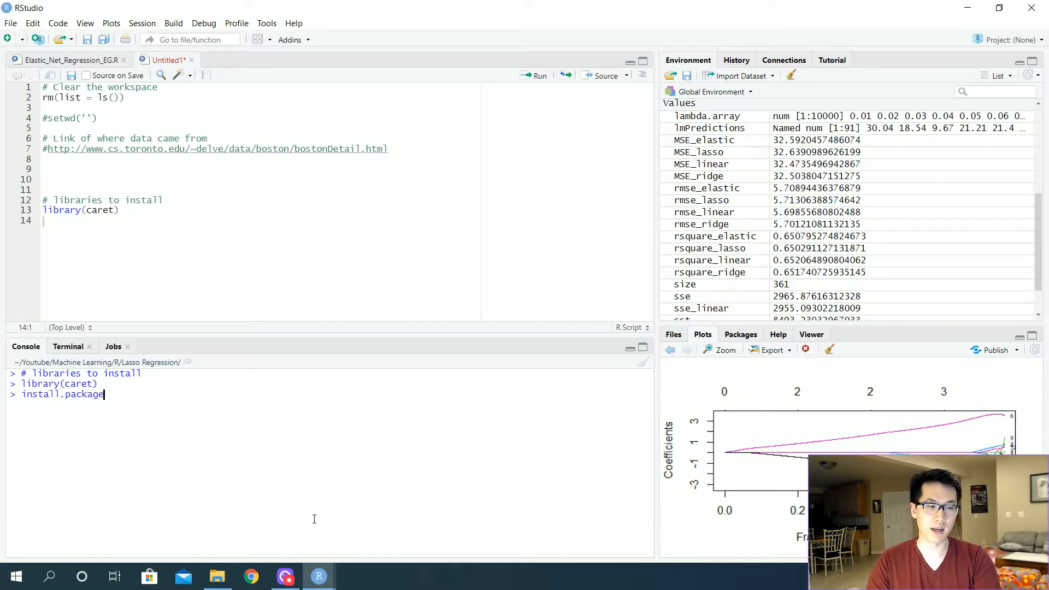
pyautogui.write('s(caret')
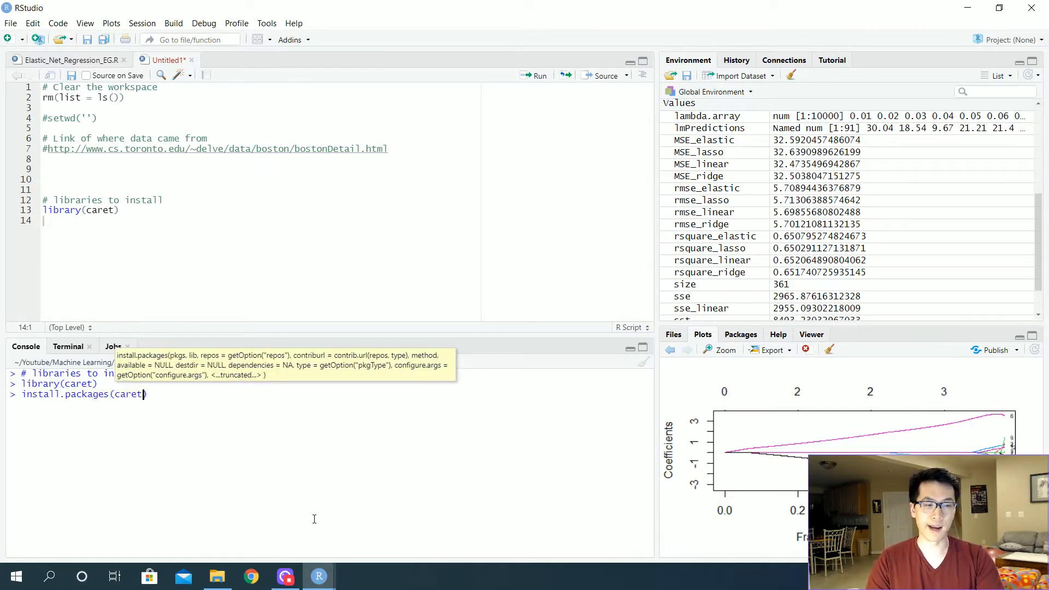
pyautogui.press('Escape')
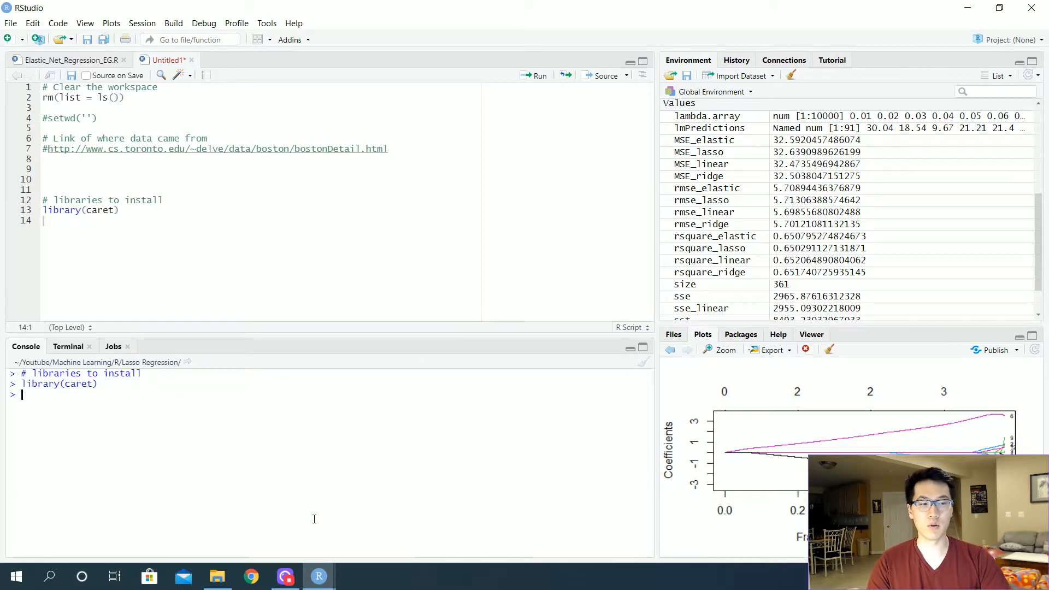
pyautogui.moveTo(291, 232)
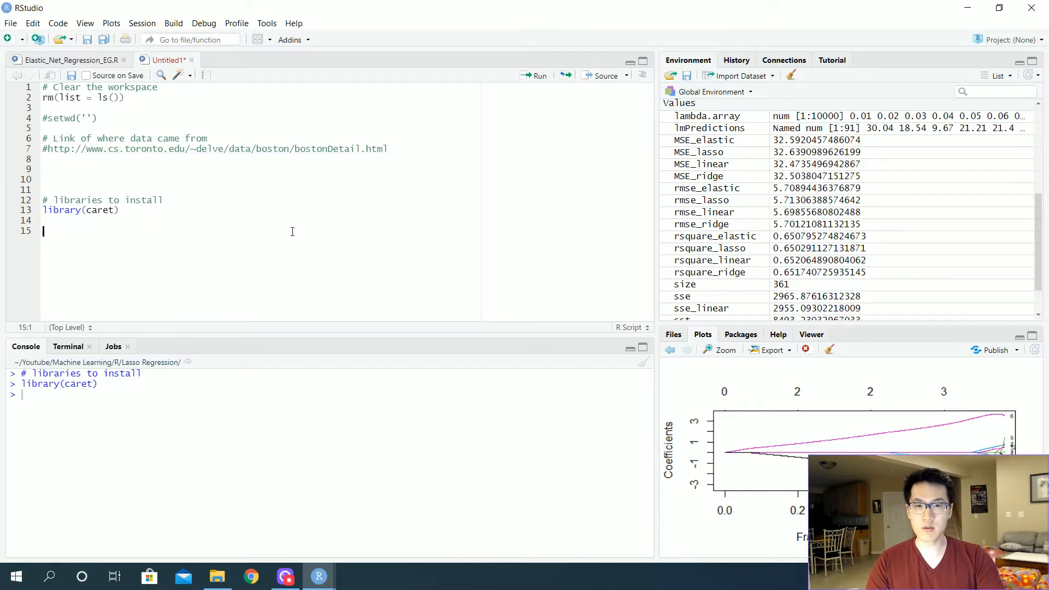
# Step: Add a 'Taking a look into caret' comment with a <- getModelInfo() and run it
pyautogui.write('# Taking a l')
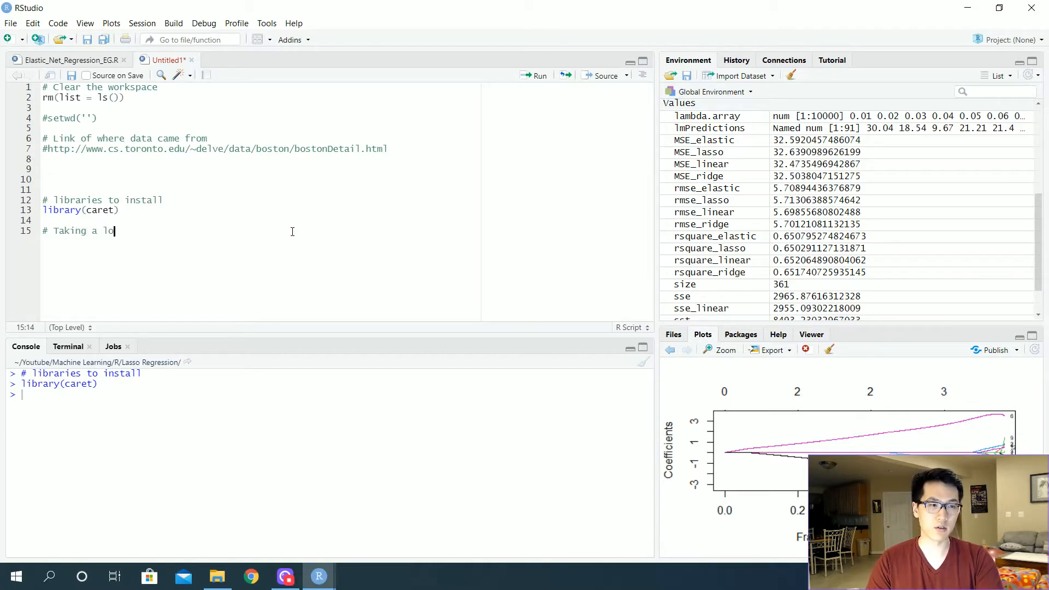
pyautogui.write('ok into caret')
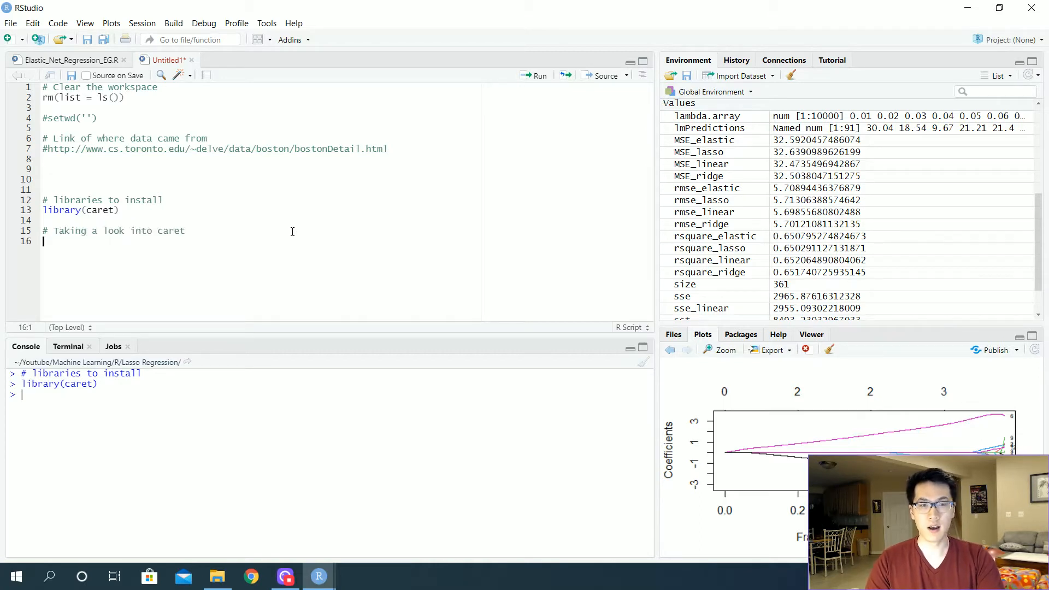
pyautogui.write('a <-')
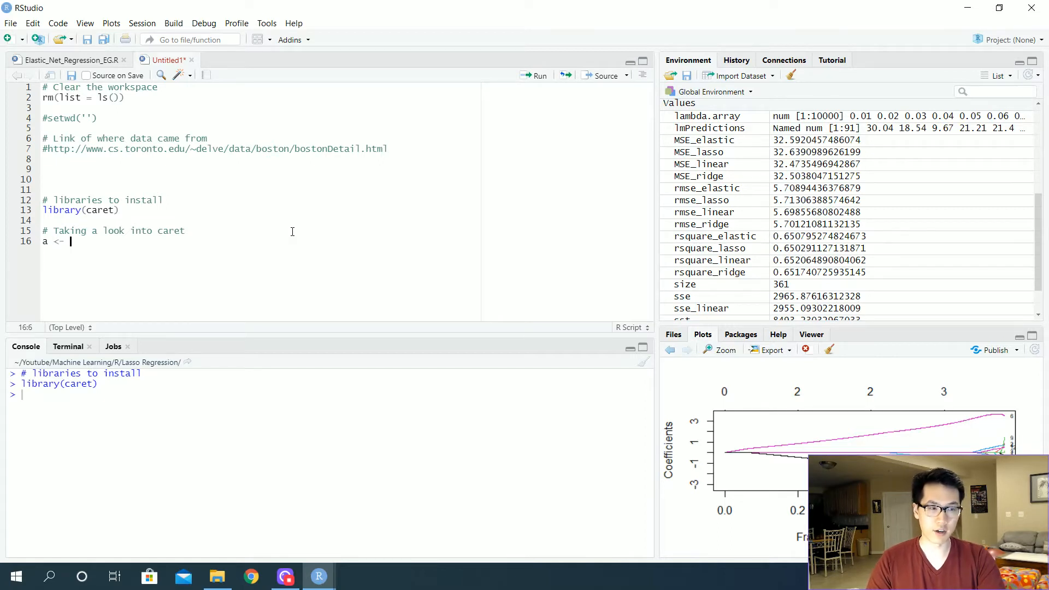
pyautogui.write('getModelInfo(')
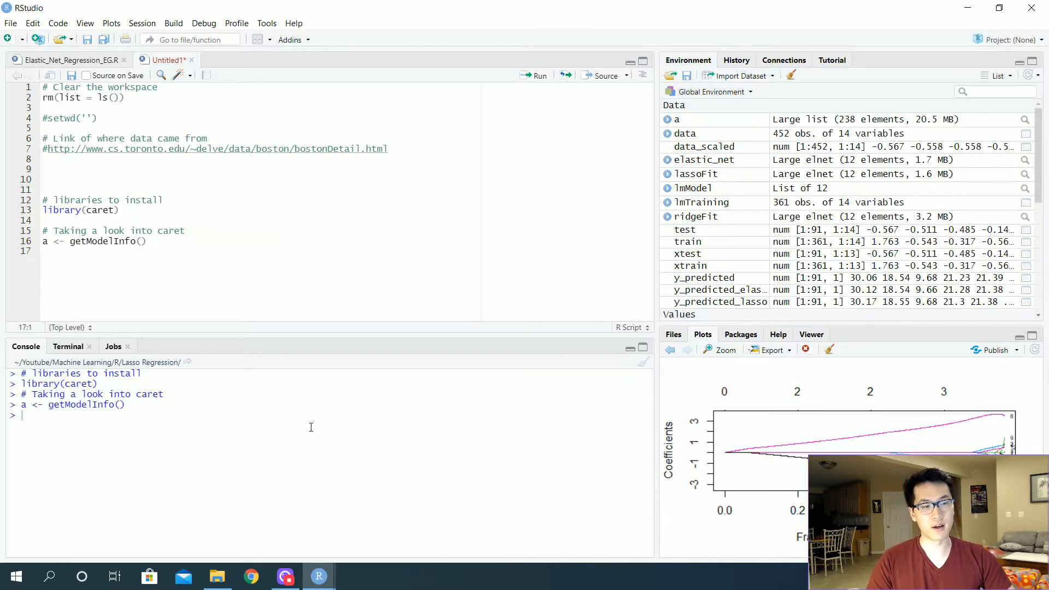
pyautogui.write('a$')
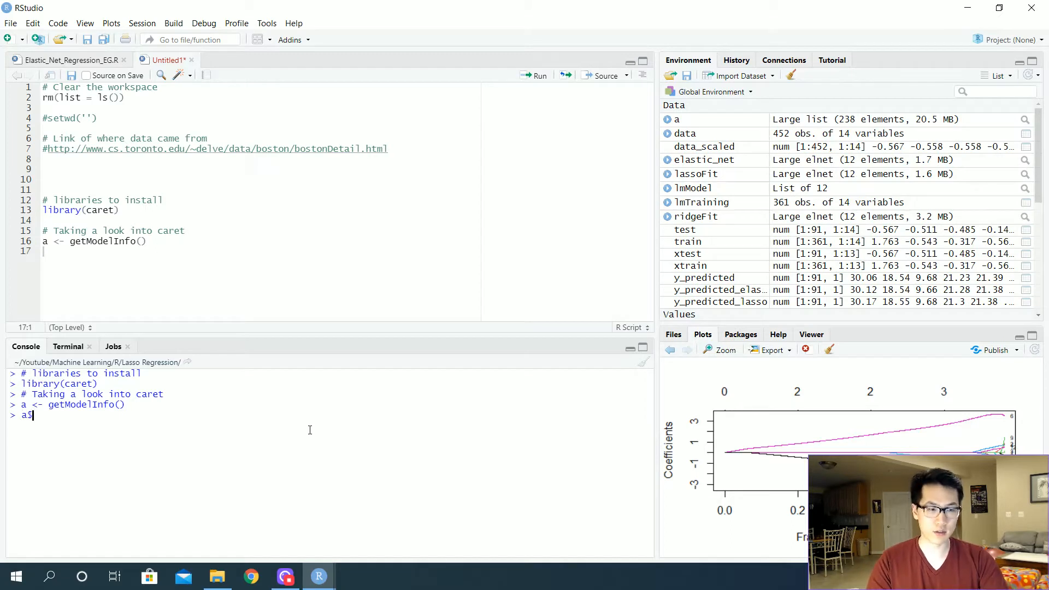
# Step: Browse the a$ autocomplete list of caret model names in the console
pyautogui.write('$')
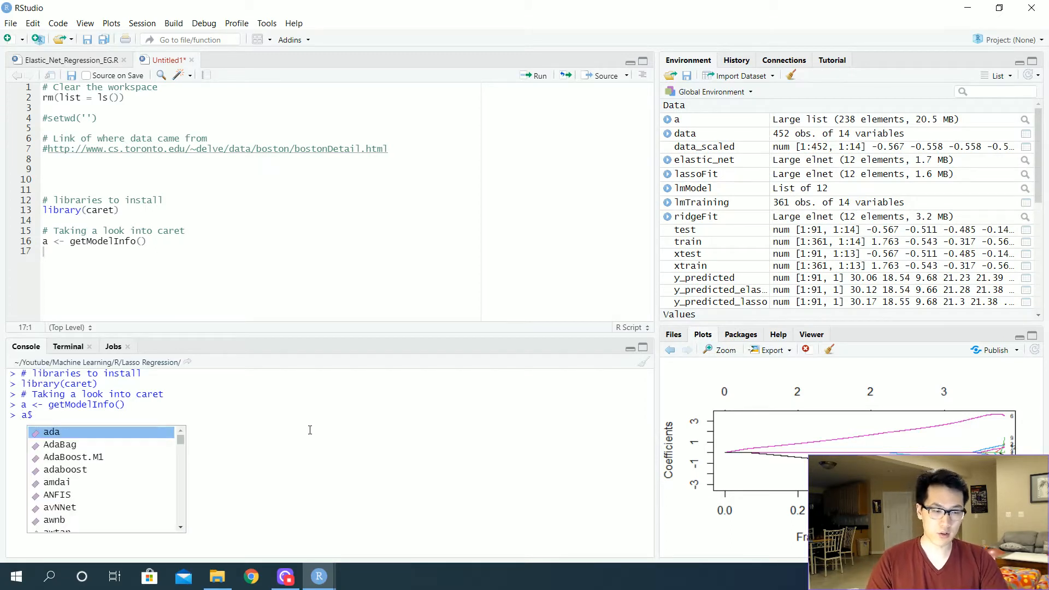
pyautogui.scroll(-3)
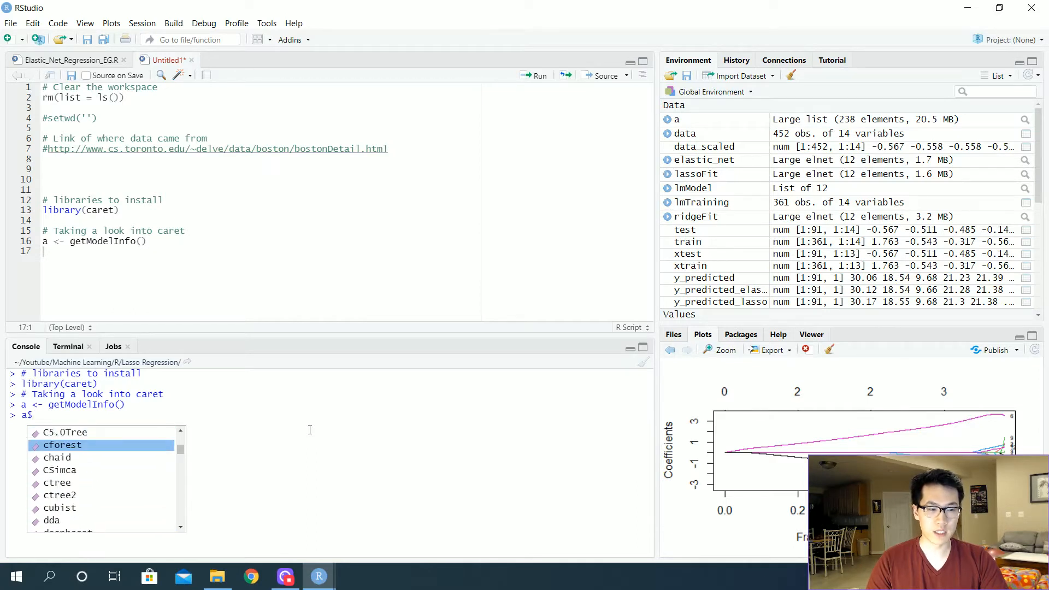
pyautogui.scroll(-3)
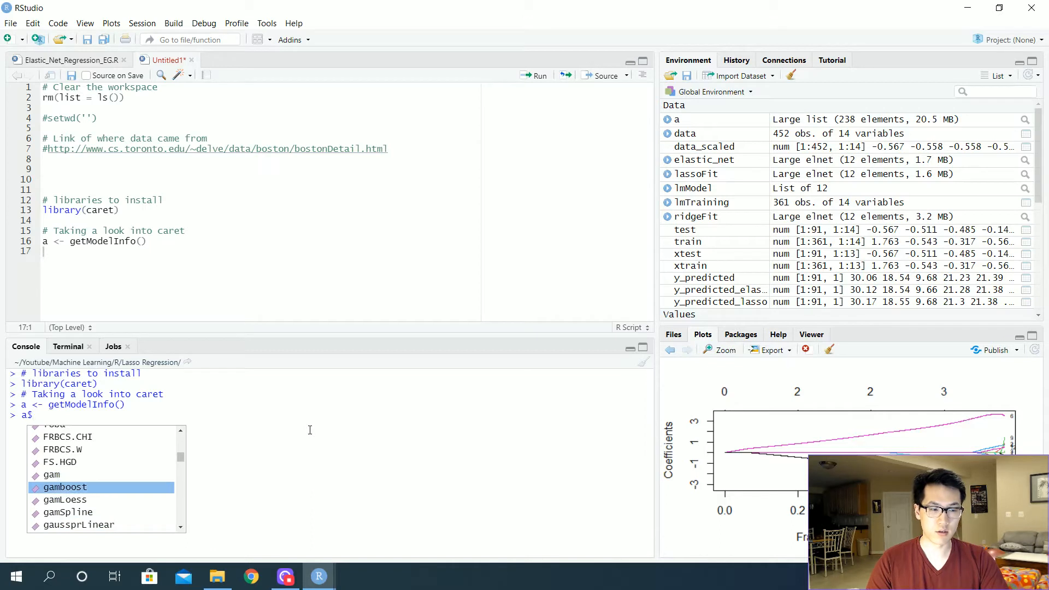
pyautogui.scroll(-3)
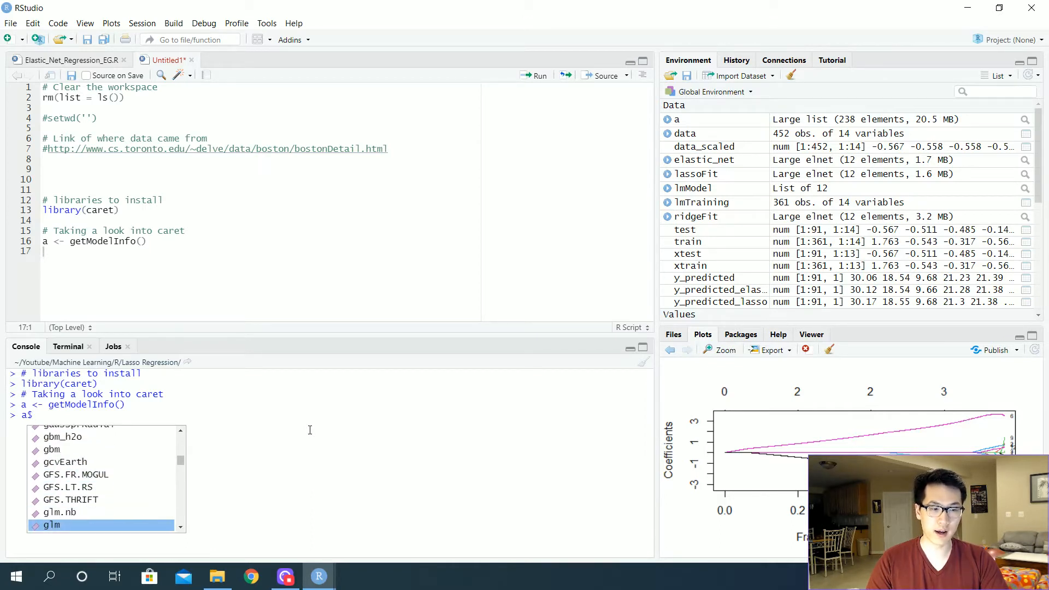
pyautogui.scroll(-3)
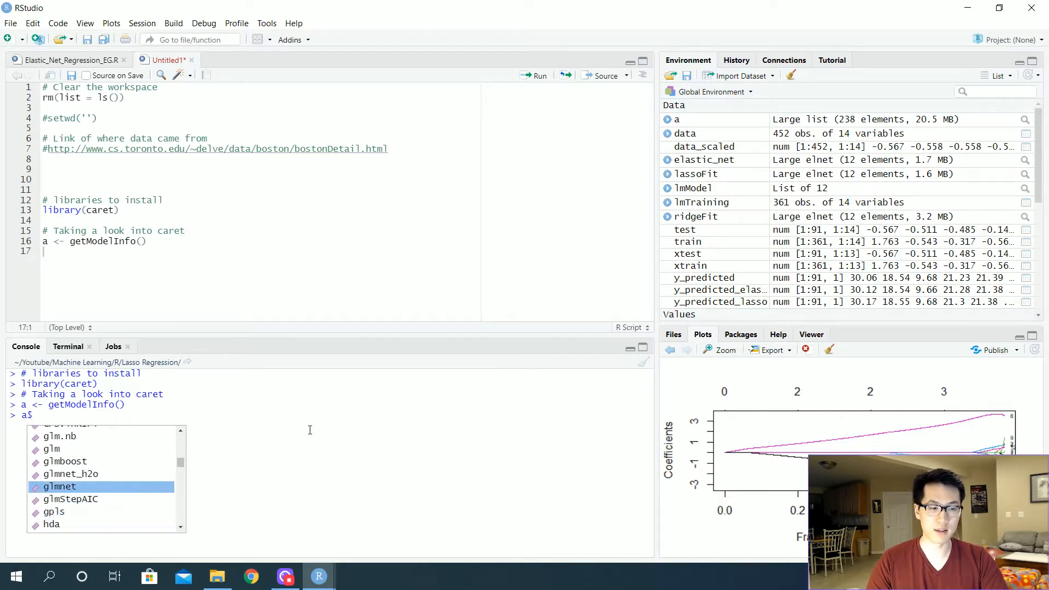
pyautogui.scroll(-3)
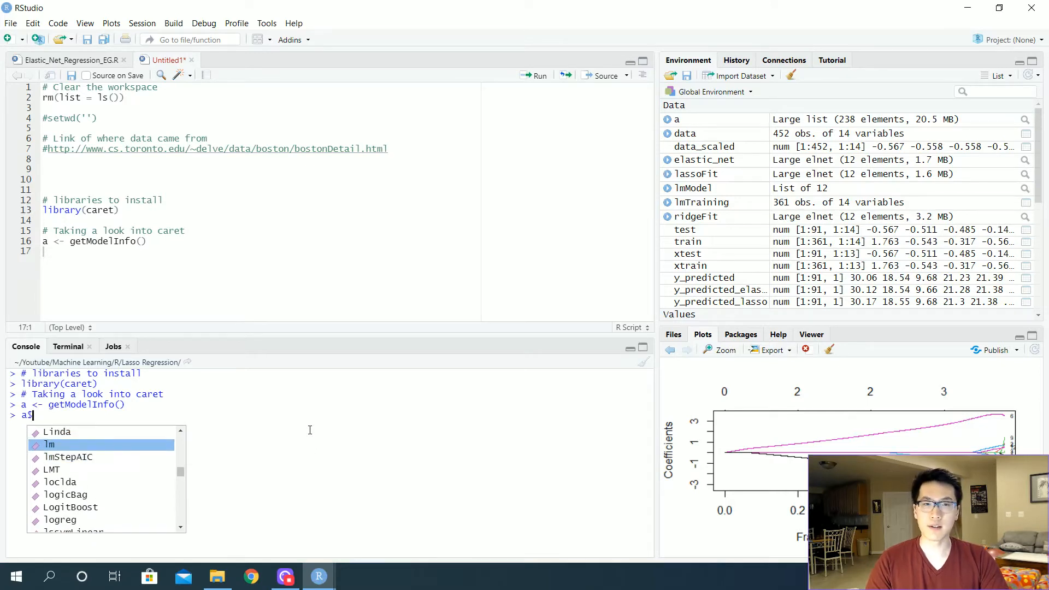
pyautogui.scroll(-3)
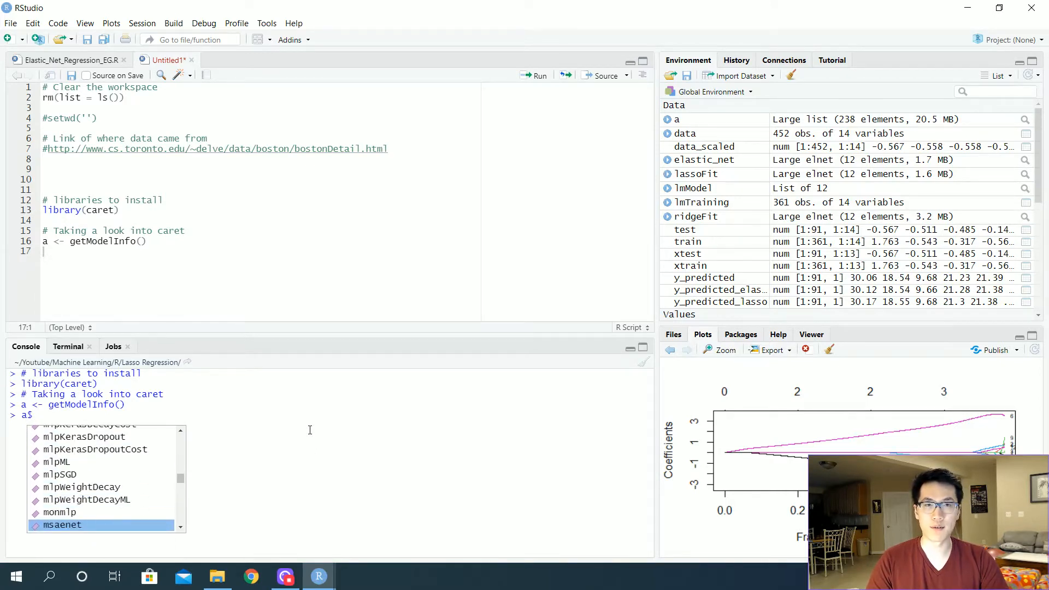
pyautogui.scroll(-3)
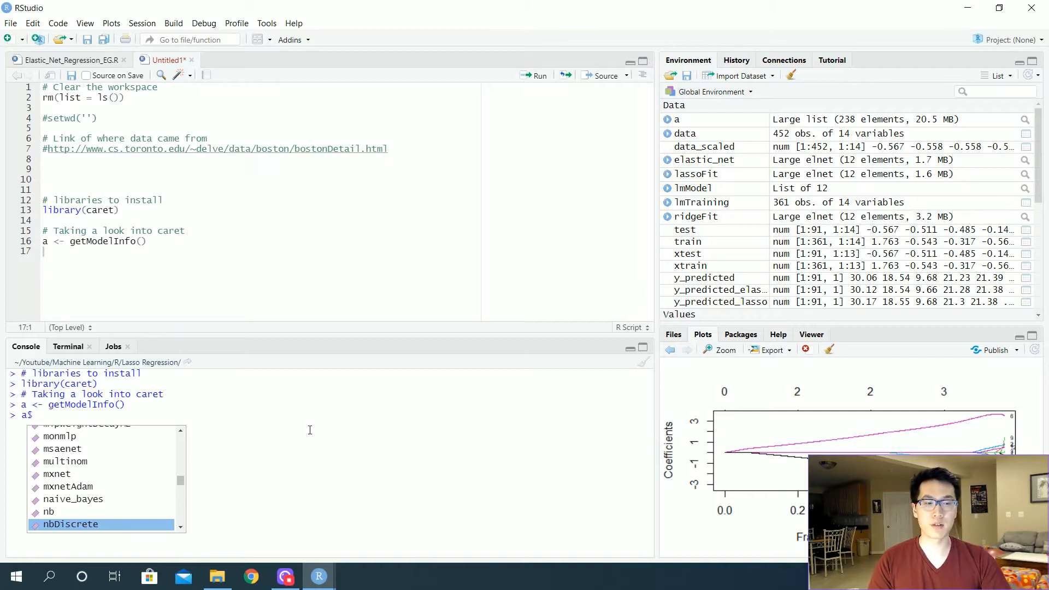
pyautogui.scroll(-3)
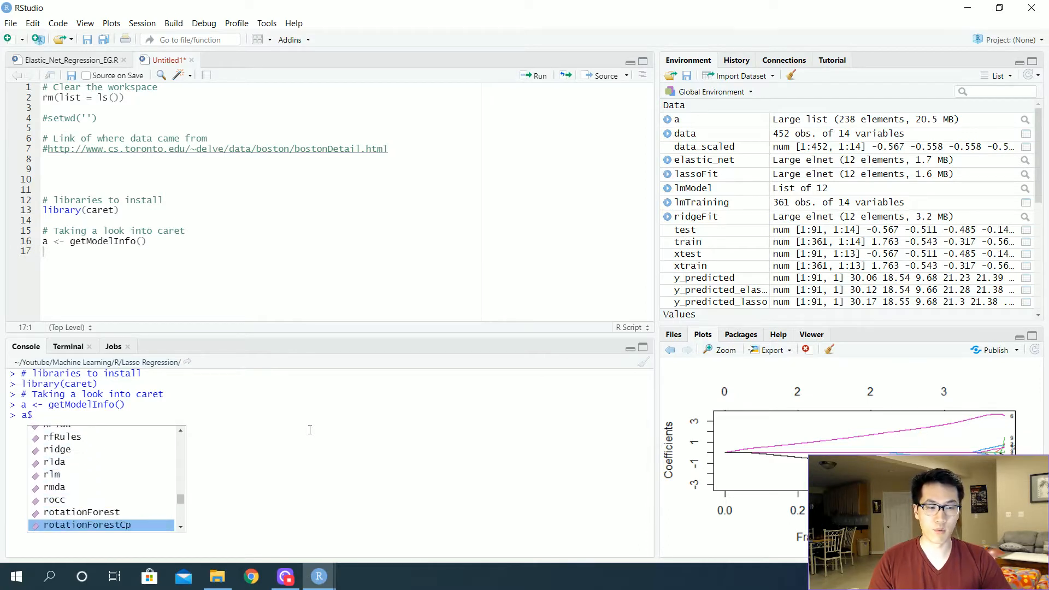
pyautogui.scroll(-3)
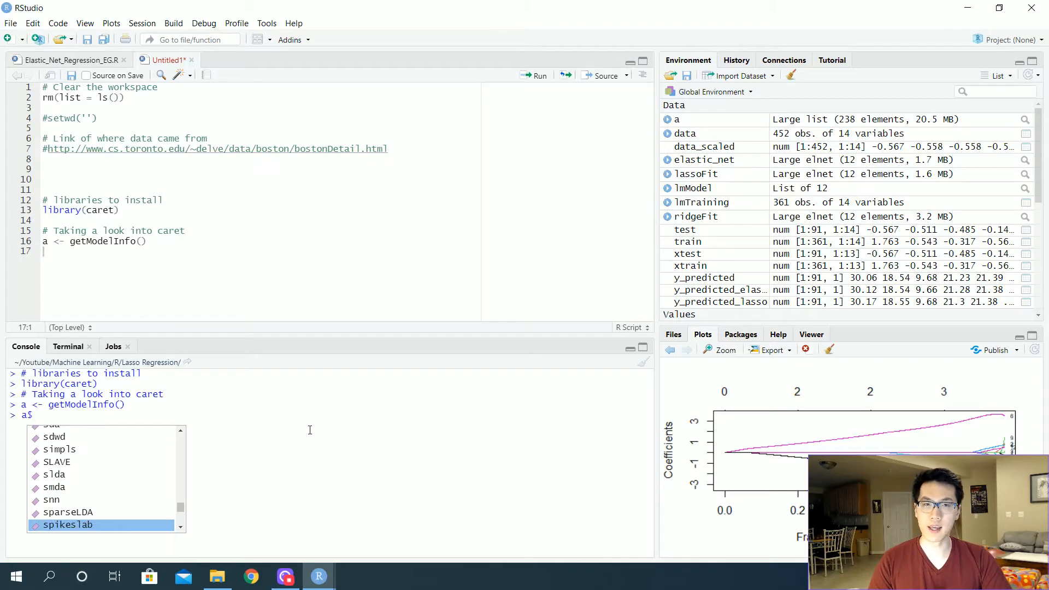
pyautogui.scroll(-3)
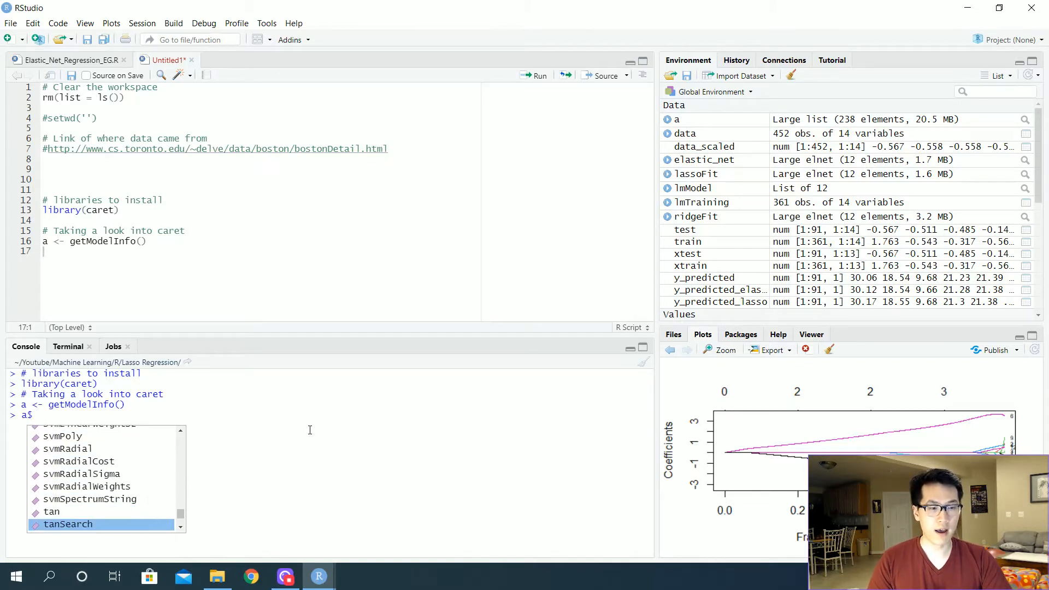
pyautogui.scroll(3)
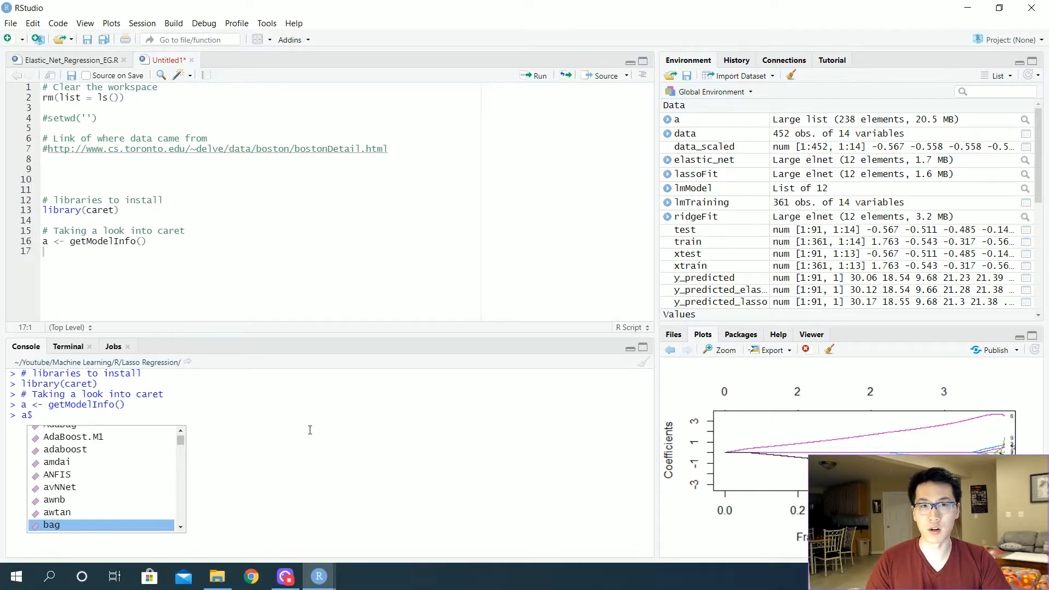
pyautogui.press('Escape')
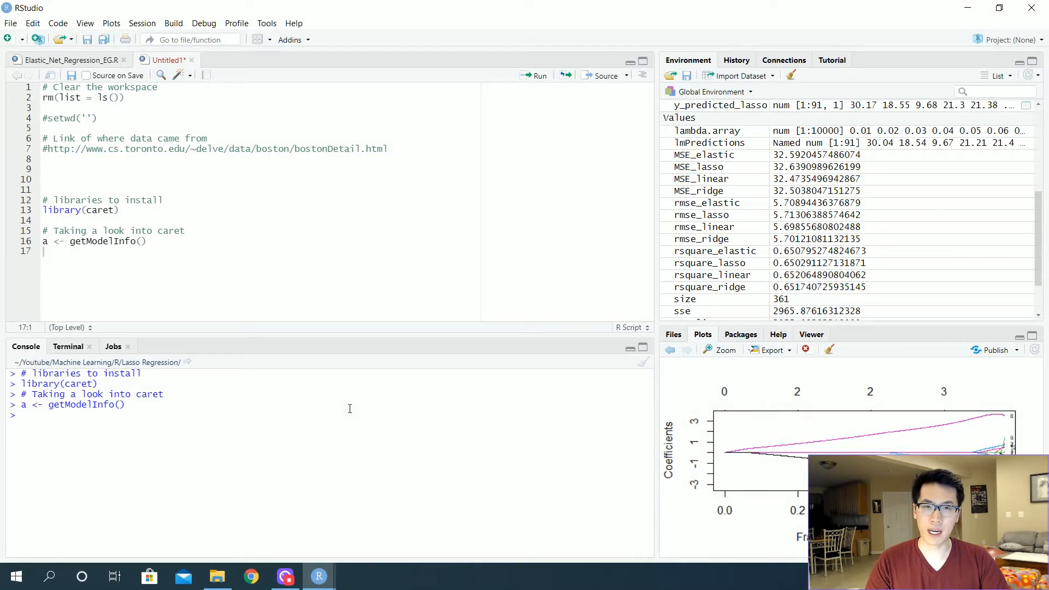
# Step: Print a$glmnet and read through its type, parameters, grid and fit details
pyautogui.write('$')
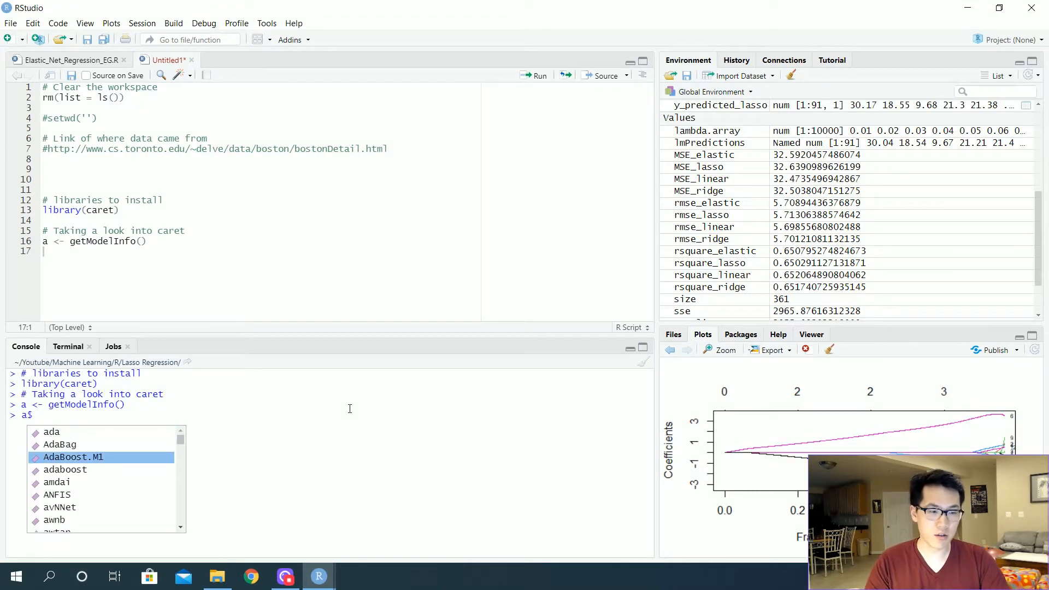
pyautogui.scroll(-3)
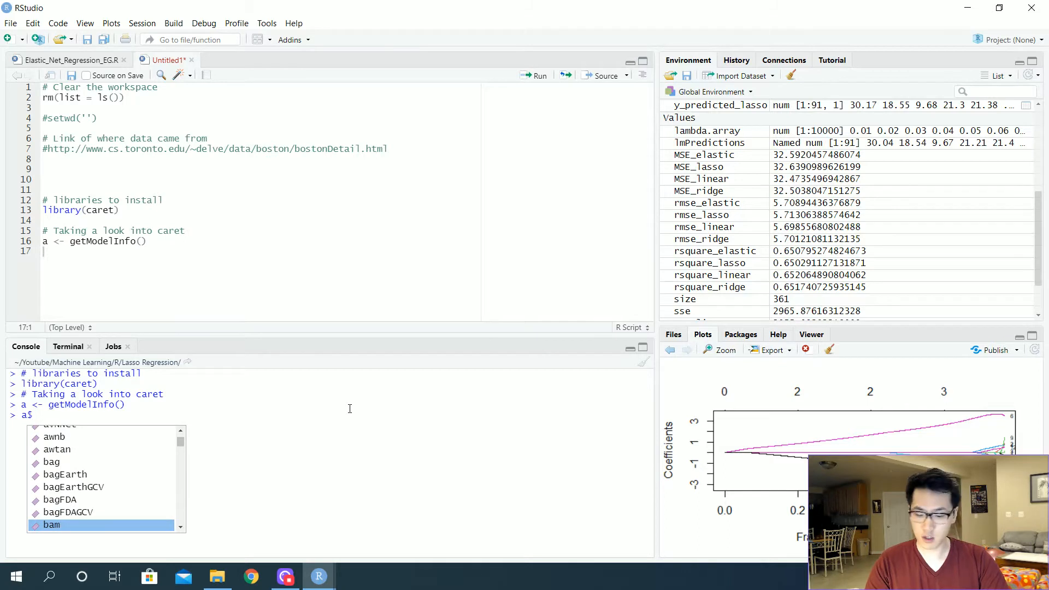
pyautogui.write('glmne')
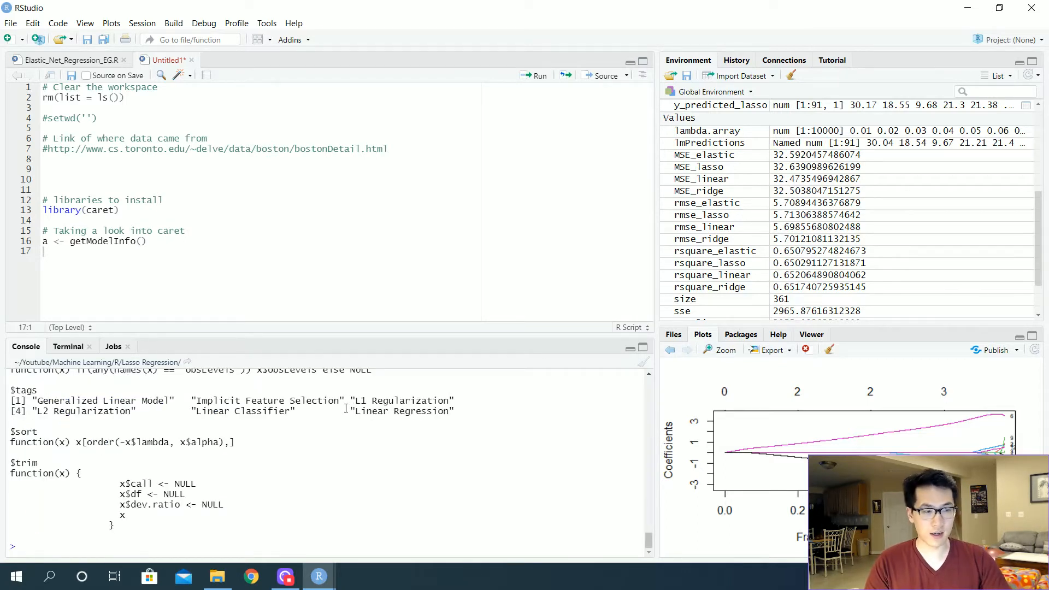
pyautogui.scroll(-3)
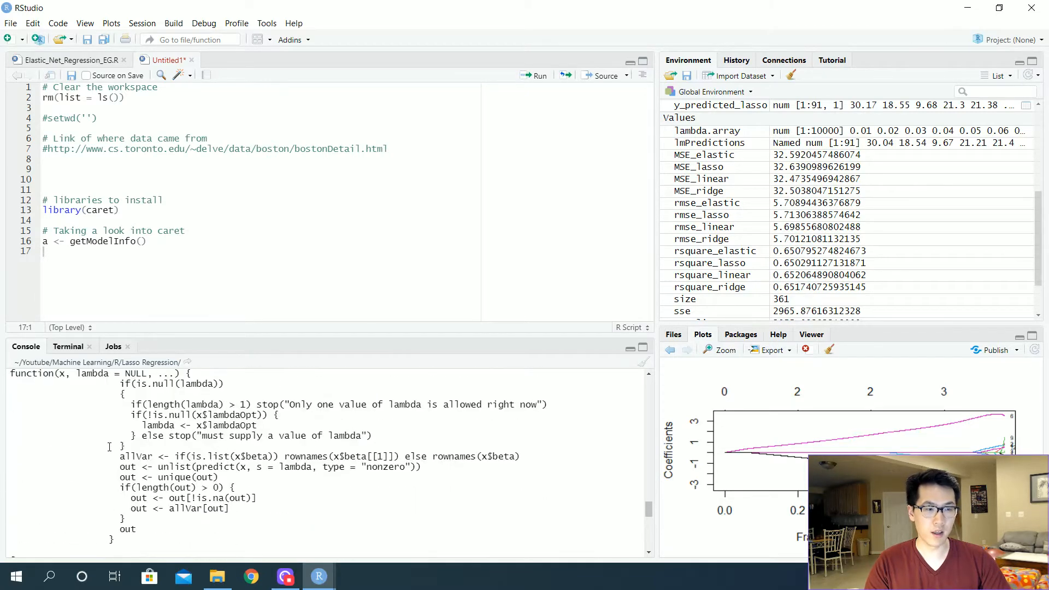
pyautogui.scroll(-3)
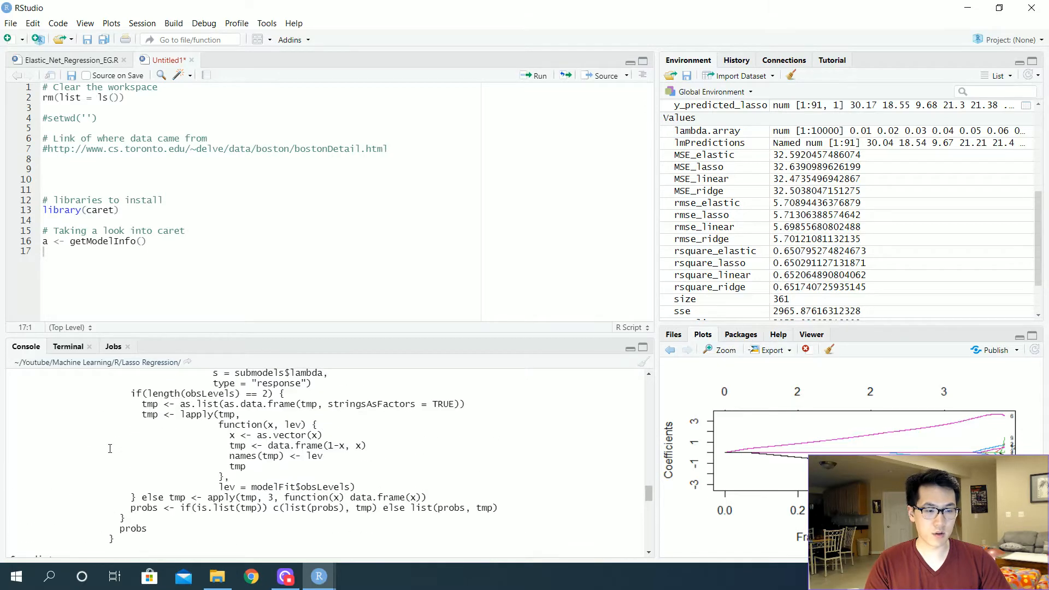
pyautogui.scroll(3)
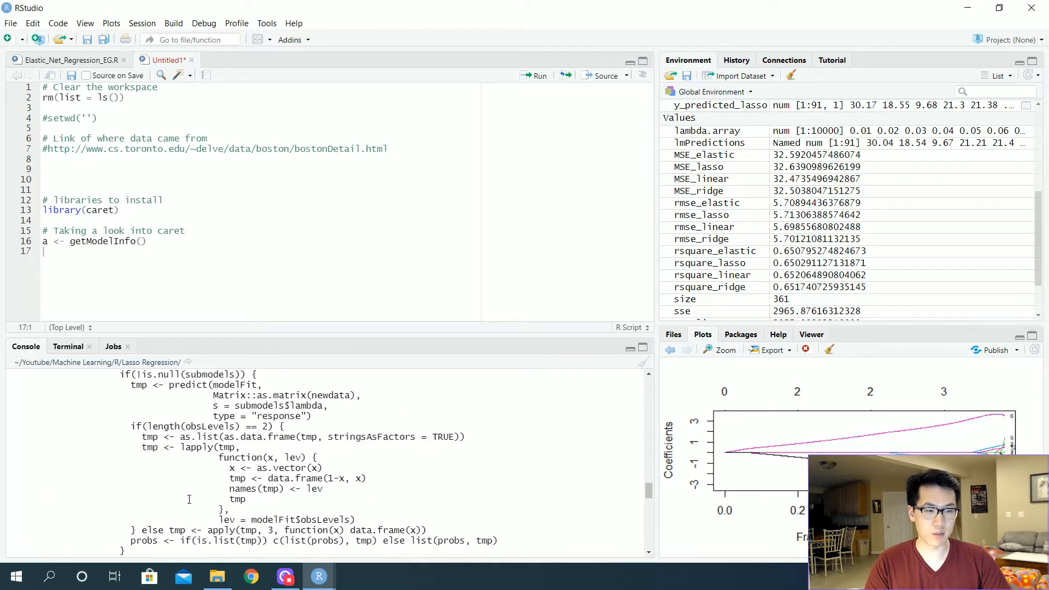
pyautogui.scroll(-3)
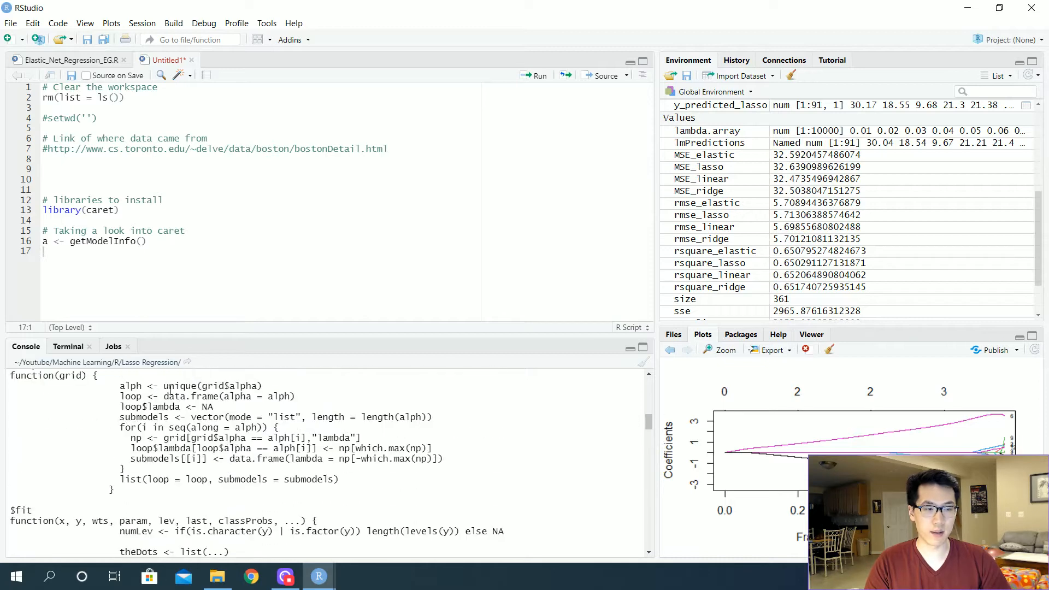
pyautogui.scroll(3)
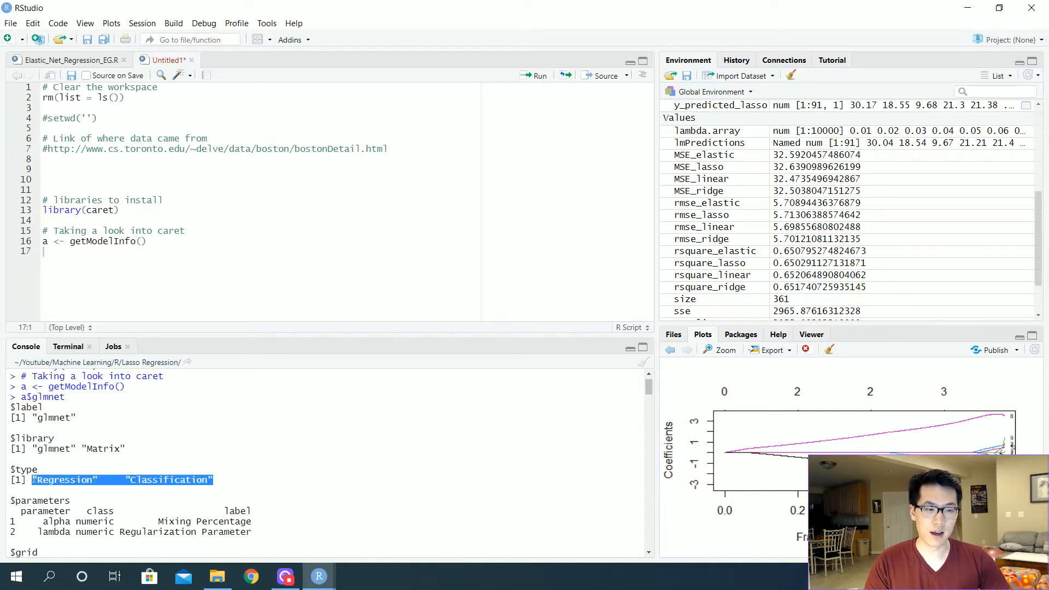
pyautogui.scroll(-3)
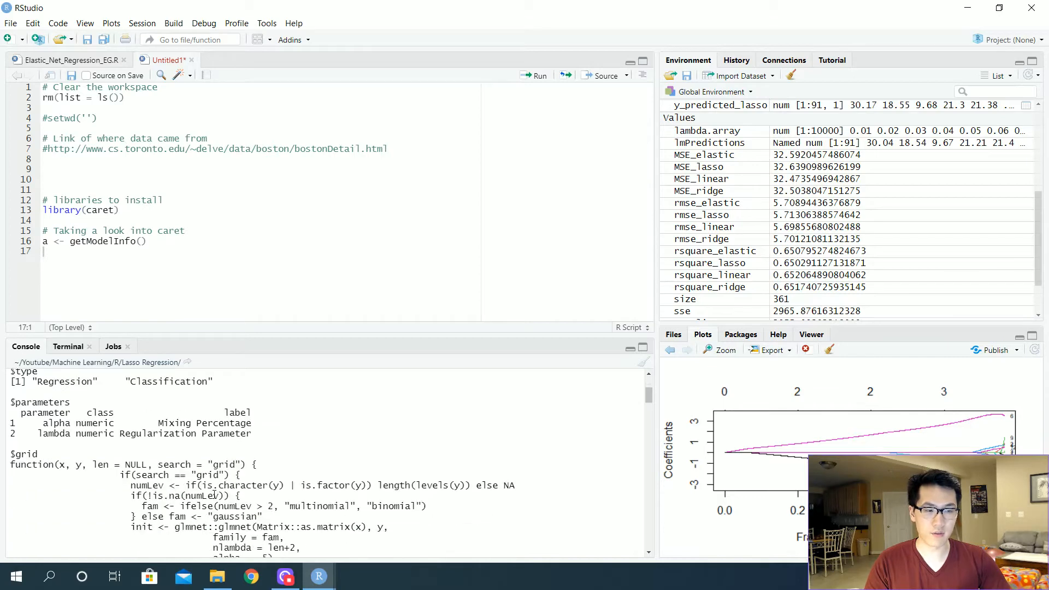
pyautogui.scroll(3)
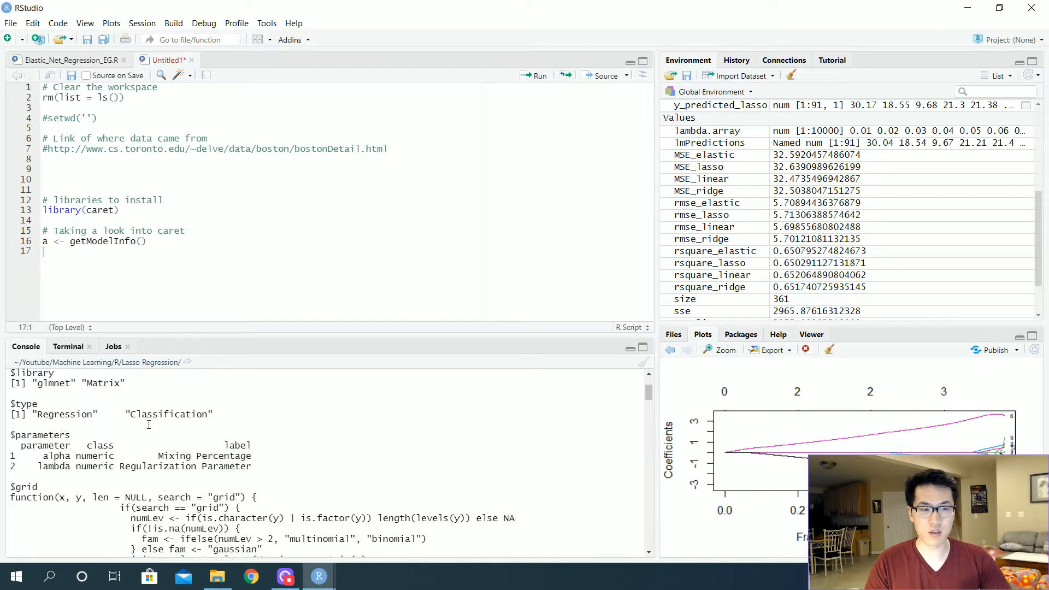
pyautogui.scroll(-3)
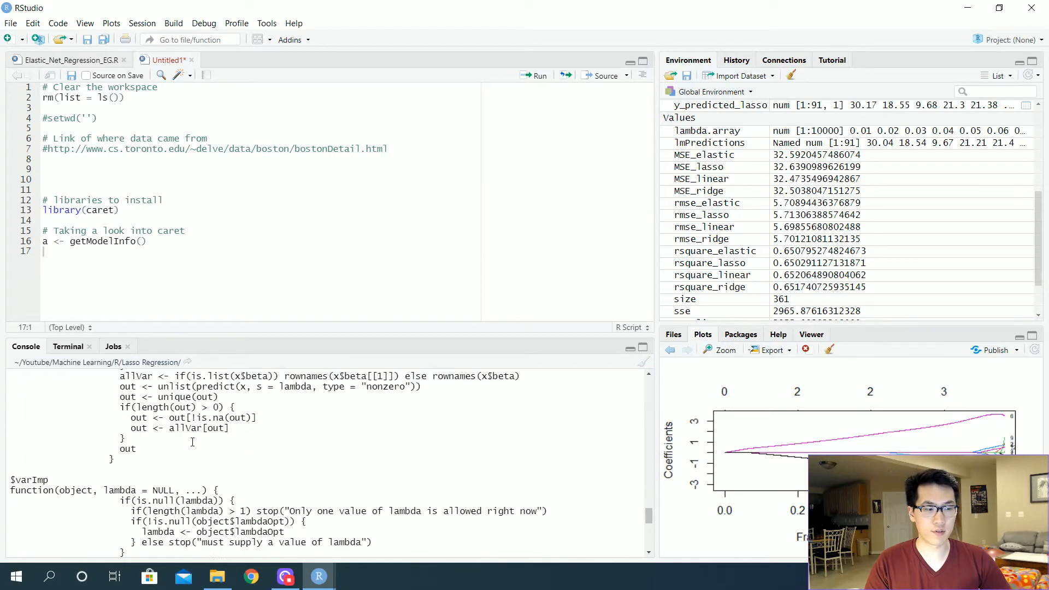
pyautogui.scroll(-3)
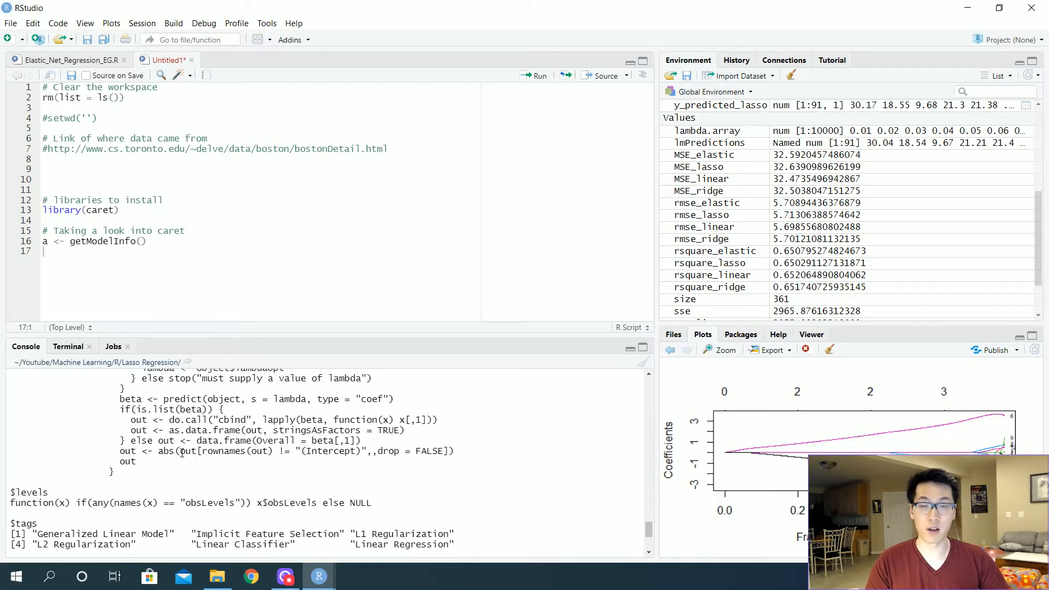
pyautogui.scroll(-3)
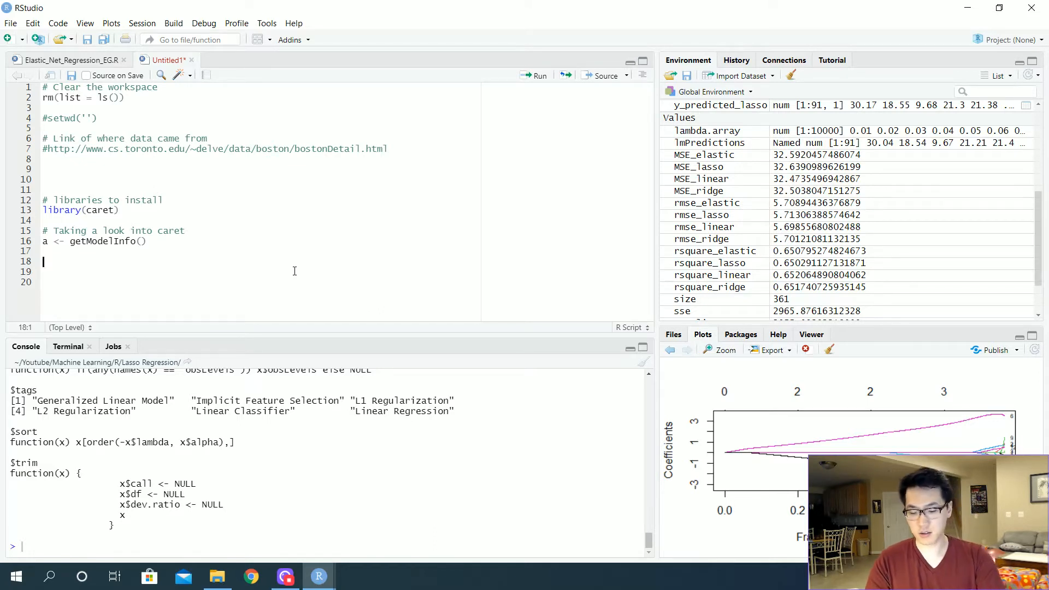
# Step: Add a '# Set result seed' comment with set.seed(1) and begin the next section
pyautogui.write('# Set re')
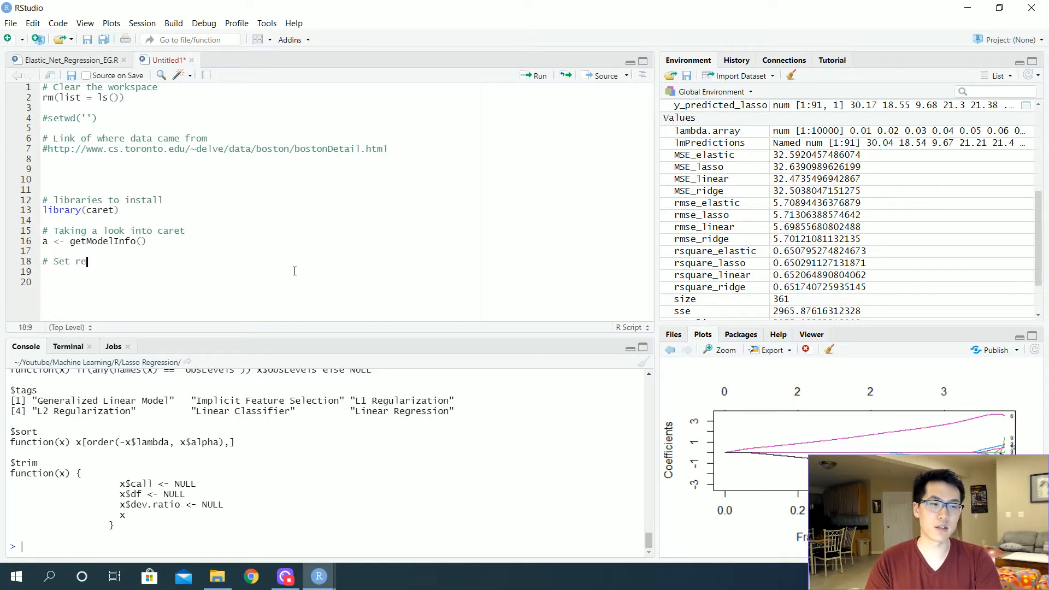
pyautogui.write('sult')
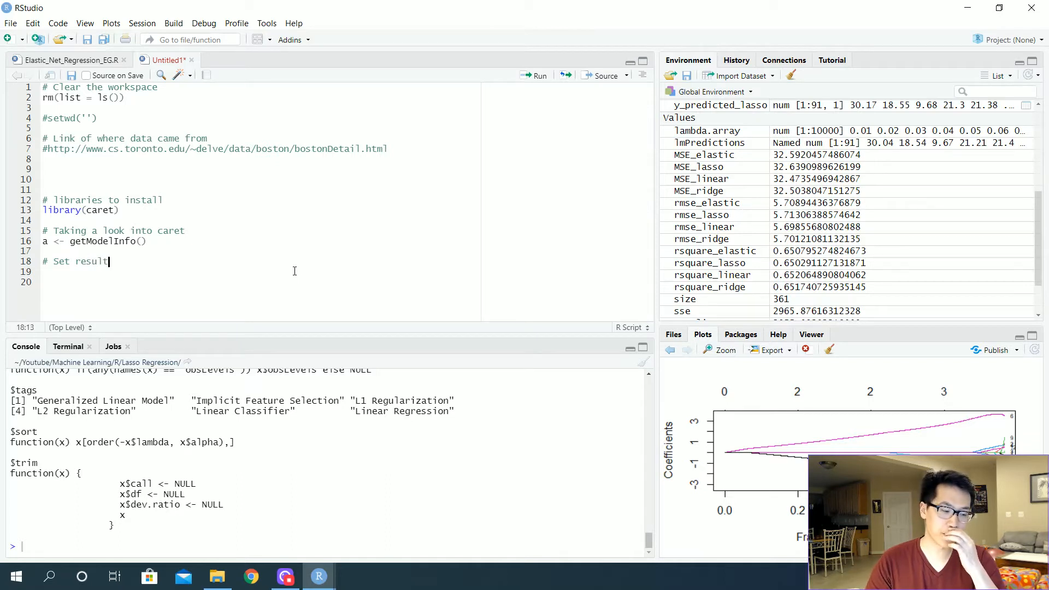
pyautogui.write('seed')
pyautogui.click(260, 271)
pyautogui.write('set')
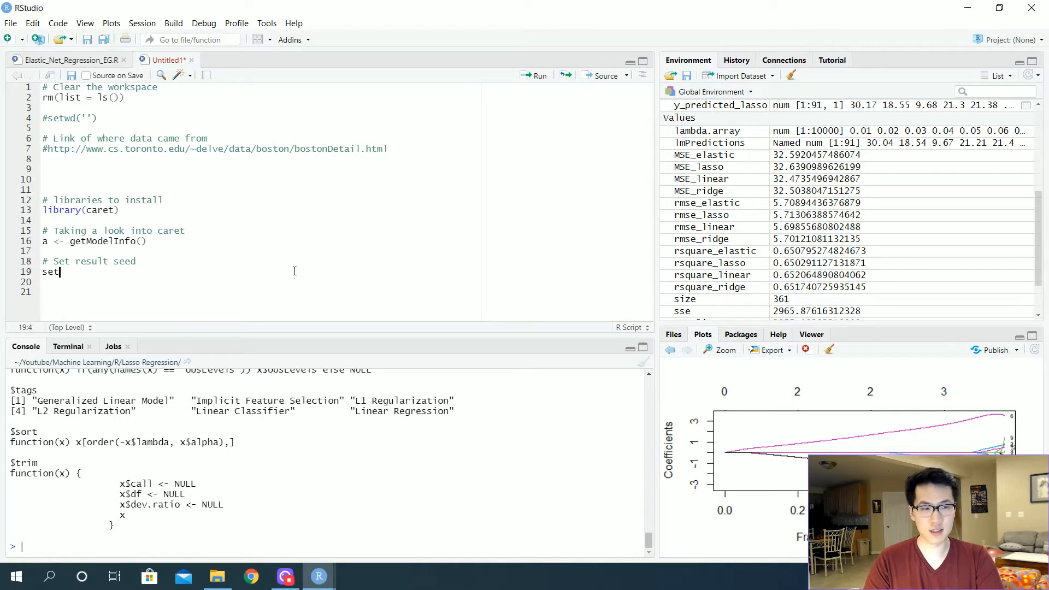
pyautogui.write('.seed(1')
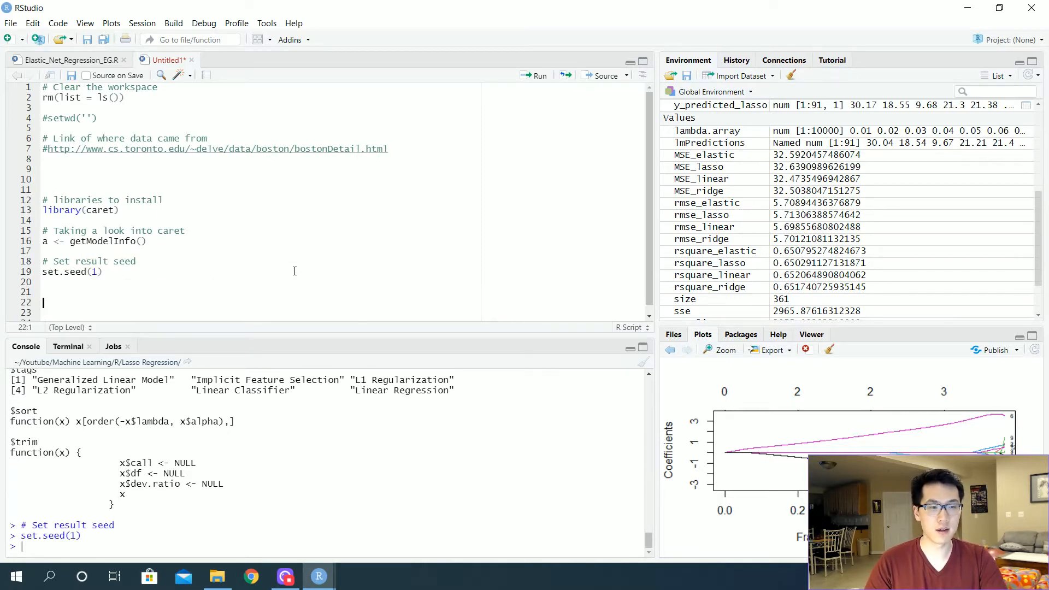
pyautogui.write('#')
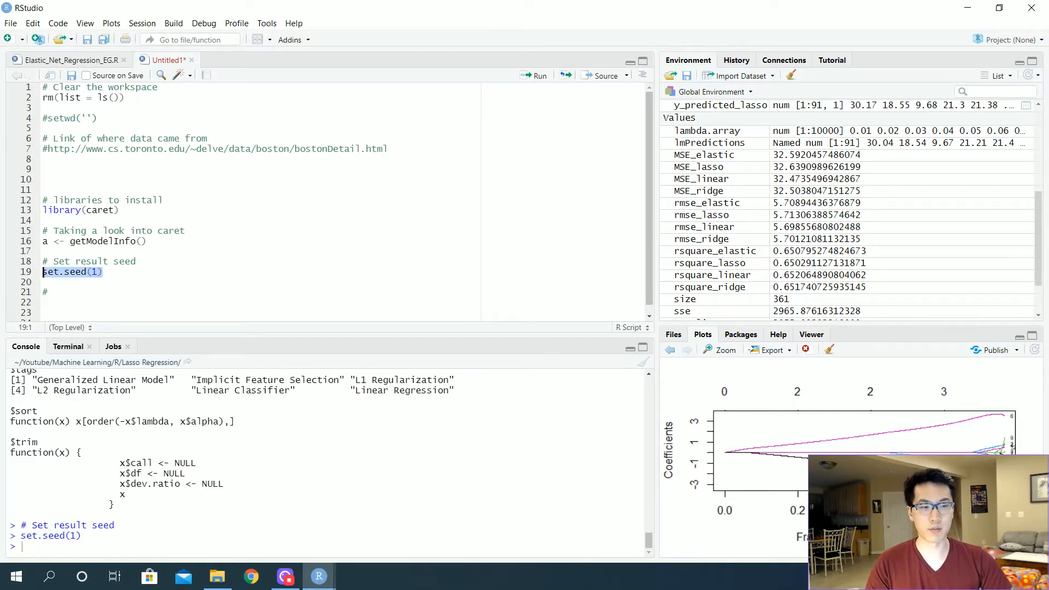
pyautogui.click(178, 298)
pyautogui.write('data =')
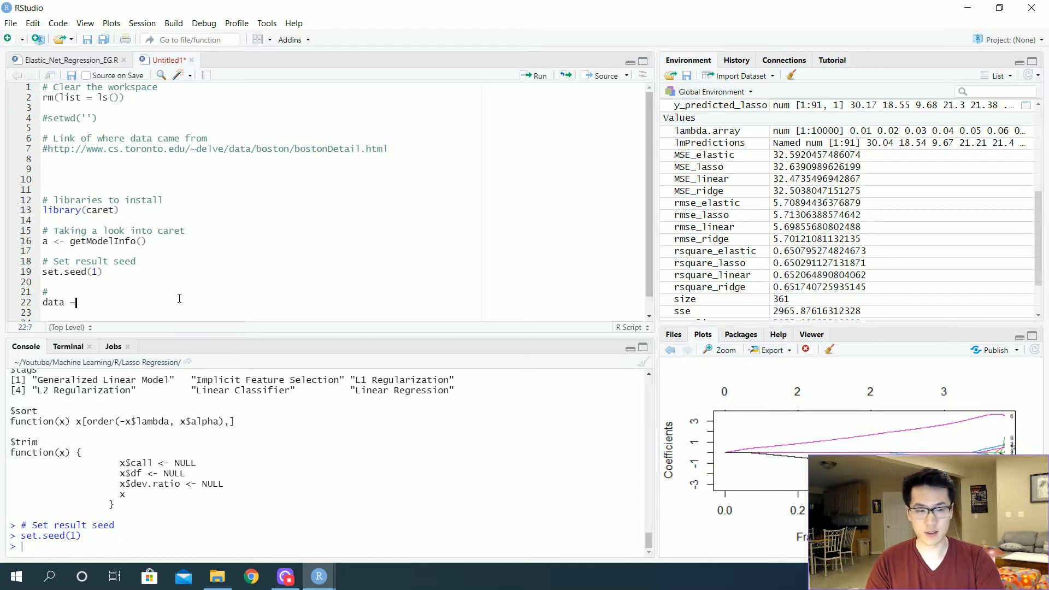
# Step: Read Boston_Housing.csv into data and run str(data) to show 506 observations of 14 variables
pyautogui.write('read.')
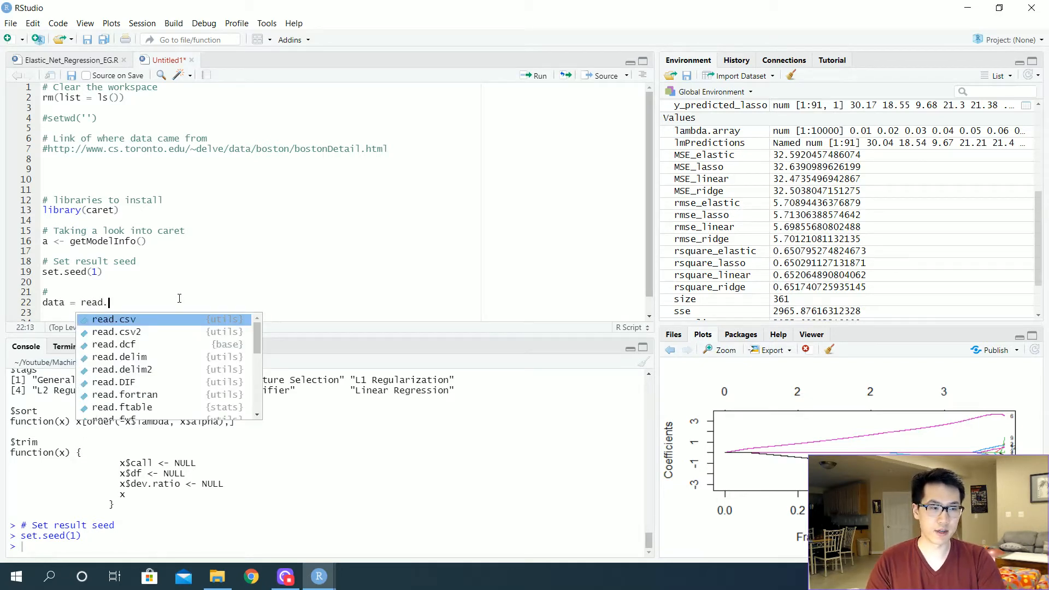
pyautogui.click(112, 319)
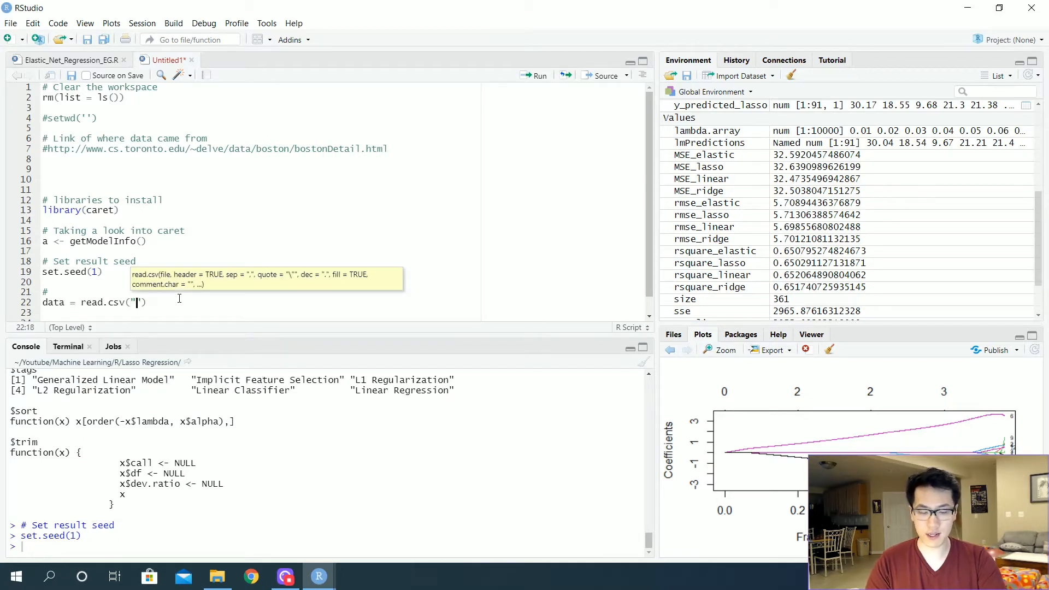
pyautogui.write('Boston_Housing.csv')
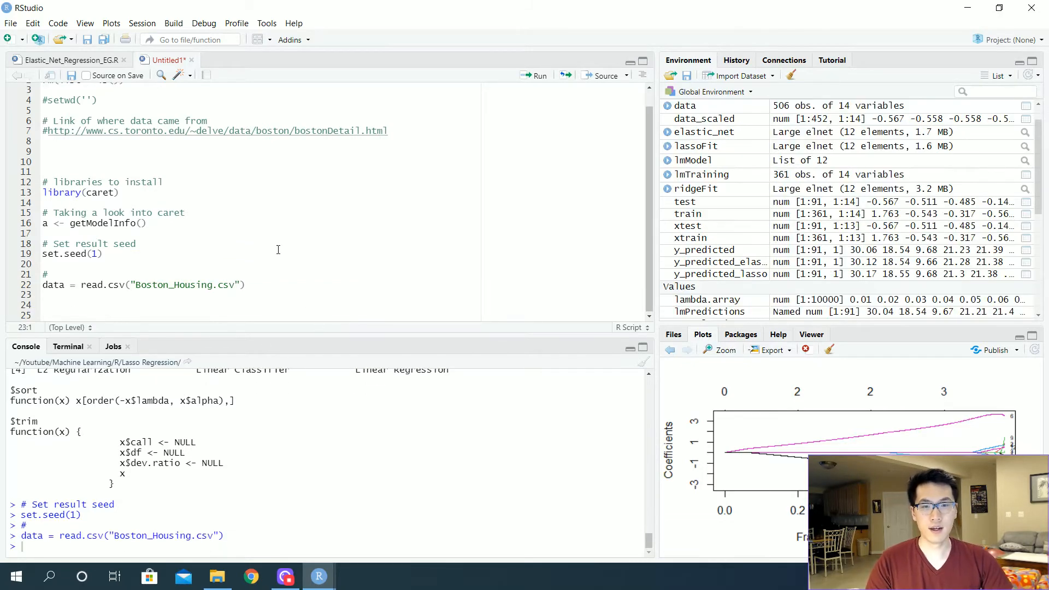
pyautogui.write('s')
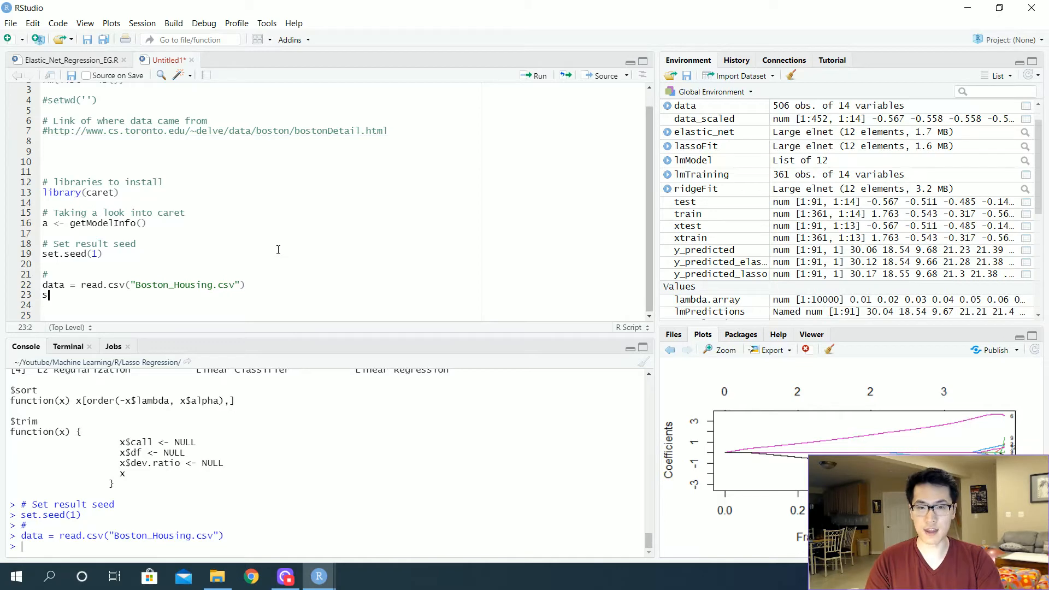
pyautogui.write('tr(data')
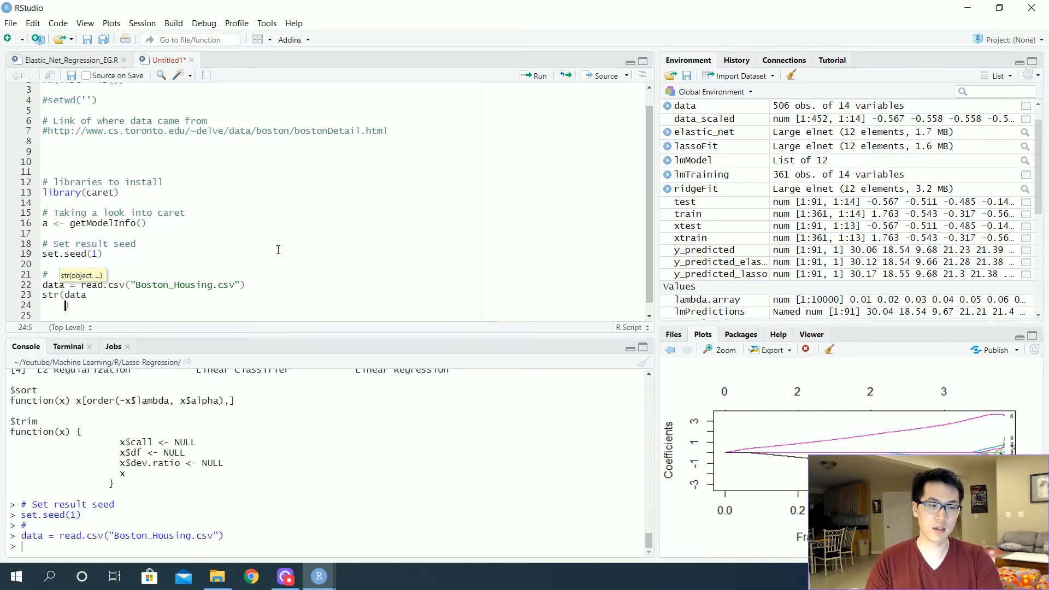
pyautogui.press('BackSpace')
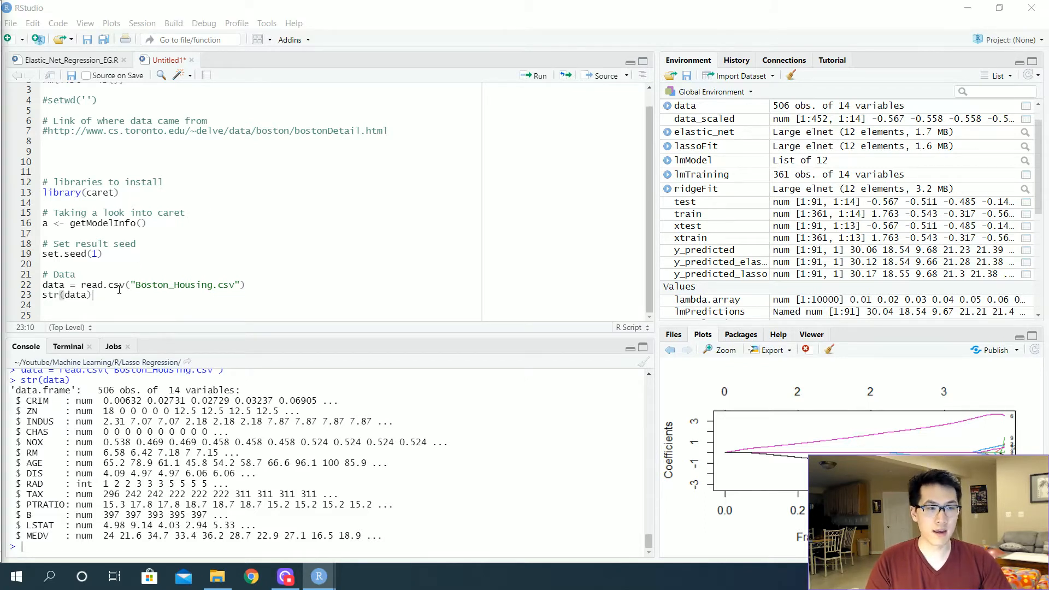
pyautogui.click(158, 299)
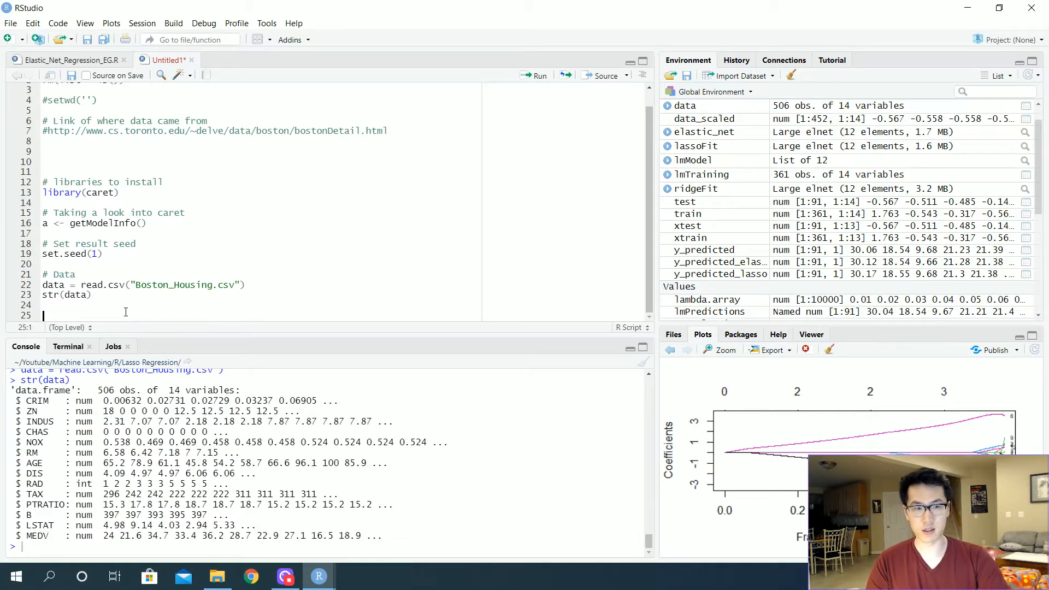
# Step: Run summary(data), drop missing rows with data <- na.omit(data), and summarise again
pyautogui.write('summary')
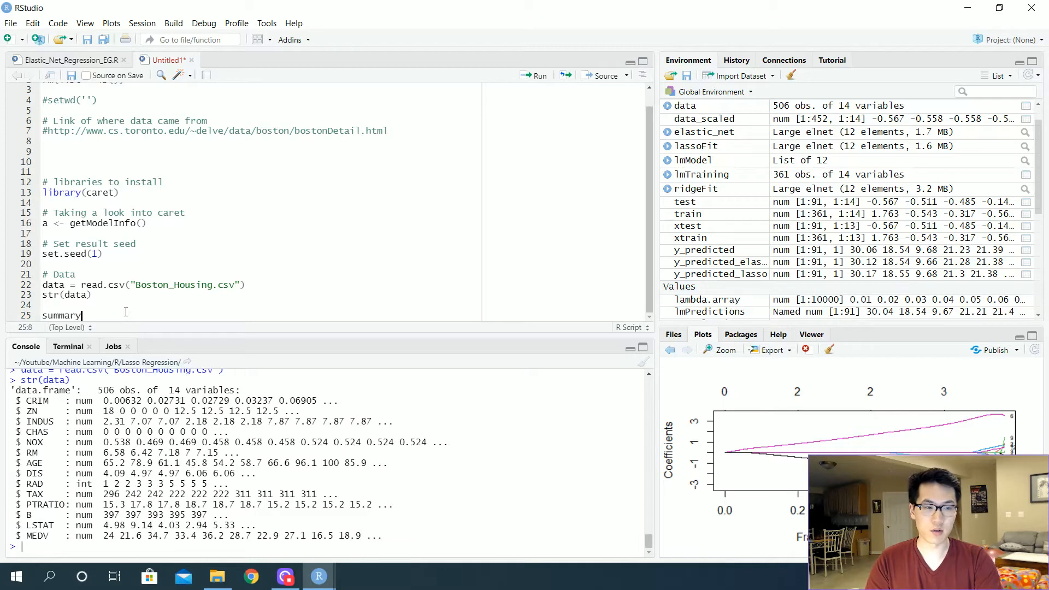
pyautogui.write('(data')
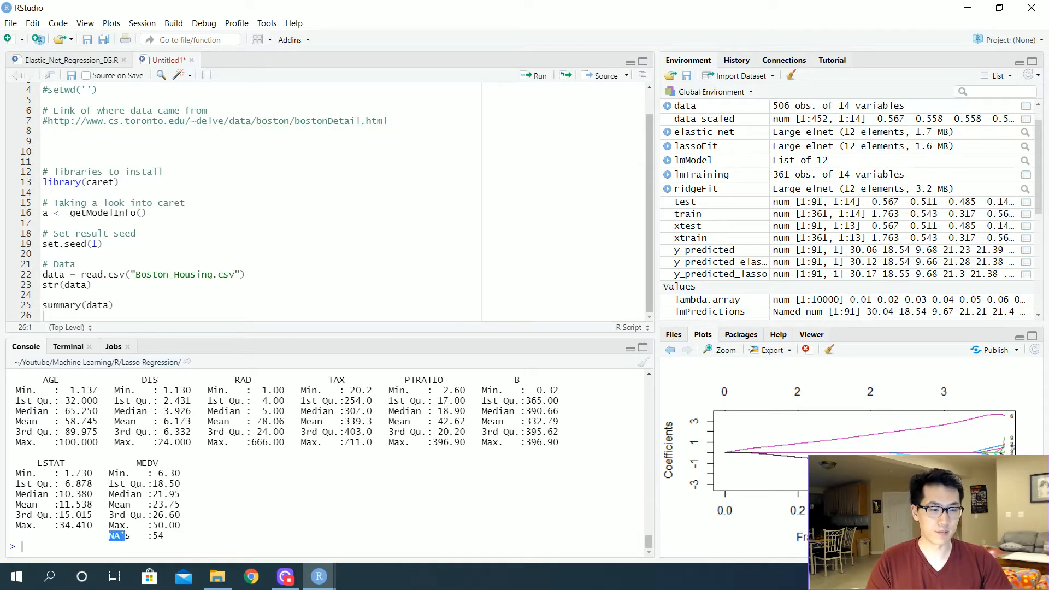
pyautogui.click(338, 276)
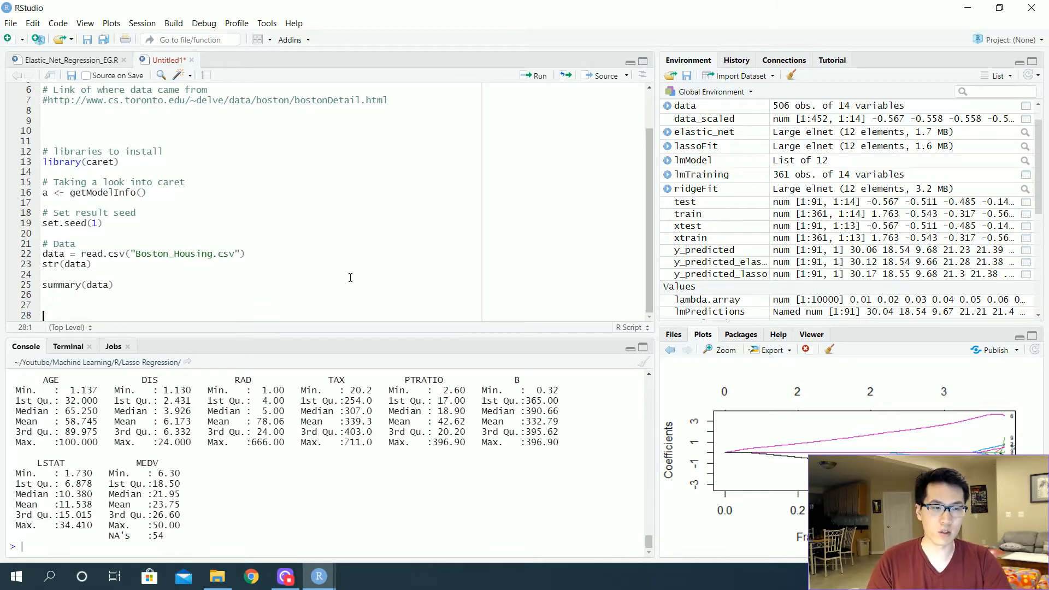
pyautogui.write('data <-')
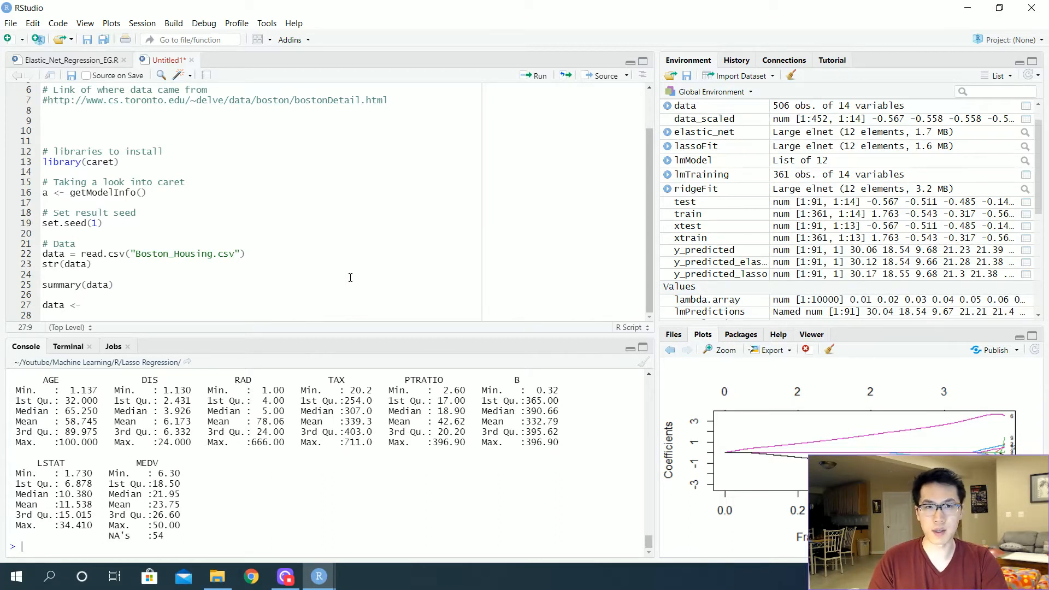
pyautogui.write('data')
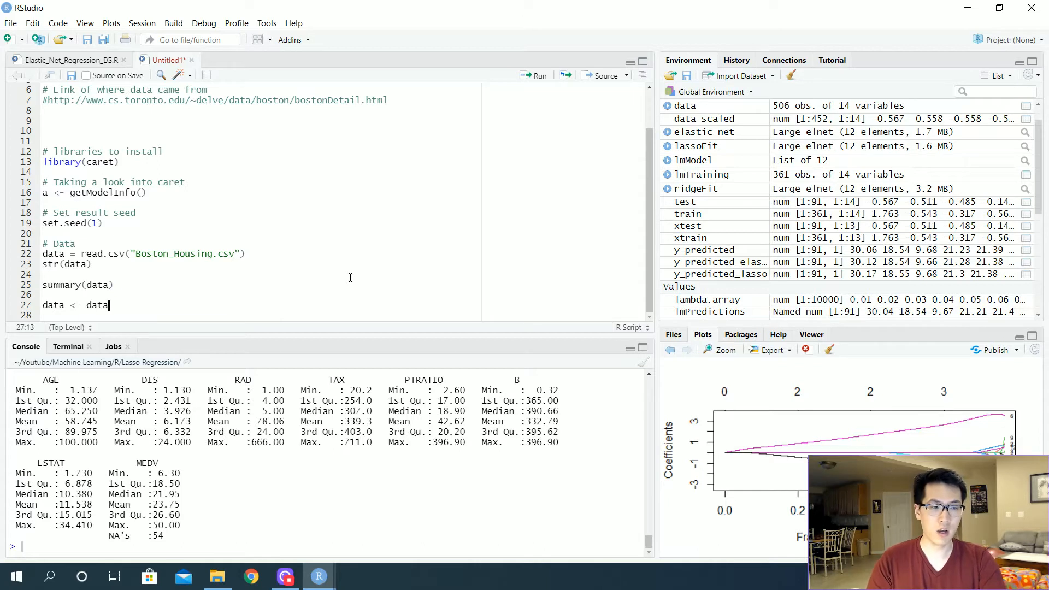
pyautogui.press('Backspace')
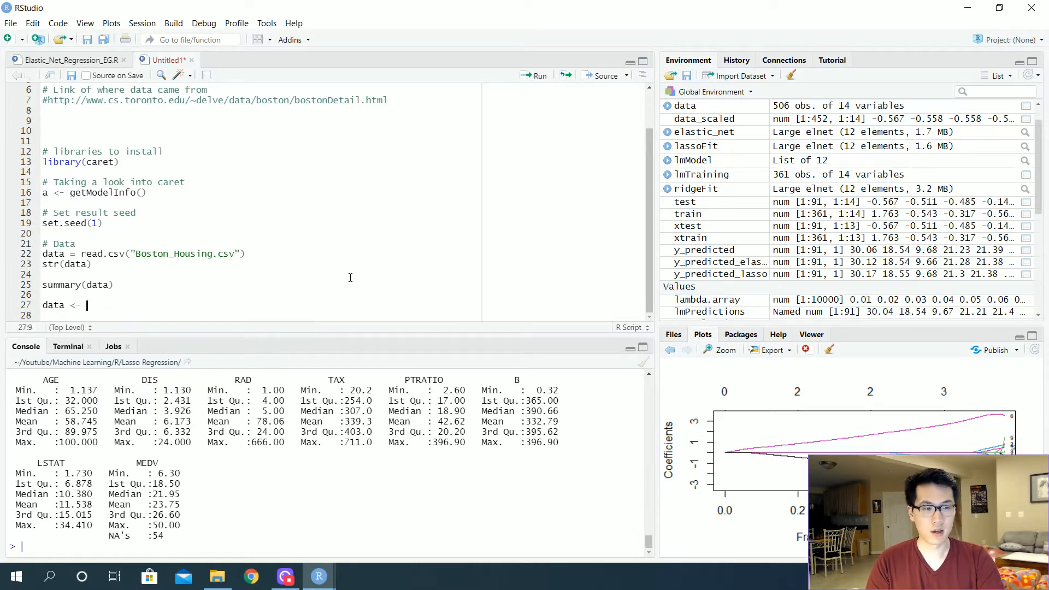
pyautogui.write('na.')
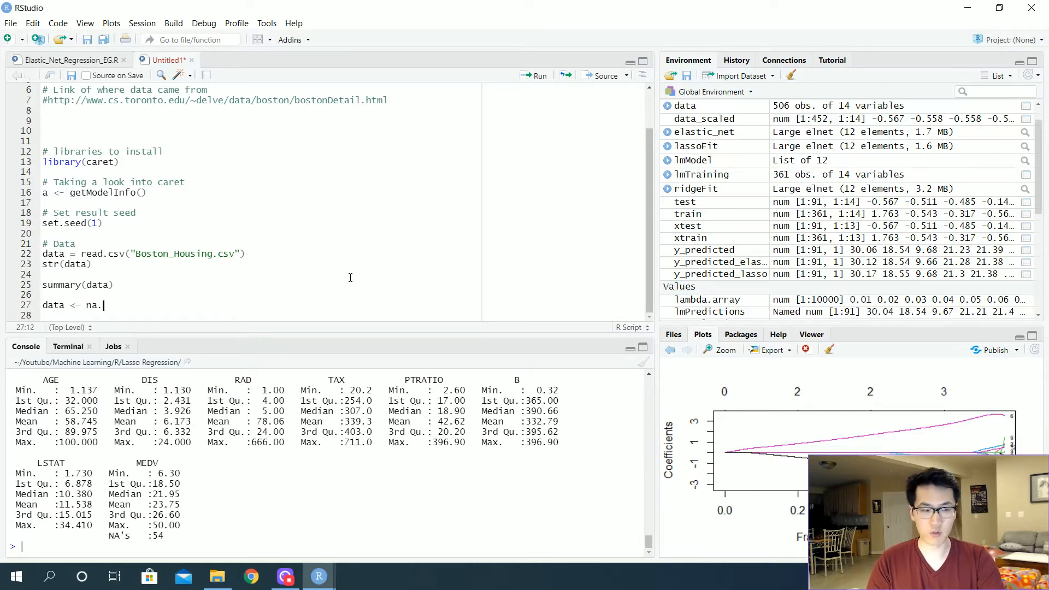
pyautogui.write('omit(data)')
pyautogui.click(262, 315)
pyautogui.write('summary(data')
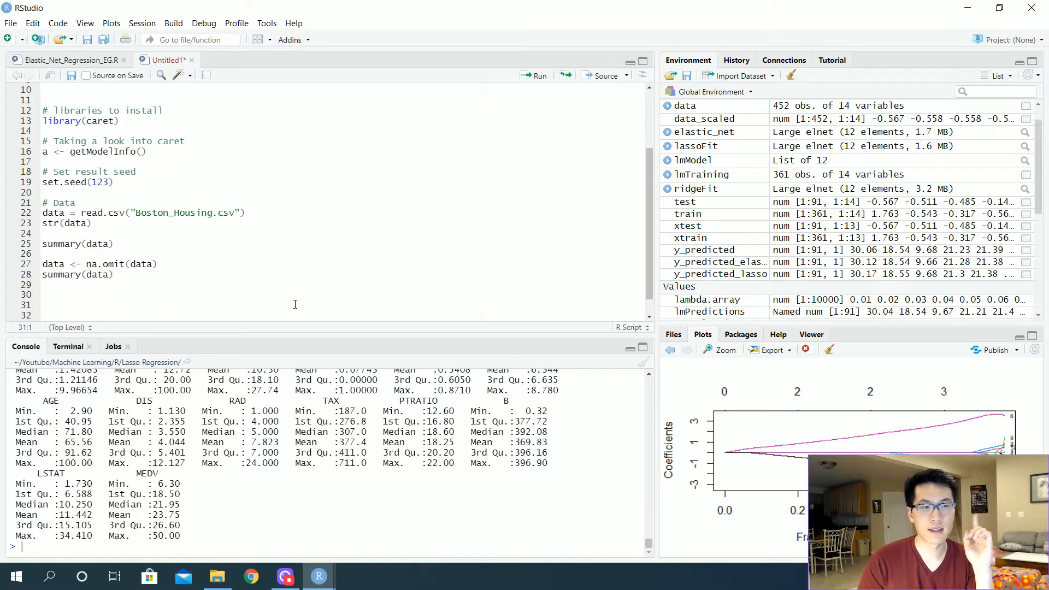
# Step: Create data_scaled binding the 13 scaled predictors with column 14, and check its structure
pyautogui.write('# scale')
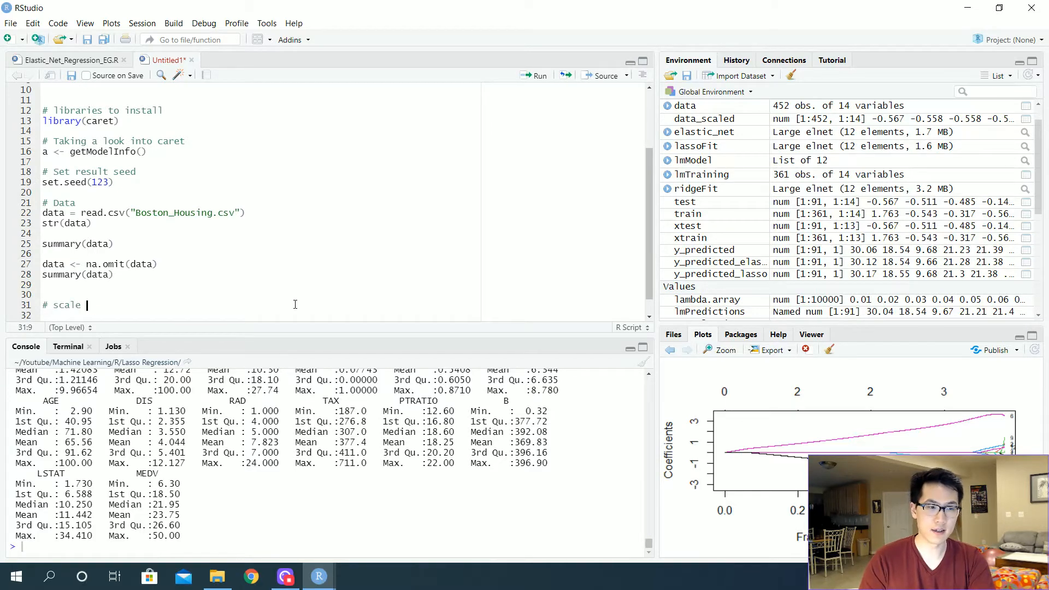
pyautogui.write('is scaled')
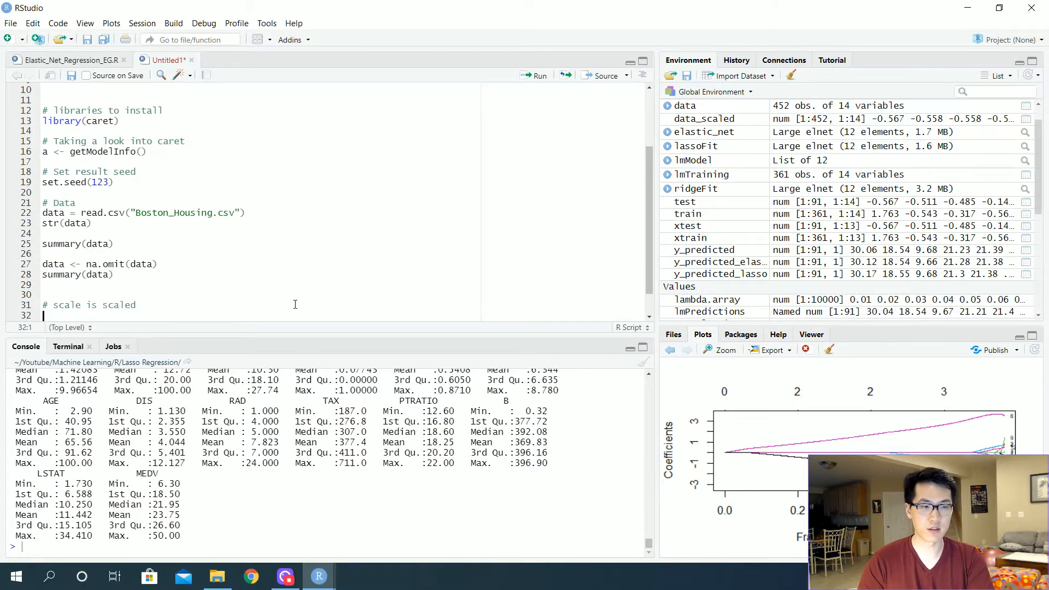
pyautogui.write('data')
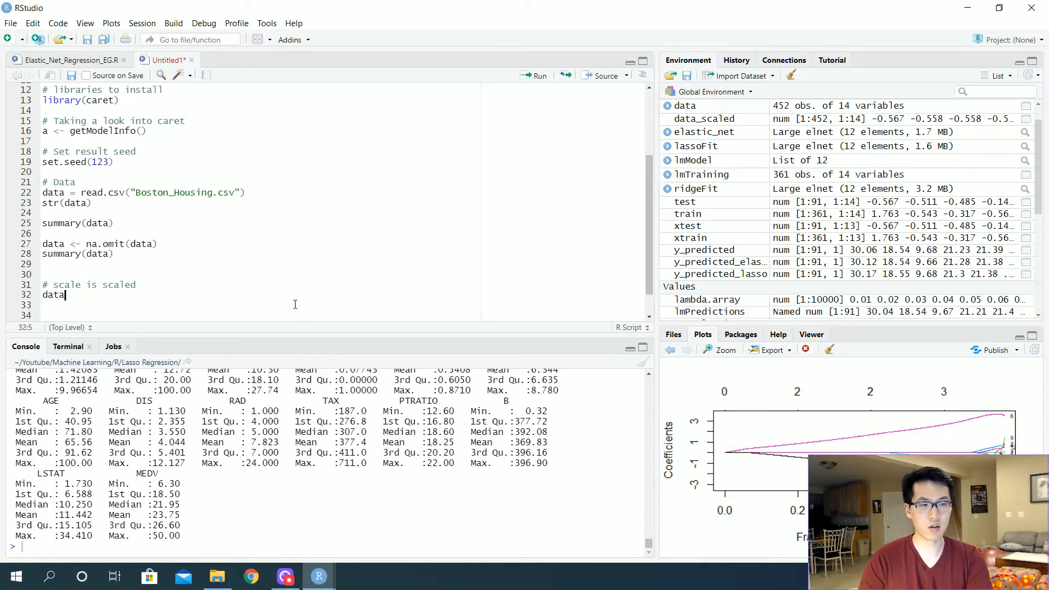
pyautogui.write('_scaled <-')
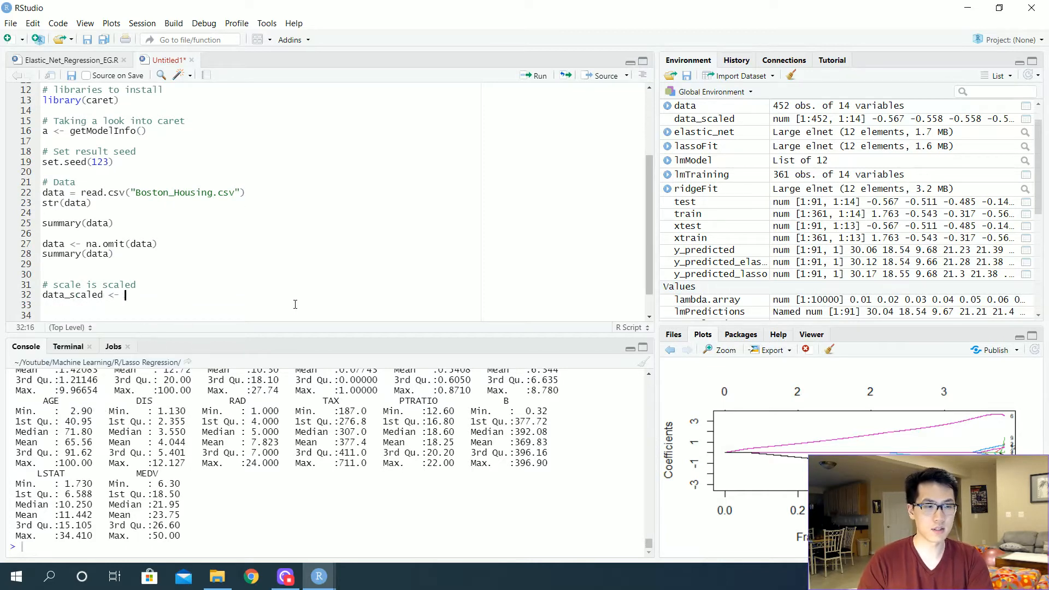
pyautogui.write('cbind(as.data.frame(scale(data[,1:13])),data[,14])')
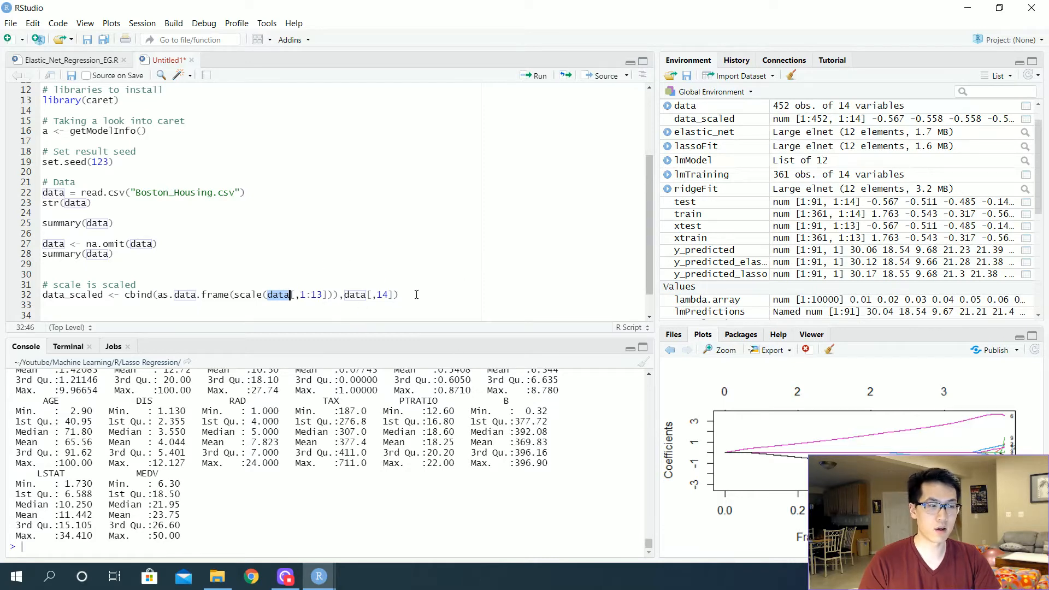
pyautogui.moveTo(362, 300)
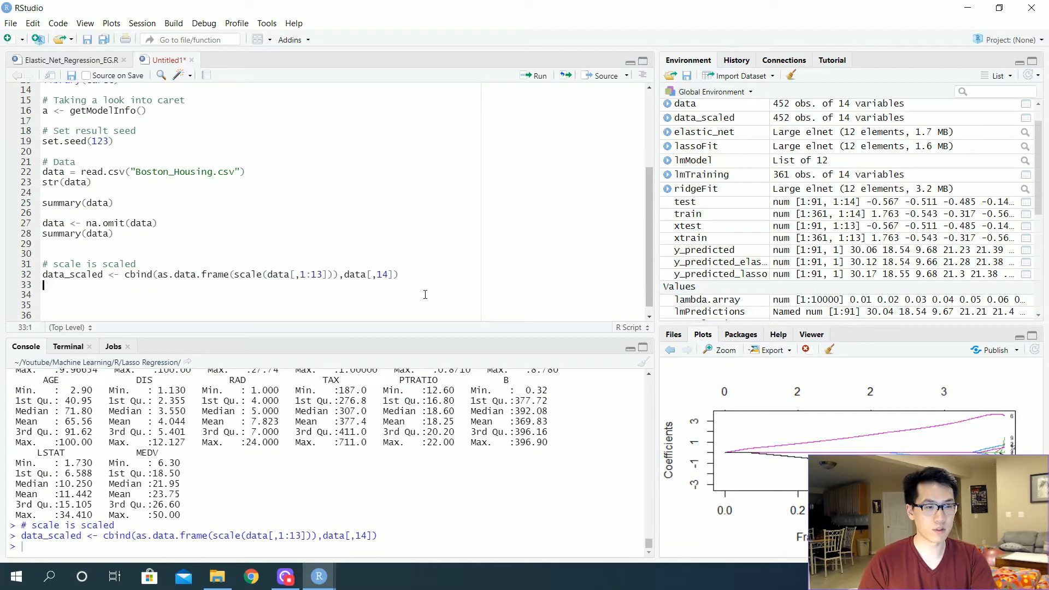
pyautogui.write('data_scal')
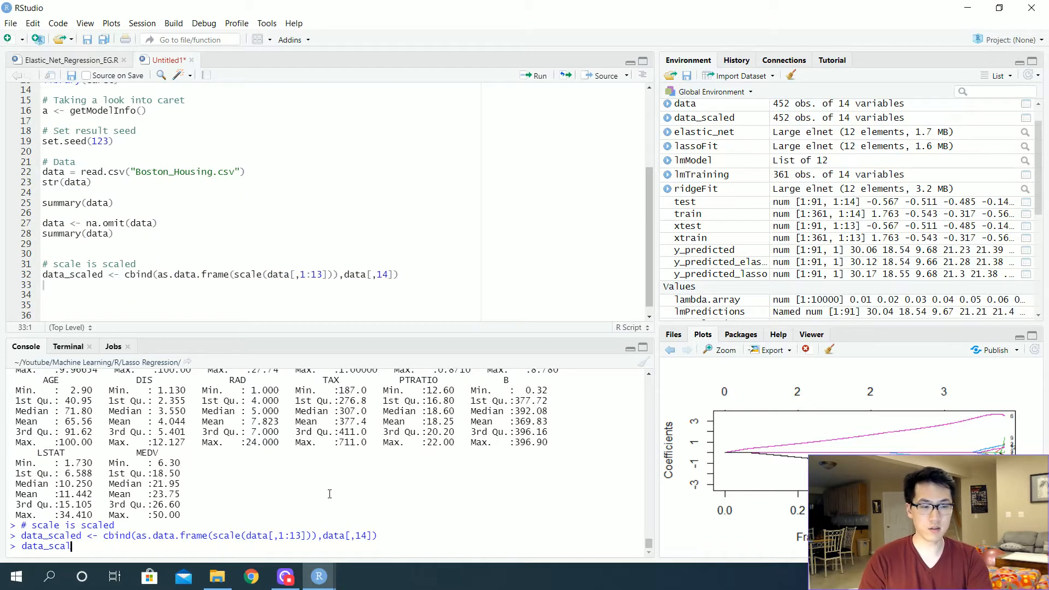
pyautogui.write('str(data_scaled')
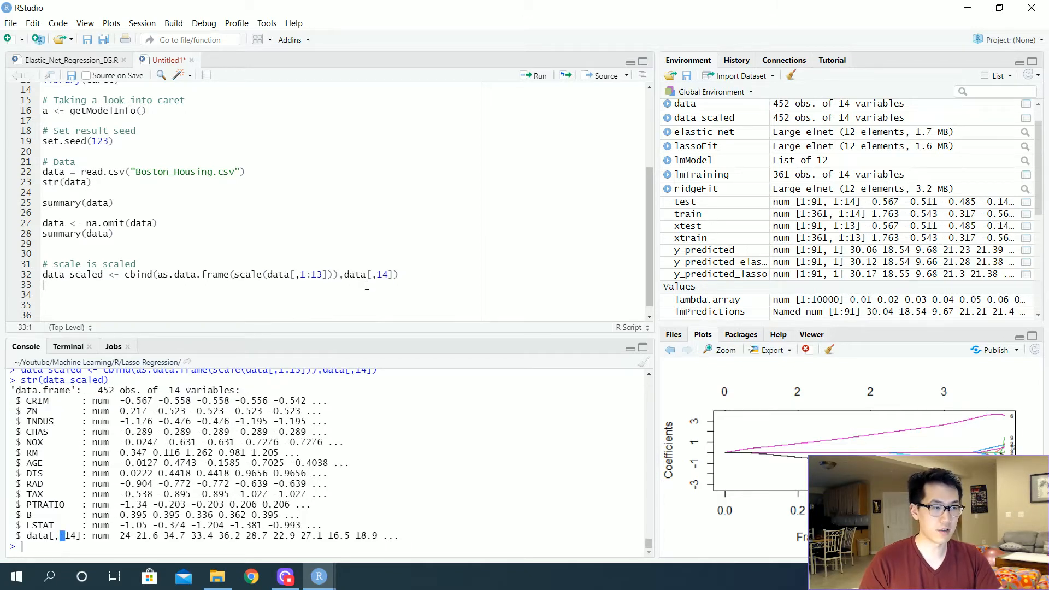
# Step: Rename data_scaled columns with colnames(data_scaled) <- and inspect the result
pyautogui.write('colnames(data)sc')
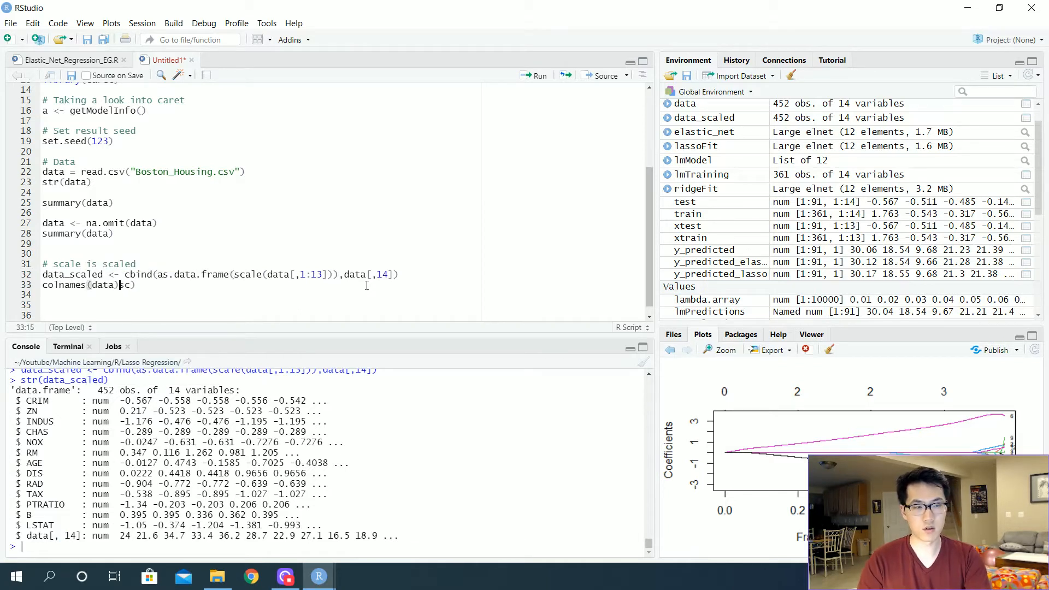
pyautogui.write('data_scaled')
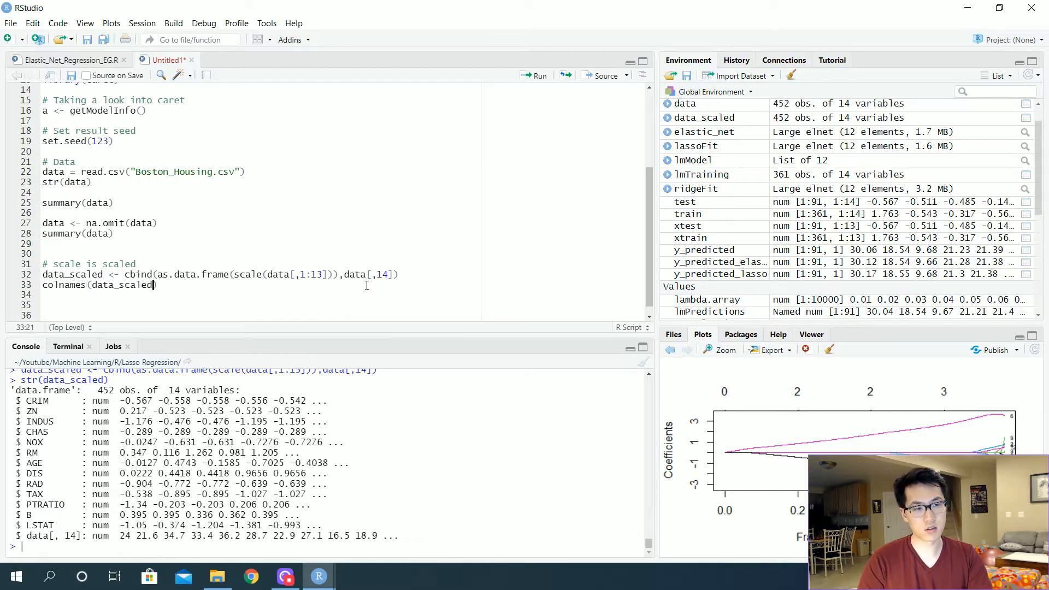
pyautogui.write('<- "MEDV')
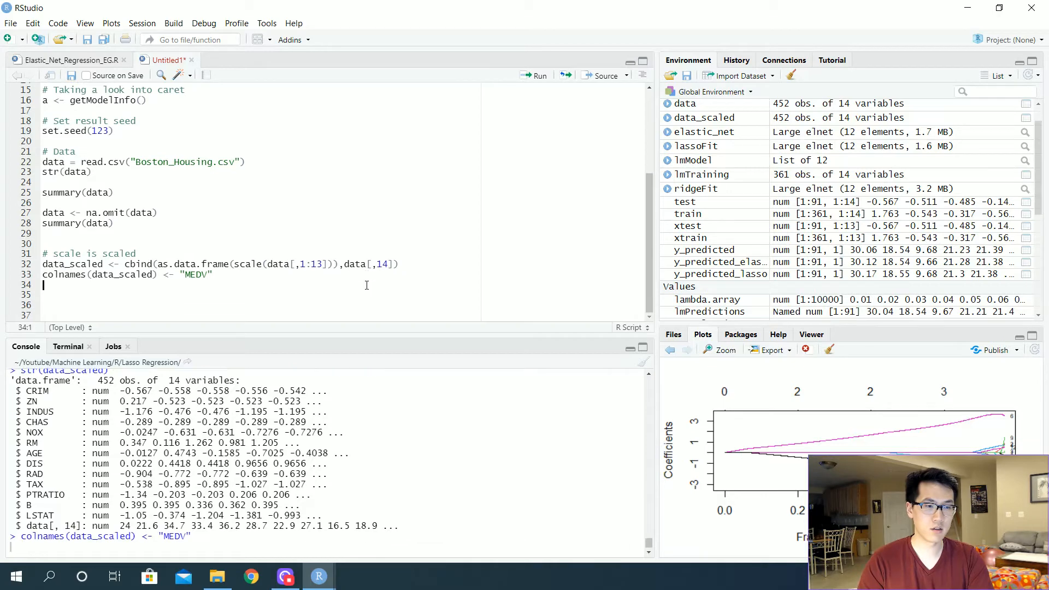
pyautogui.press('Return')
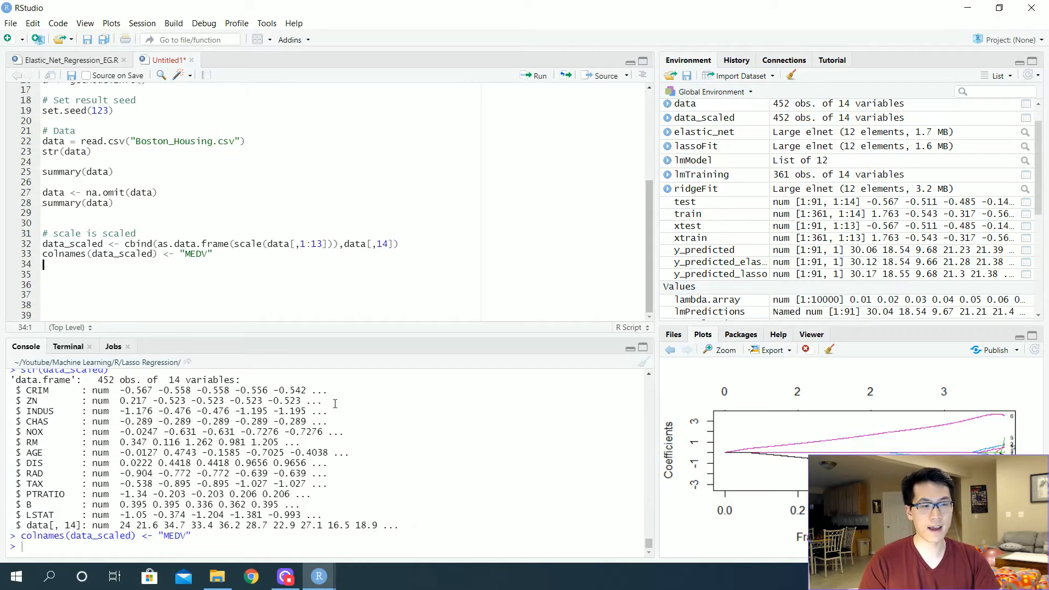
pyautogui.press('Return')
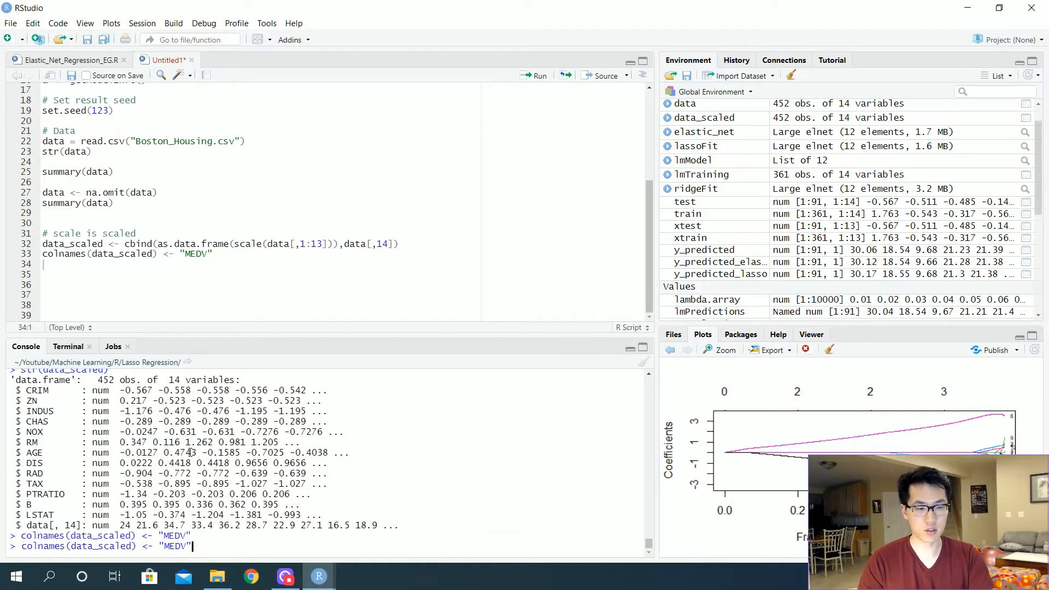
pyautogui.press('Return')
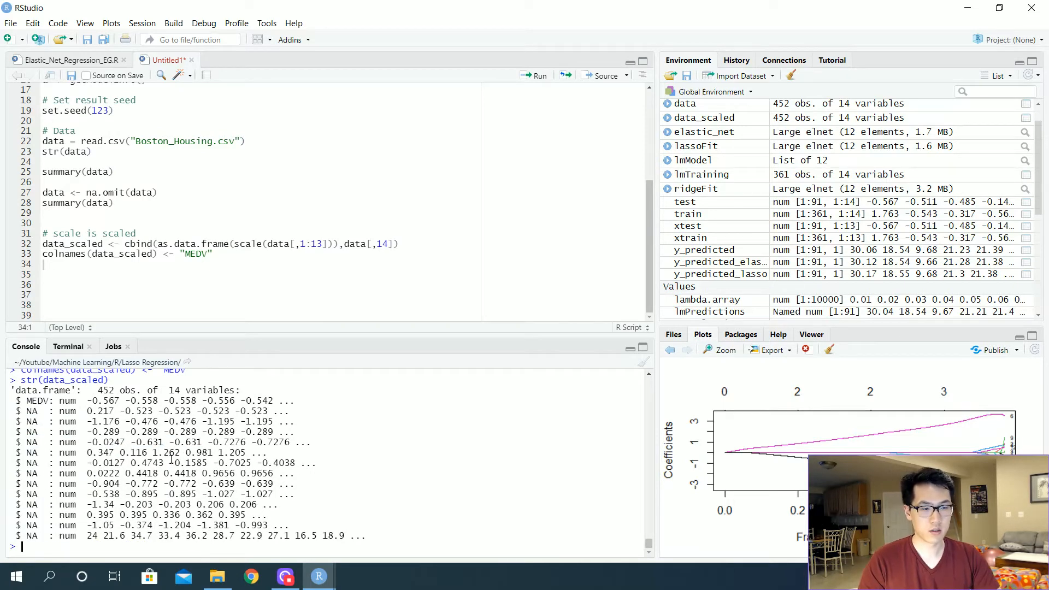
# Step: Correct the renaming to colnames(data_scaled)[14] <- "MEDV" and confirm with str
pyautogui.click(266, 276)
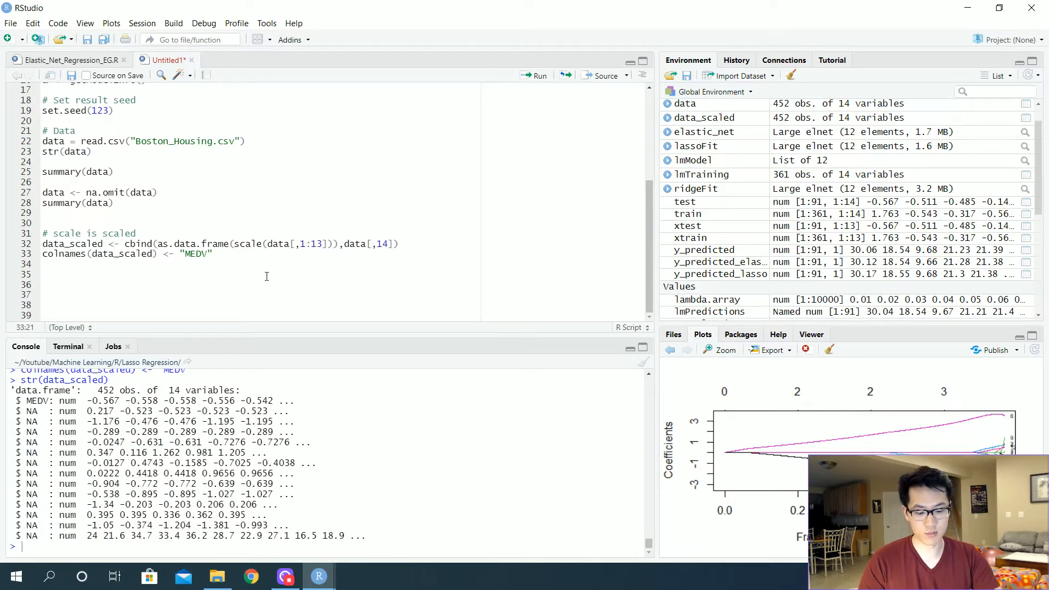
pyautogui.write('[14]')
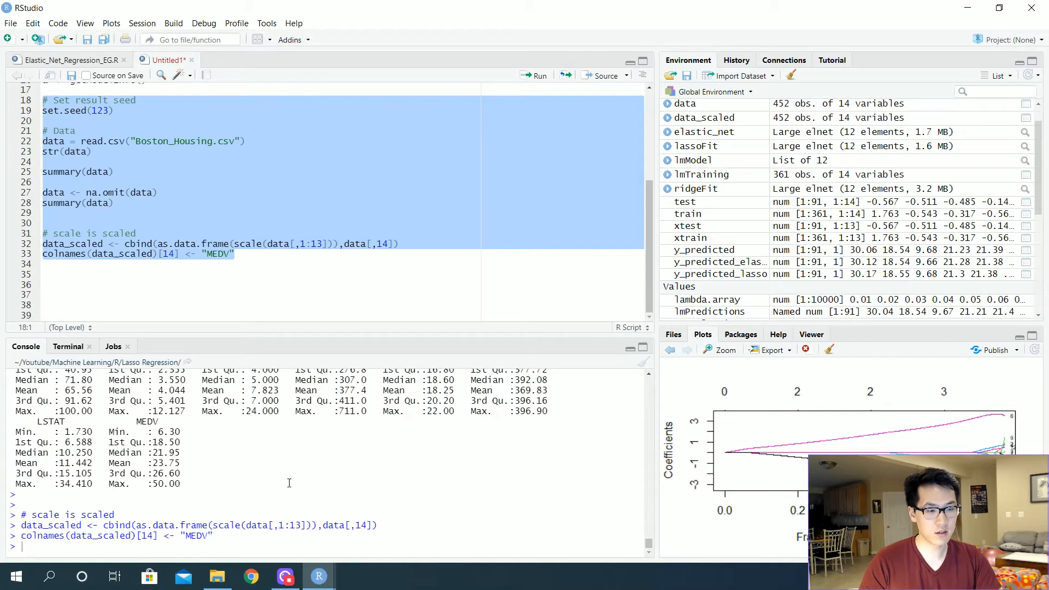
pyautogui.write('s')
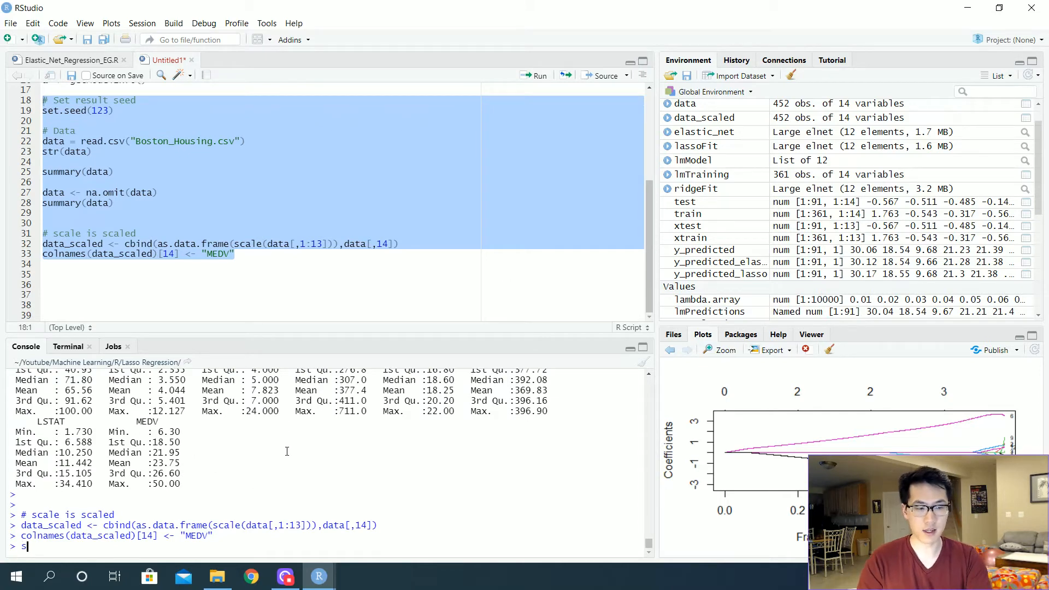
pyautogui.write('tr(')
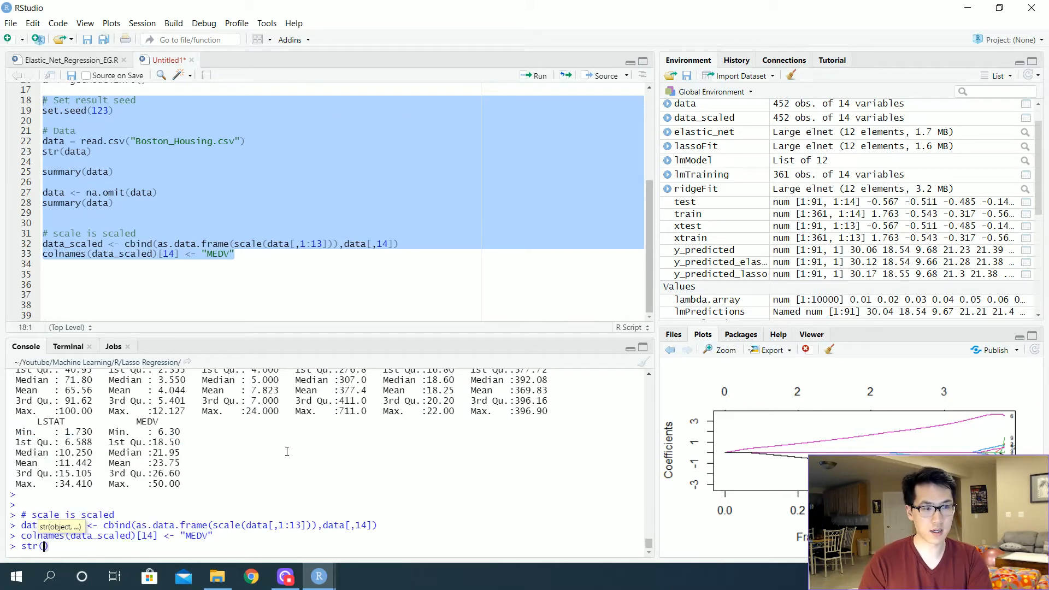
pyautogui.write('data_scaled')
pyautogui.press('Return')
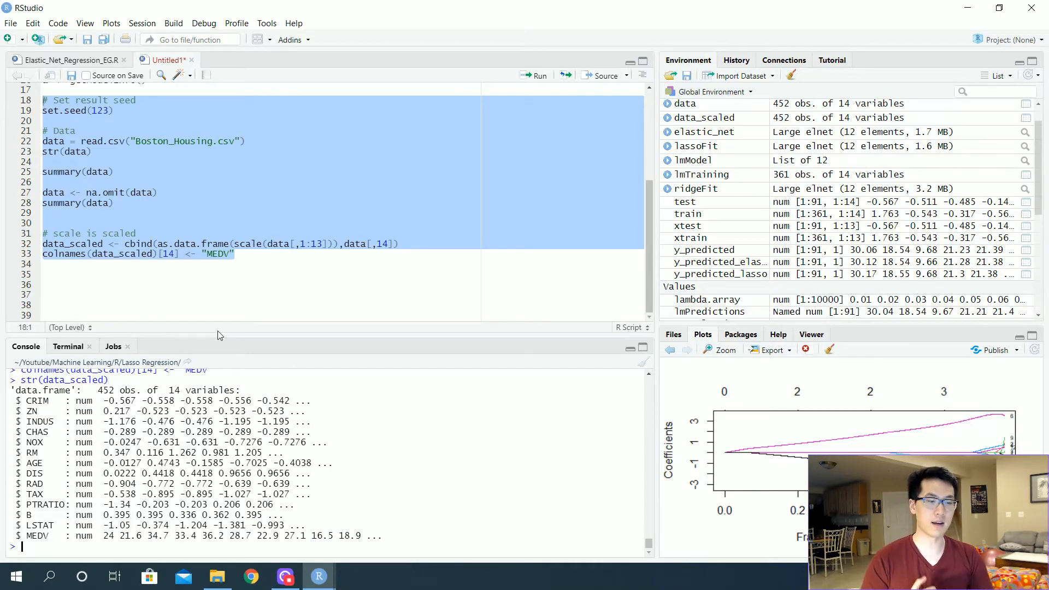
pyautogui.click(149, 273)
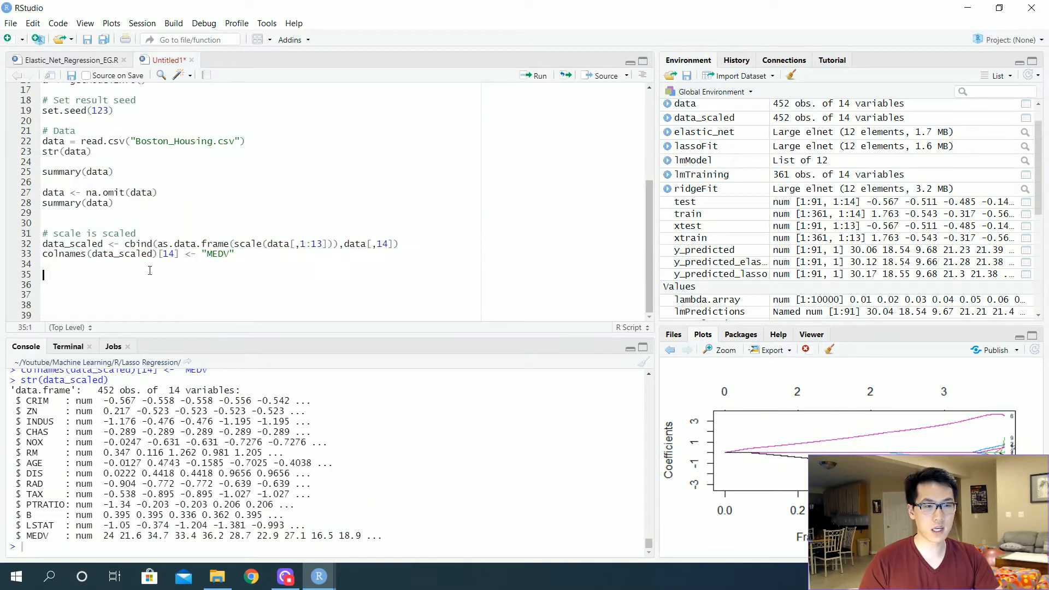
pyautogui.moveTo(353, 280)
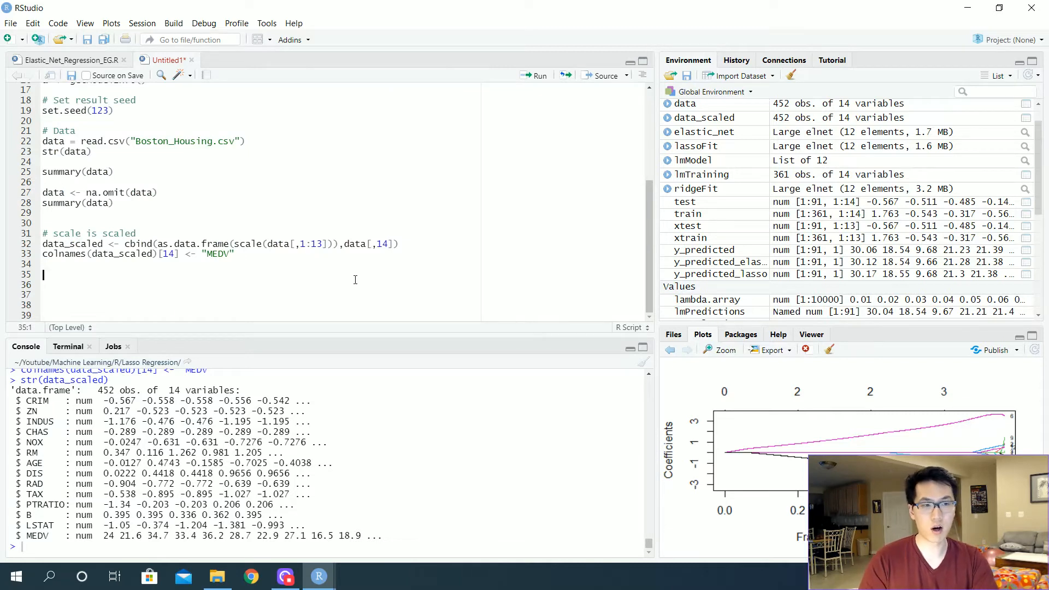
# Step: Define trainParameters <- trainControl(method = "cv", number = 4) under a Train Control Values comment and run it
pyautogui.write('# Train')
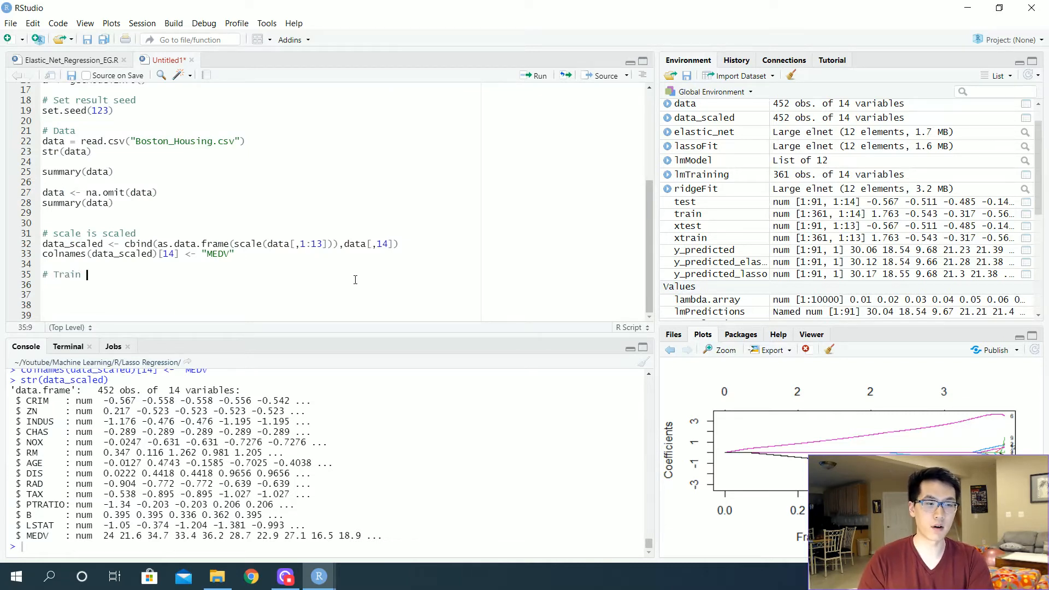
pyautogui.write('Control')
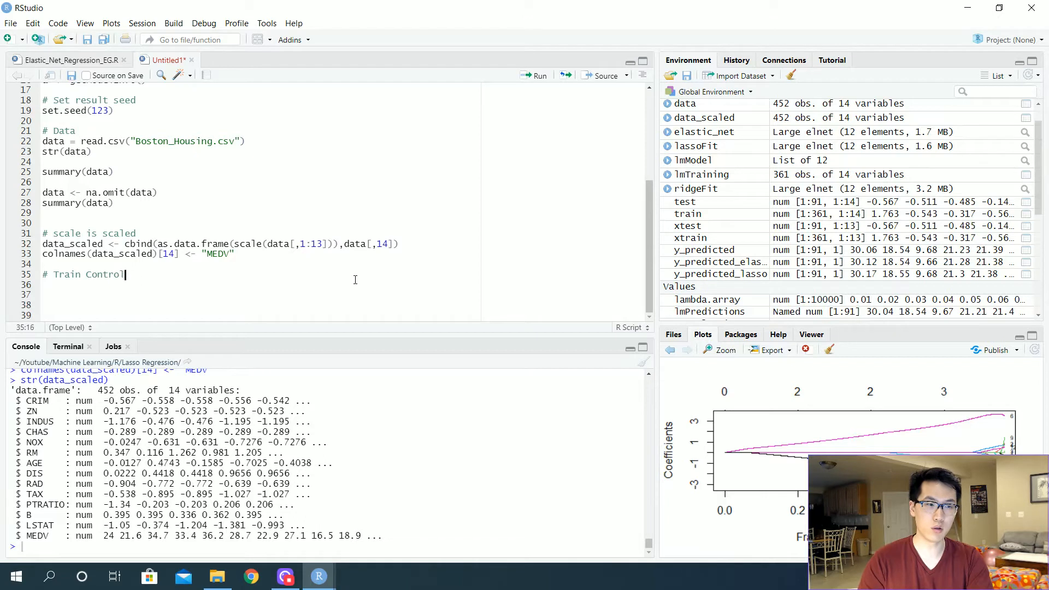
pyautogui.write('V')
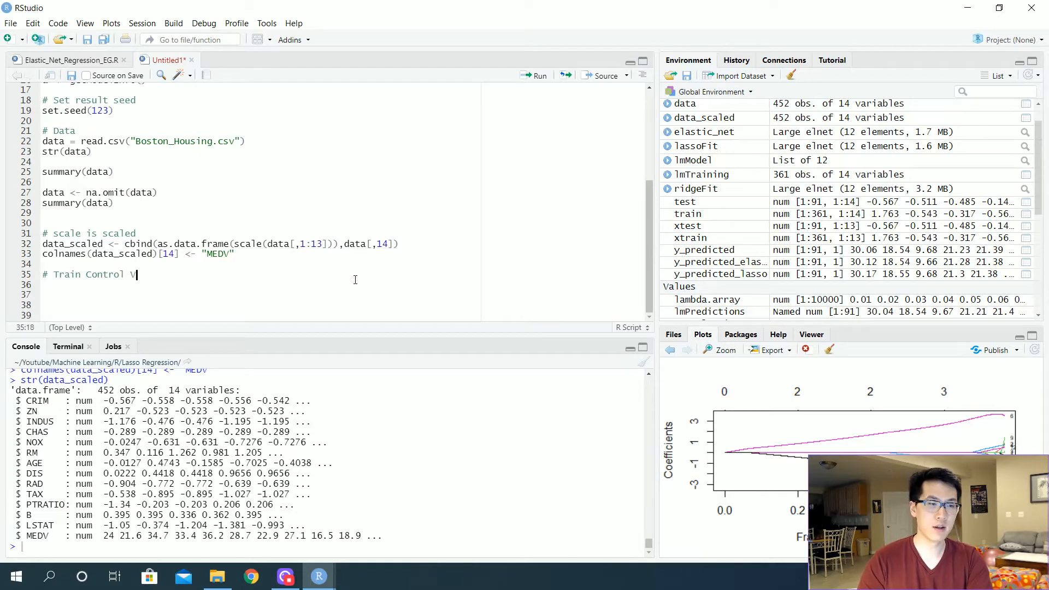
pyautogui.write('alues')
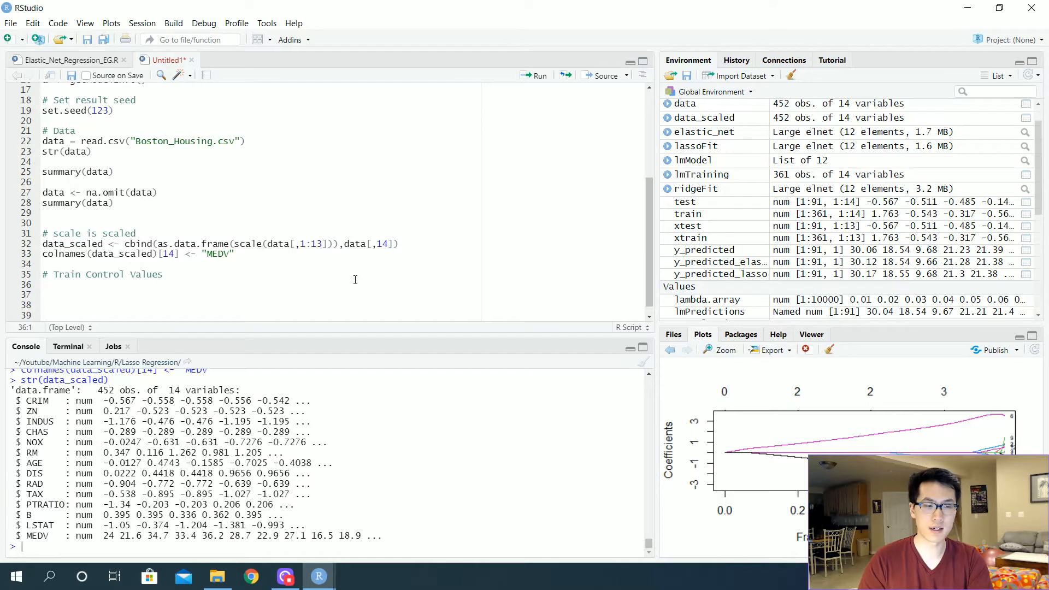
pyautogui.write('train')
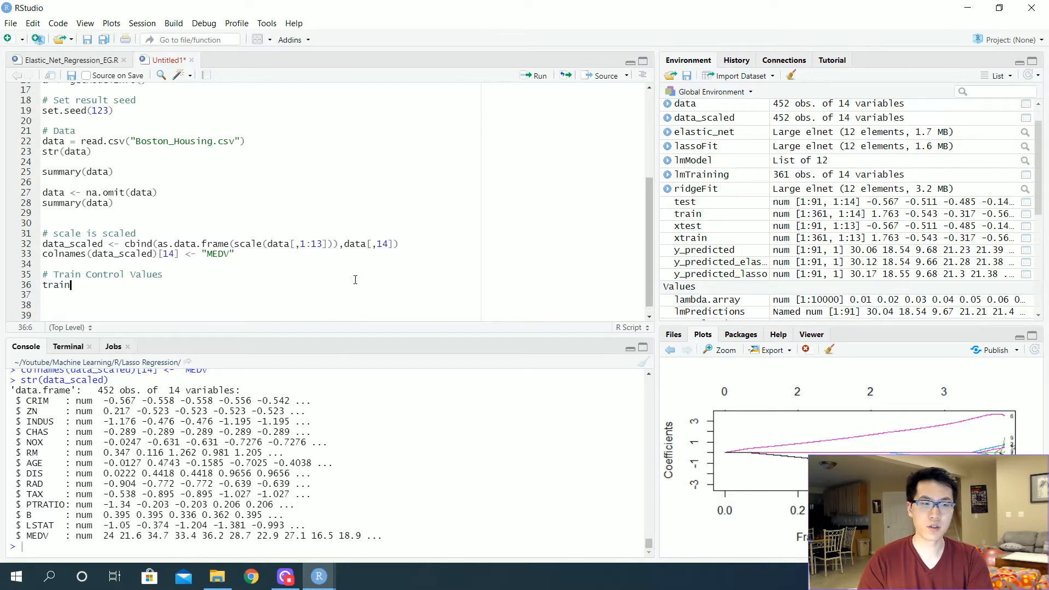
pyautogui.write('Parameters')
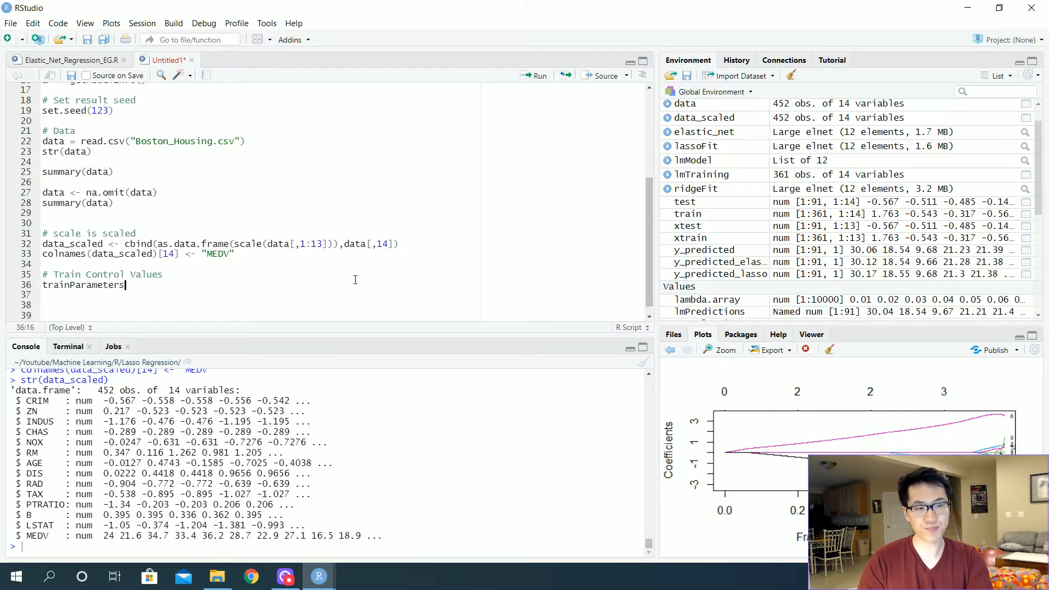
pyautogui.write('<- trainControl(')
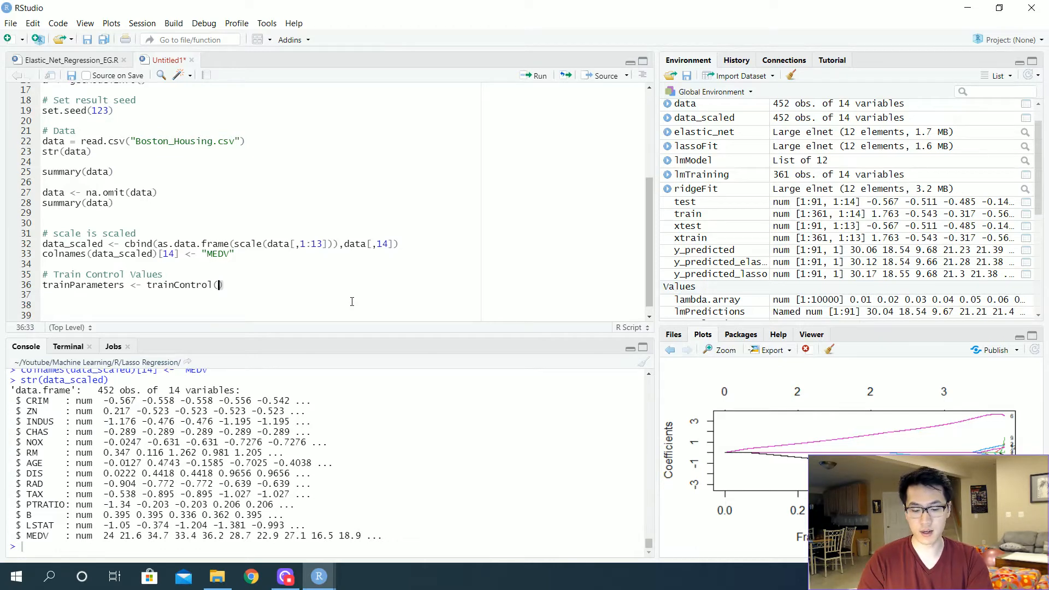
pyautogui.write('meth')
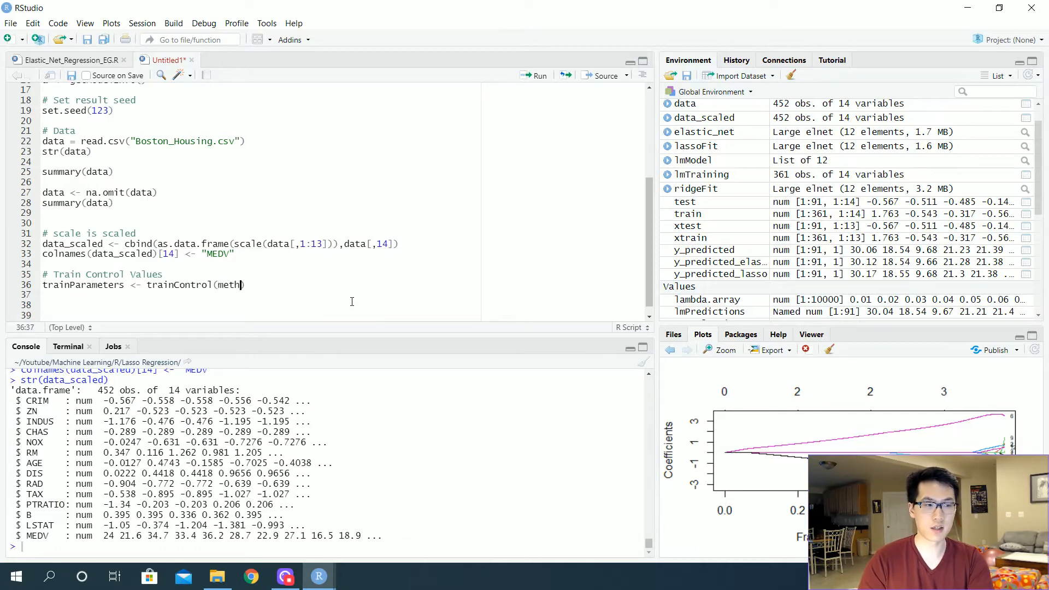
pyautogui.write('= ""')
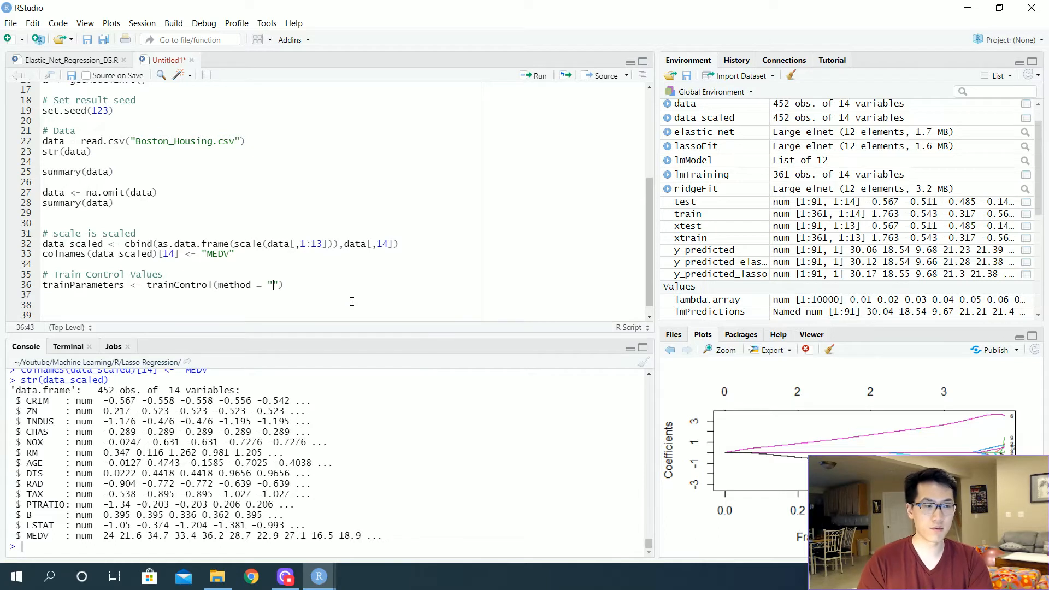
pyautogui.write('cv", nnum')
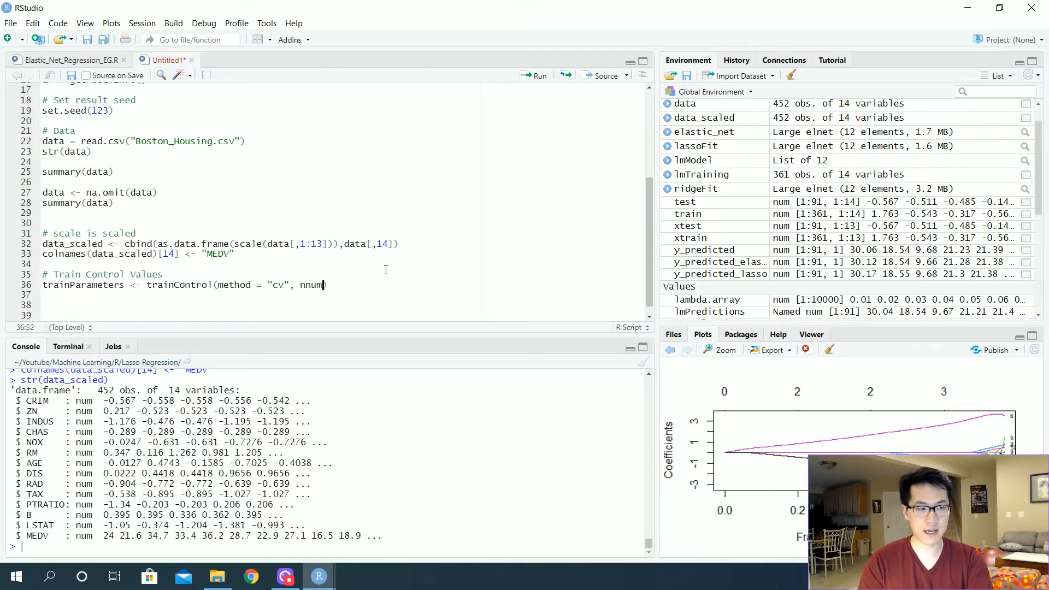
pyautogui.write('ber =')
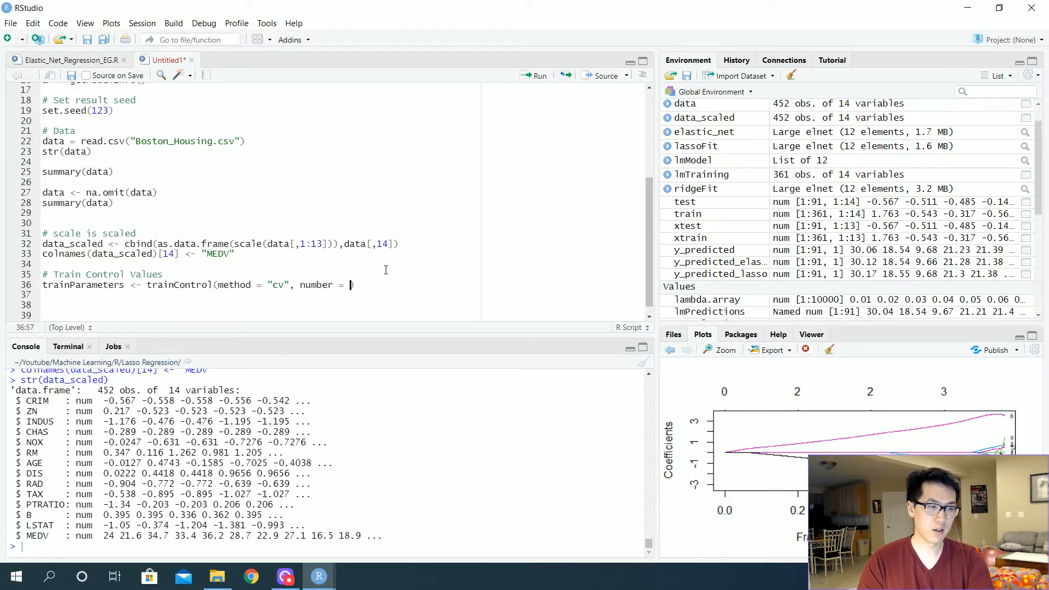
pyautogui.write('4)')
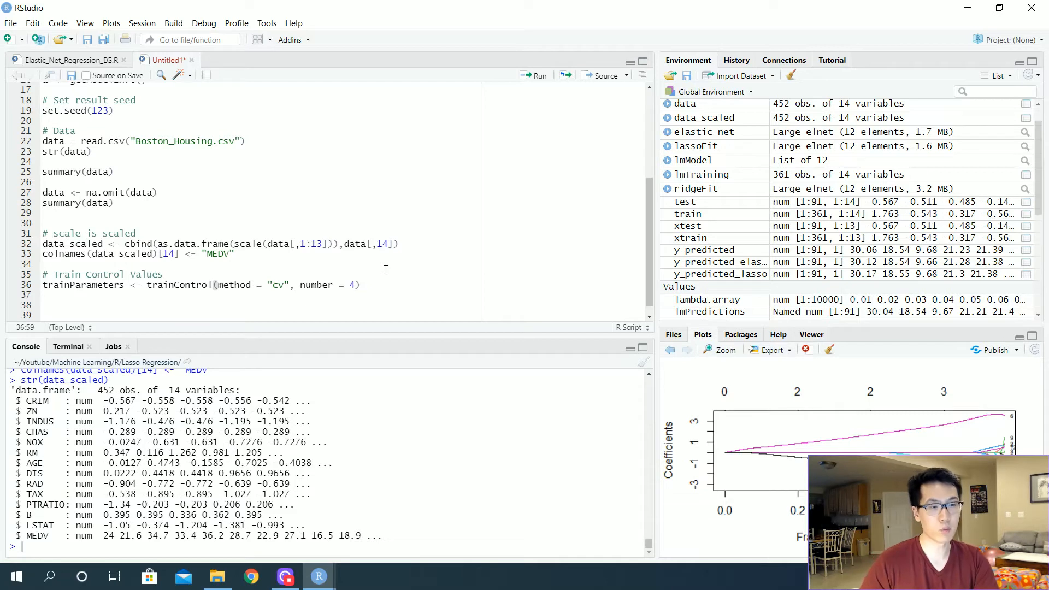
pyautogui.click(537, 75)
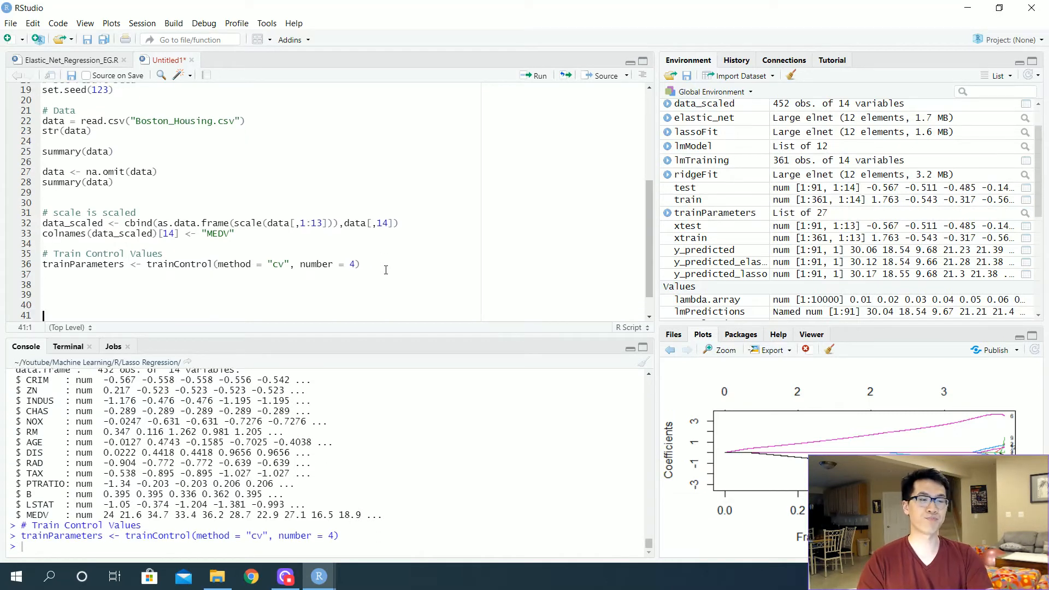
pyautogui.click(45, 286)
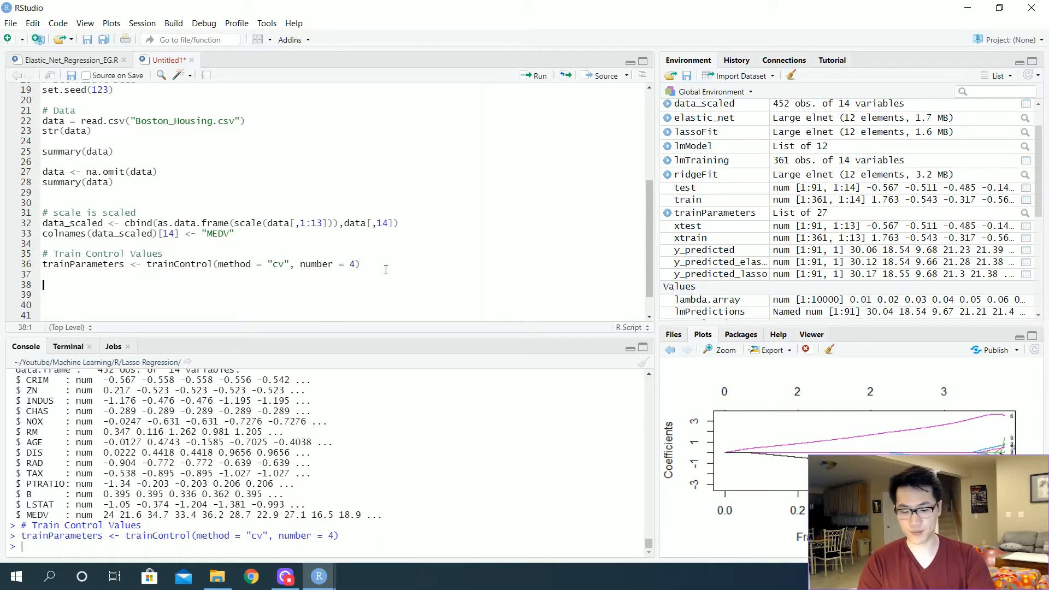
# Step: Start a 'Split into 80/20' section with trainIndex <- createDataPartition on data_scaled$CRIM
pyautogui.write('# Split into 80/')
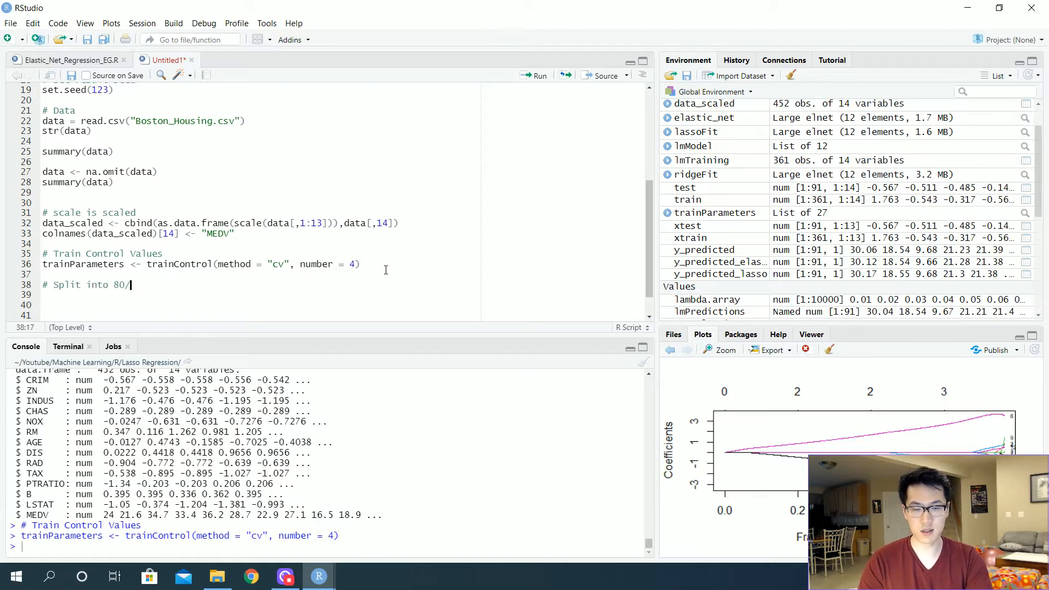
pyautogui.write('20')
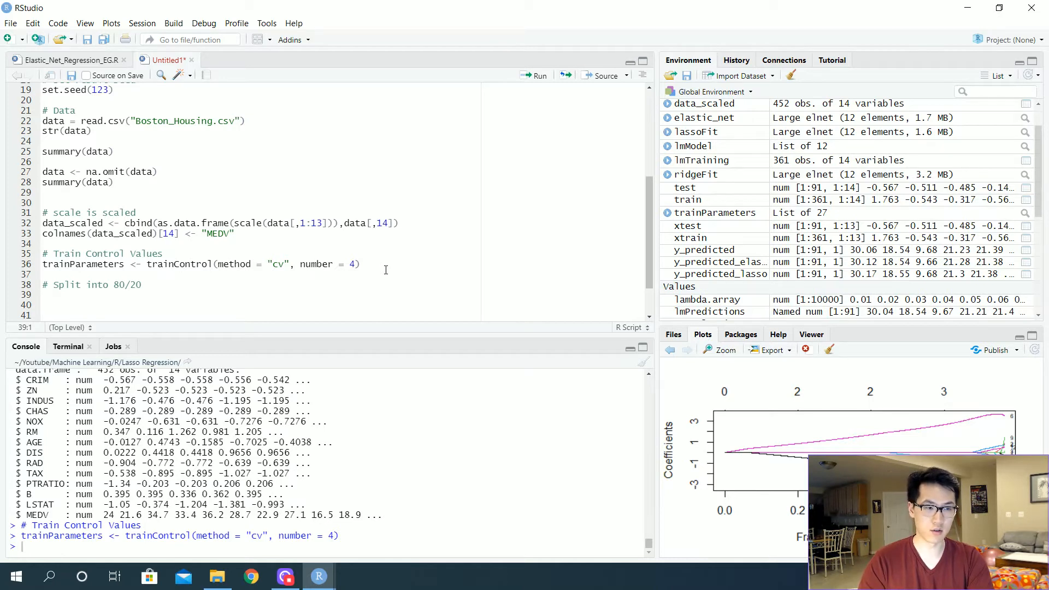
pyautogui.write('train')
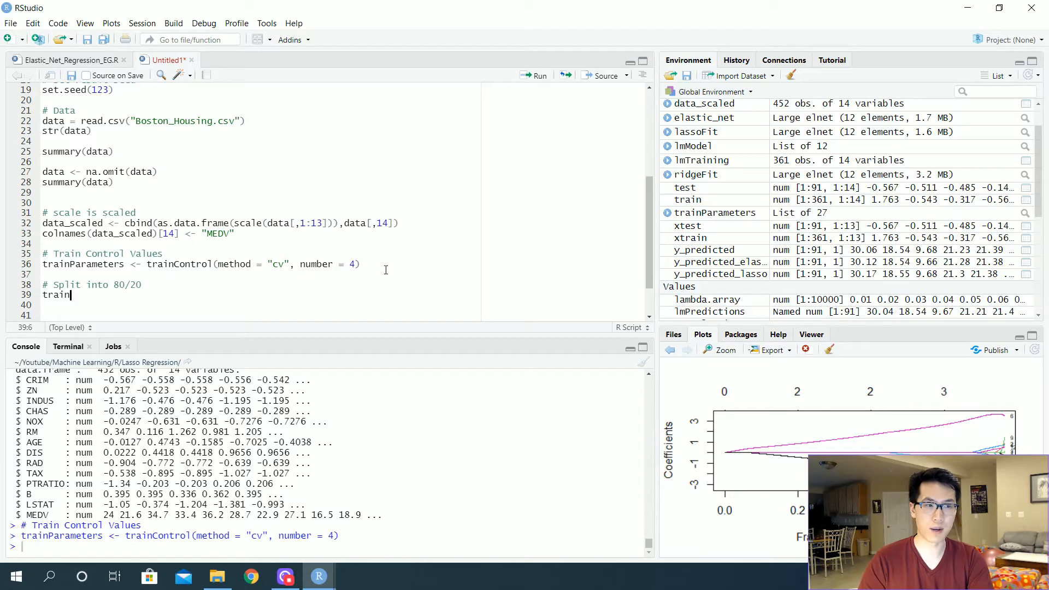
pyautogui.write('Index <-')
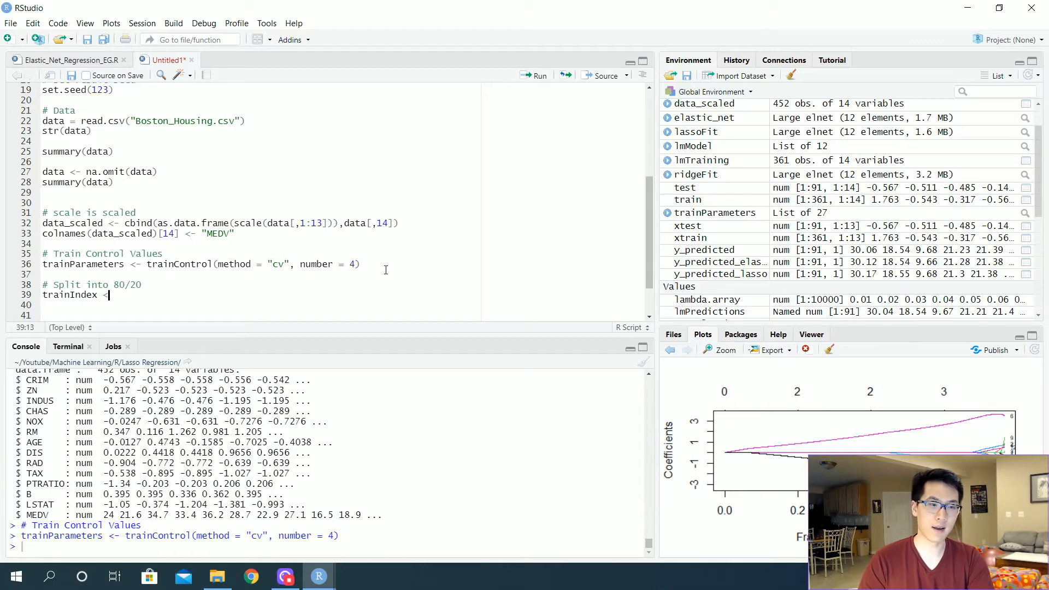
pyautogui.write('createDataPartition(')
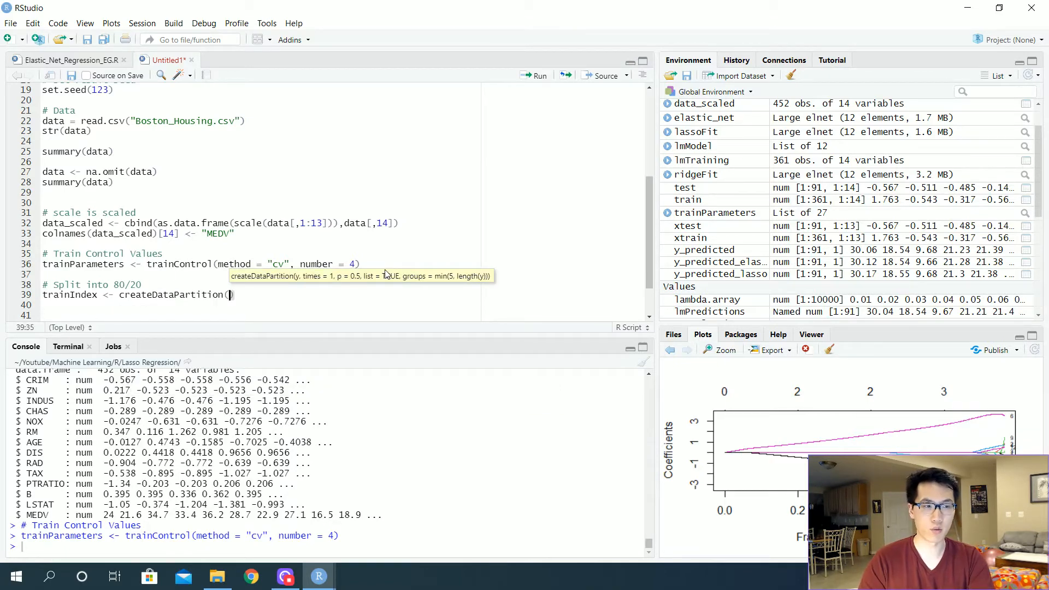
pyautogui.write('data')
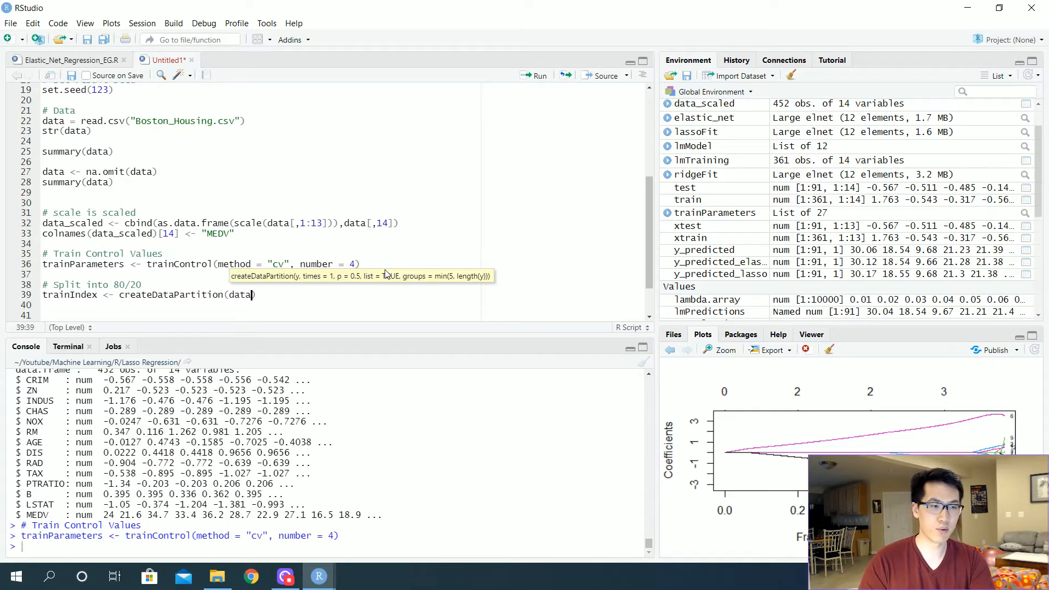
pyautogui.write('_scaled')
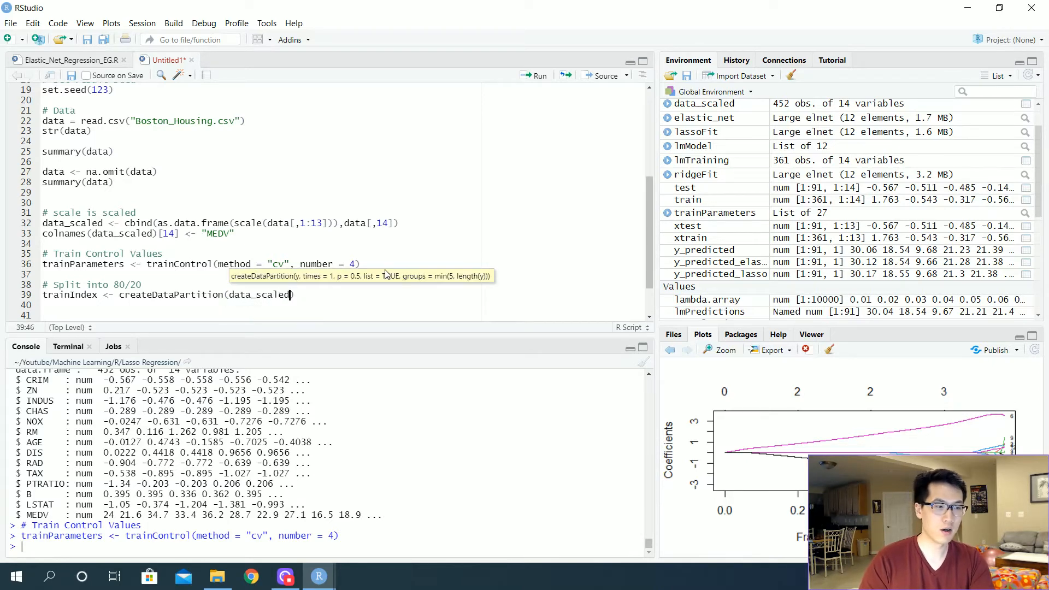
pyautogui.write('$')
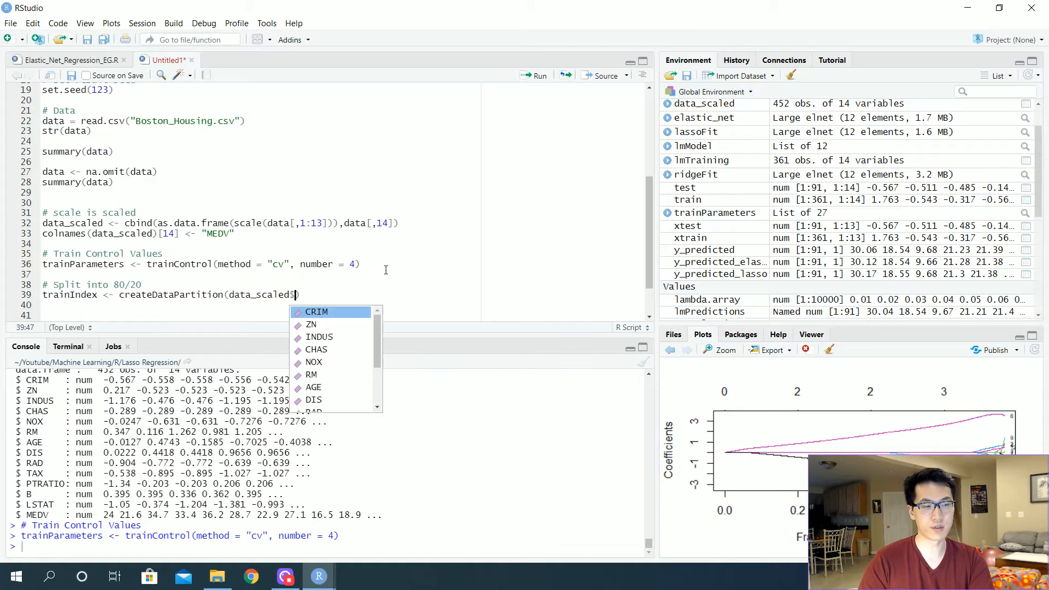
pyautogui.click(316, 311)
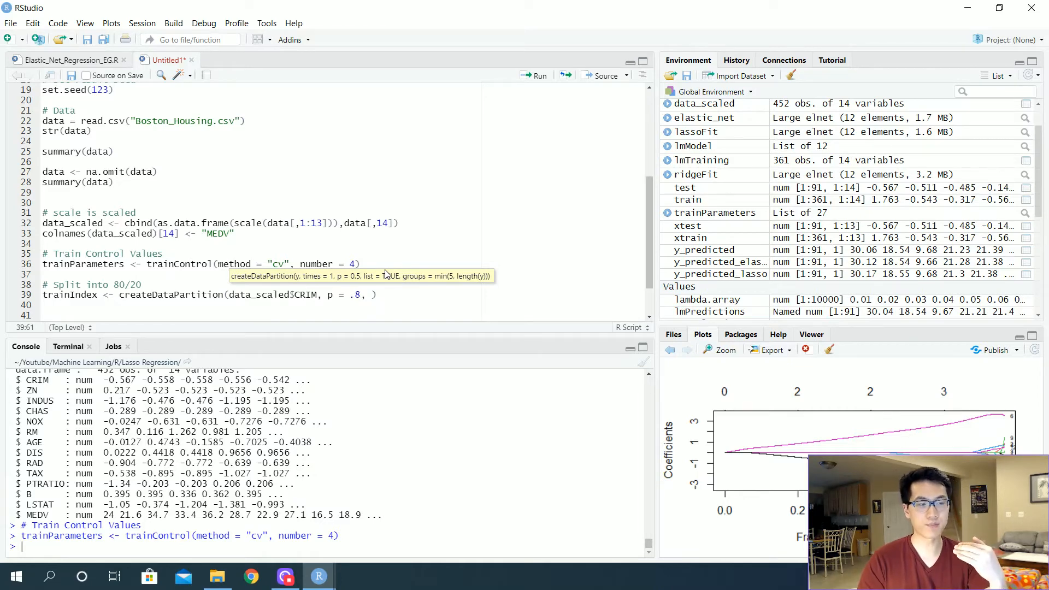
pyautogui.moveTo(383, 281)
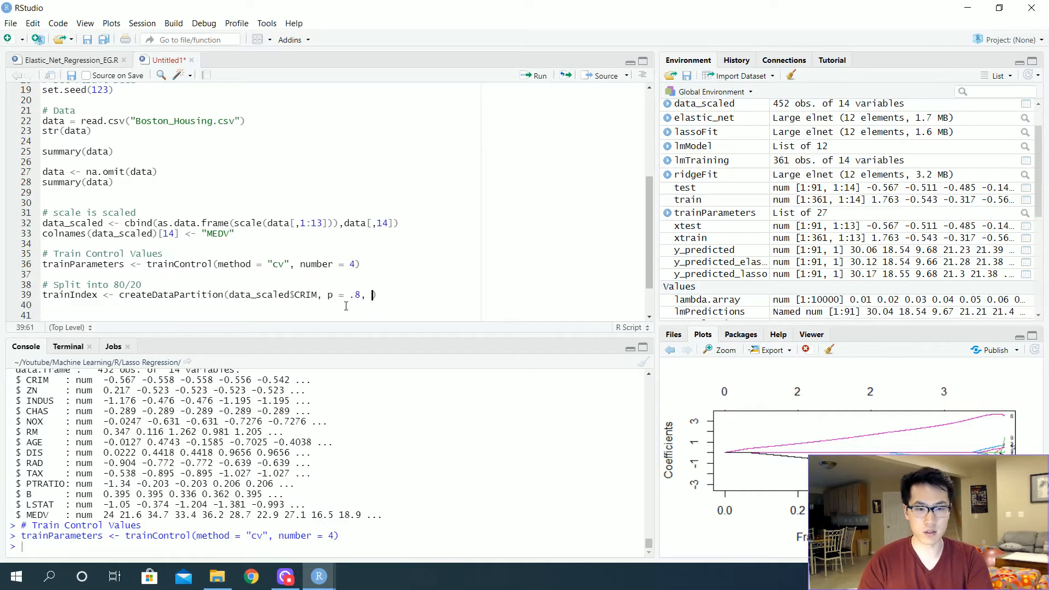
# Step: Complete the partition call with p = .8, list = FALSE, times = 1
pyautogui.write('list = Fa')
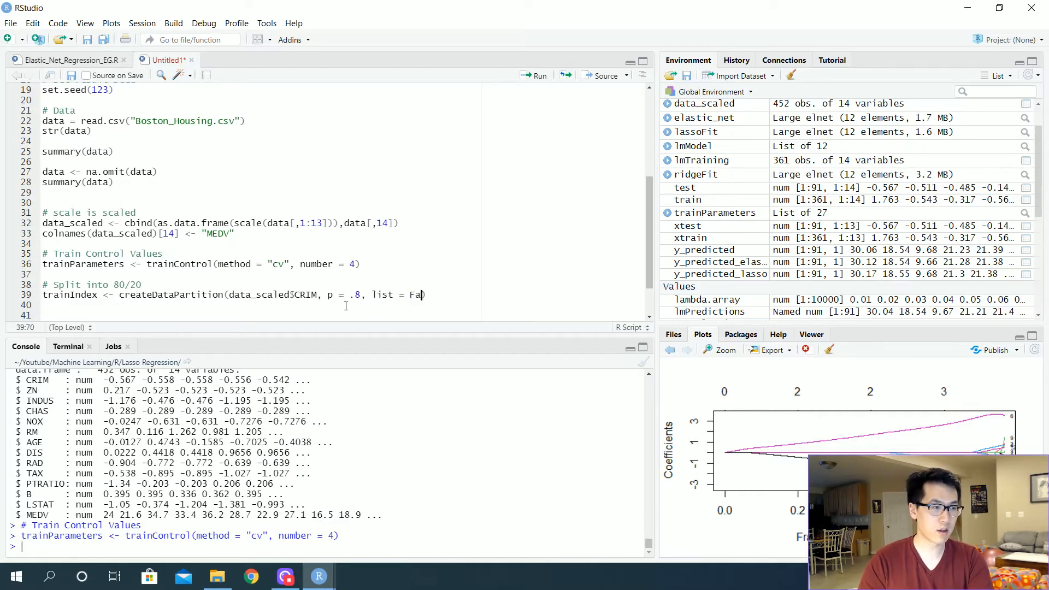
pyautogui.write('LSE')
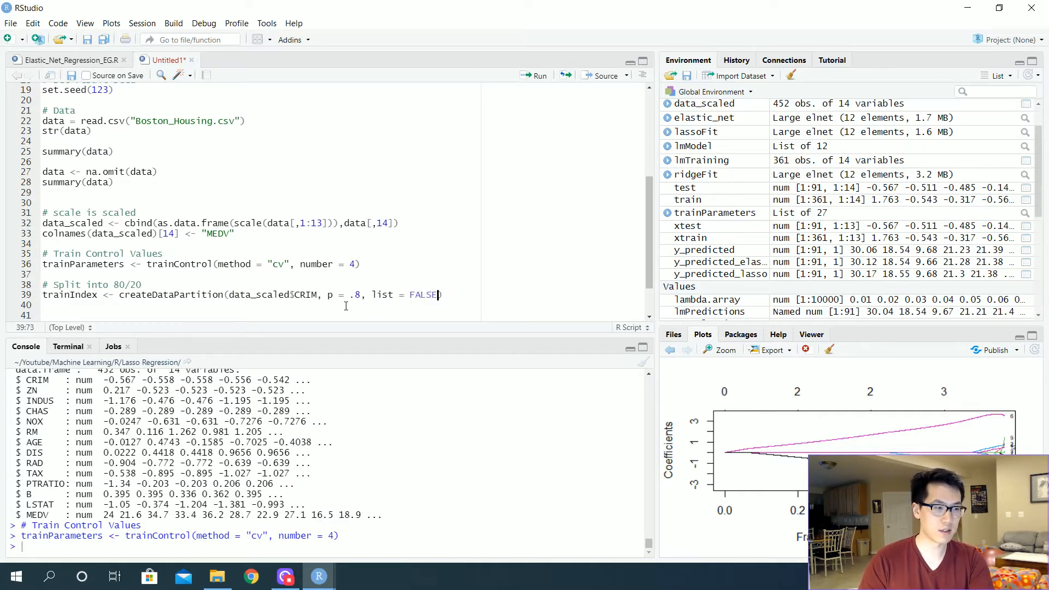
pyautogui.write(', time')
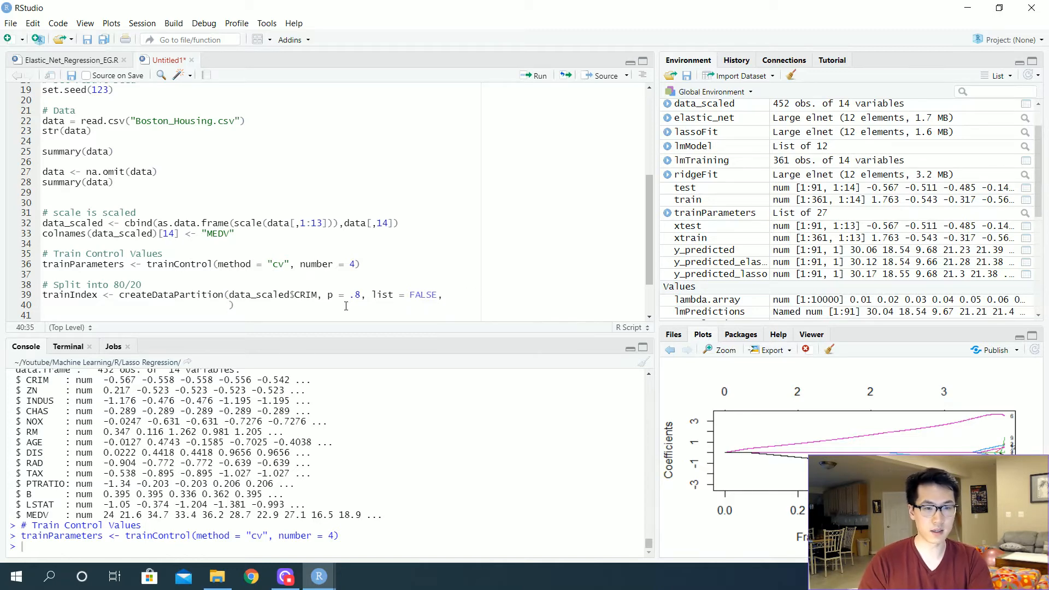
pyautogui.write('times = 1')
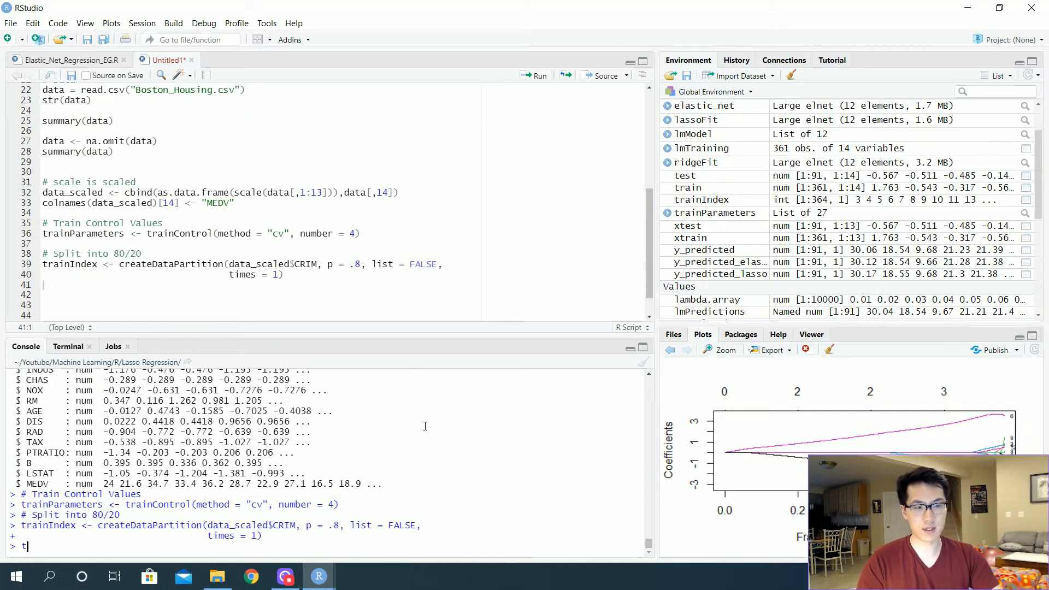
# Step: Print trainIndex in the console and scroll up to the start of its Resample1 row numbers
pyautogui.write('rai')
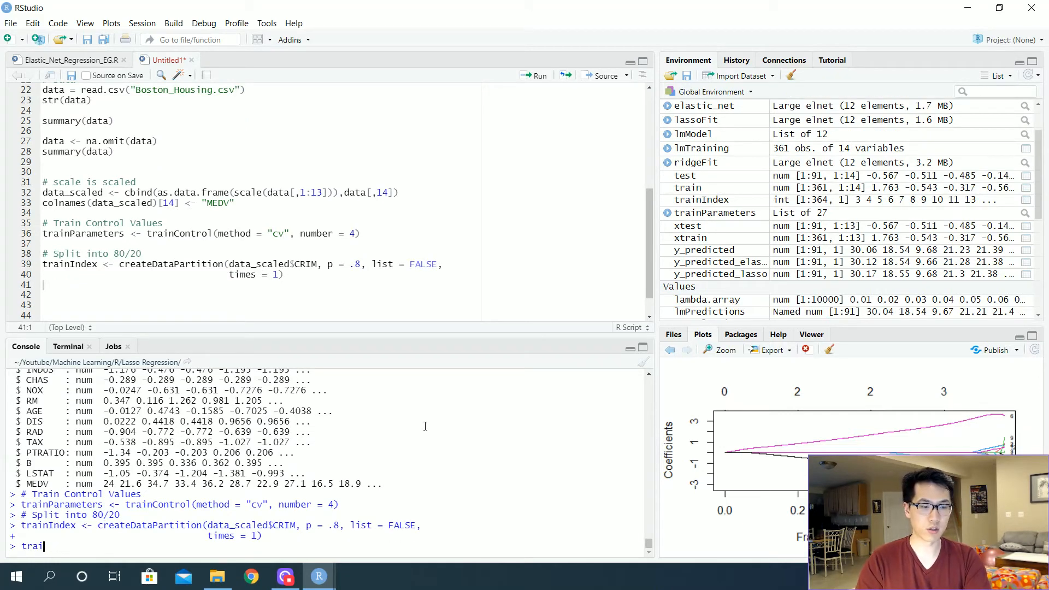
pyautogui.write('train')
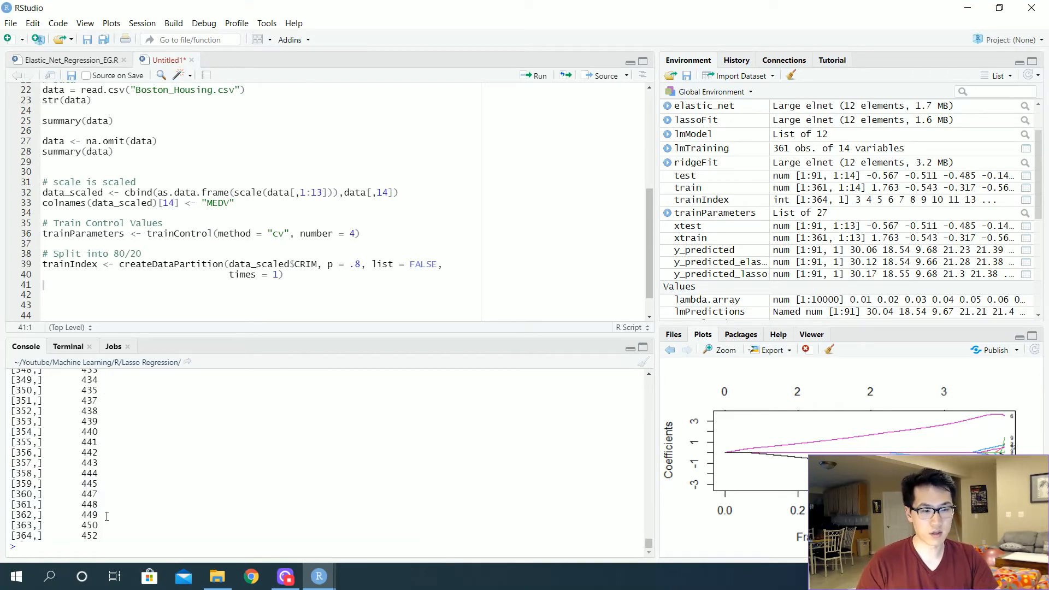
pyautogui.scroll(3)
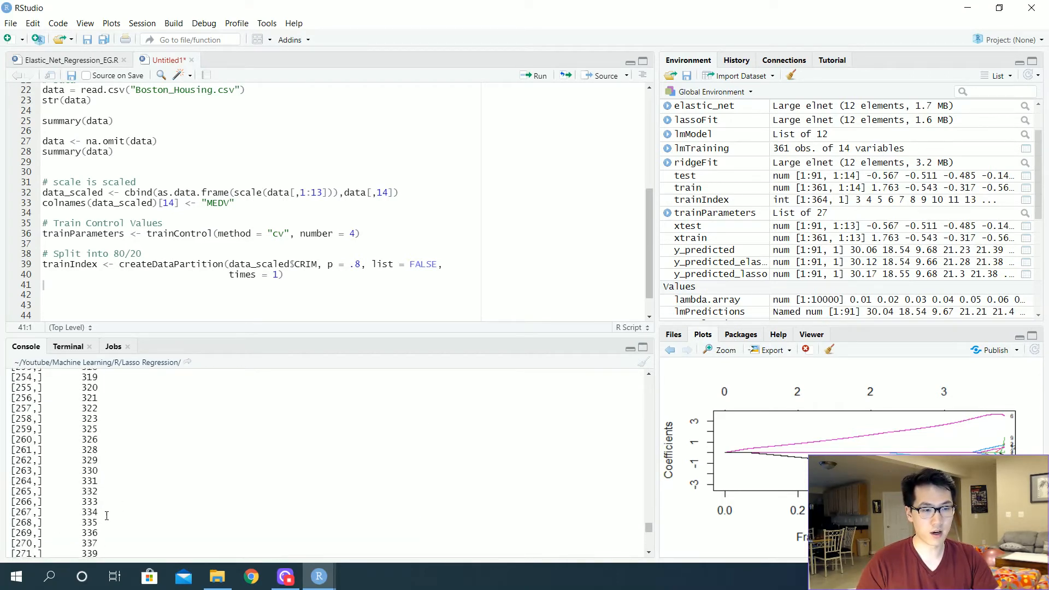
pyautogui.scroll(3)
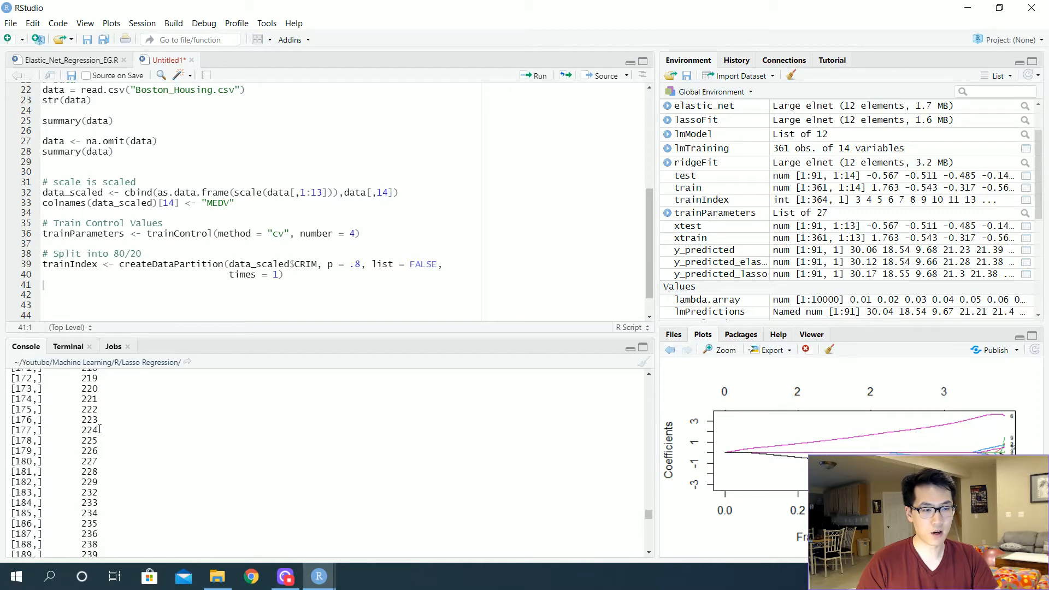
pyautogui.scroll(3)
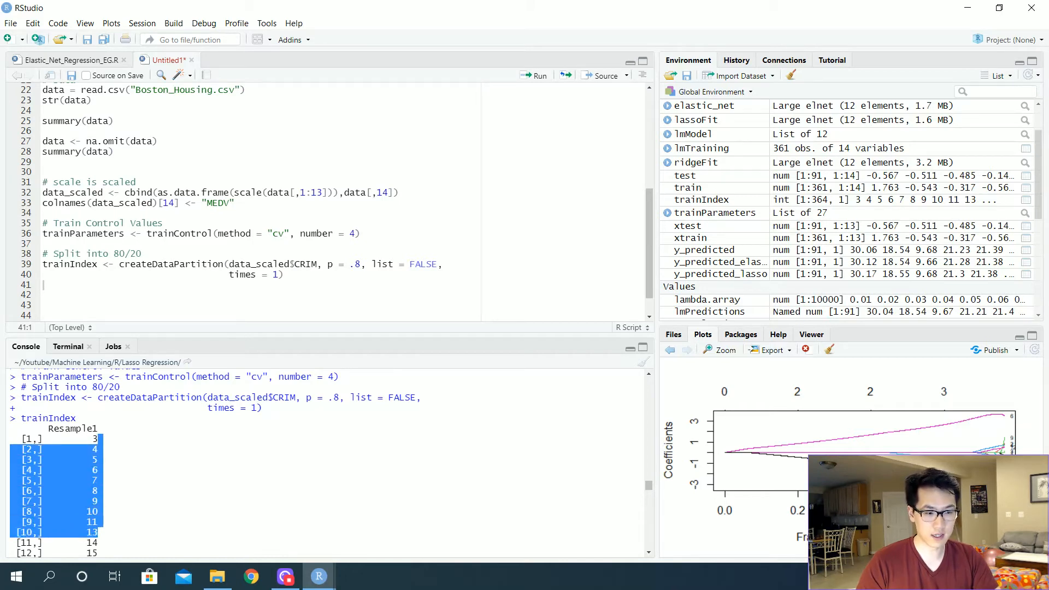
# Step: Scroll back down through the 364 printed row numbers to the end of the output
pyautogui.scroll(-3)
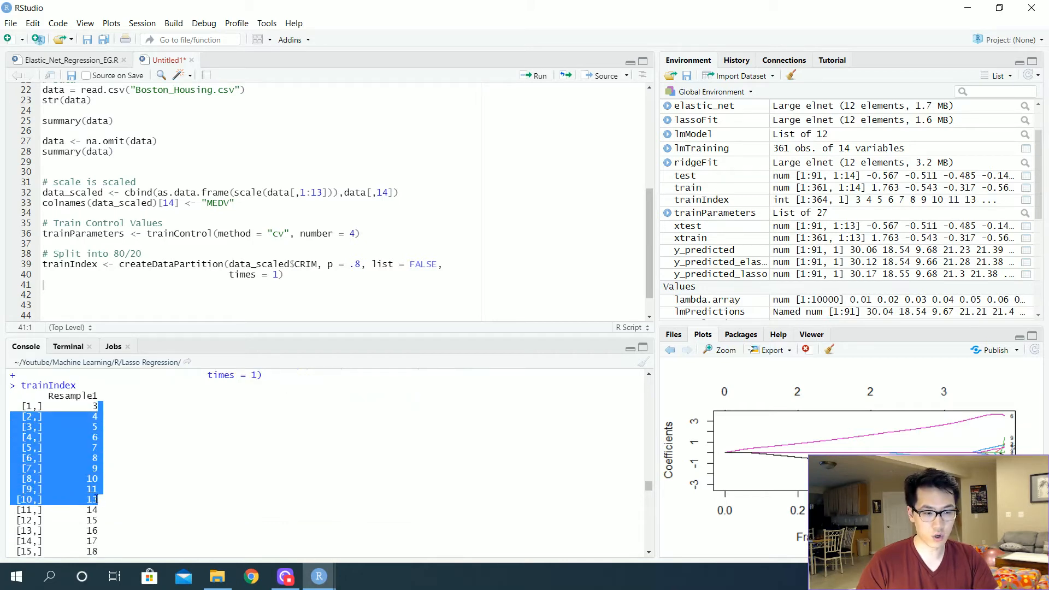
pyautogui.click(115, 408)
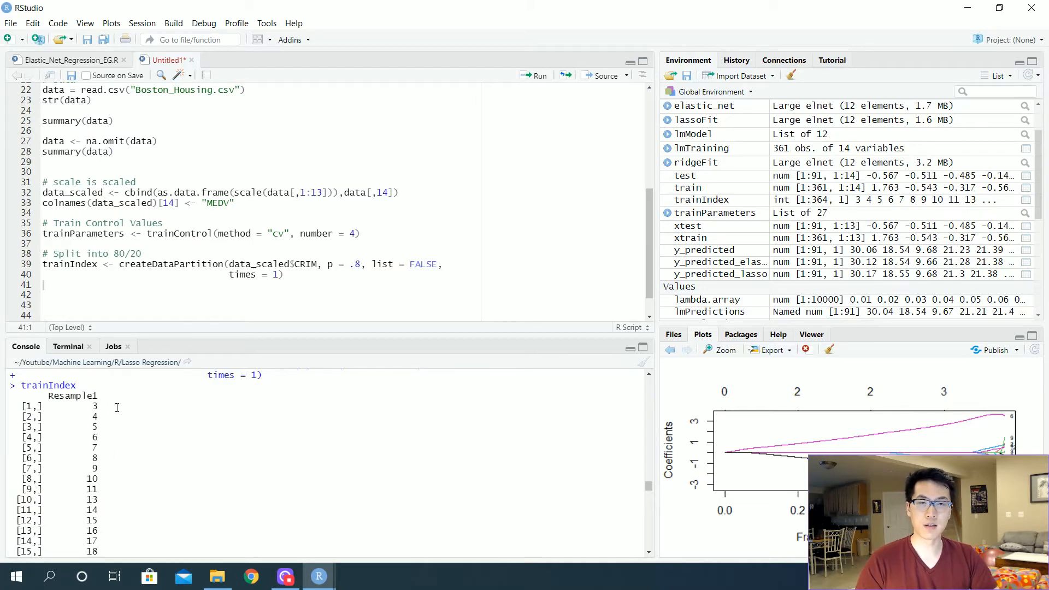
pyautogui.scroll(-3)
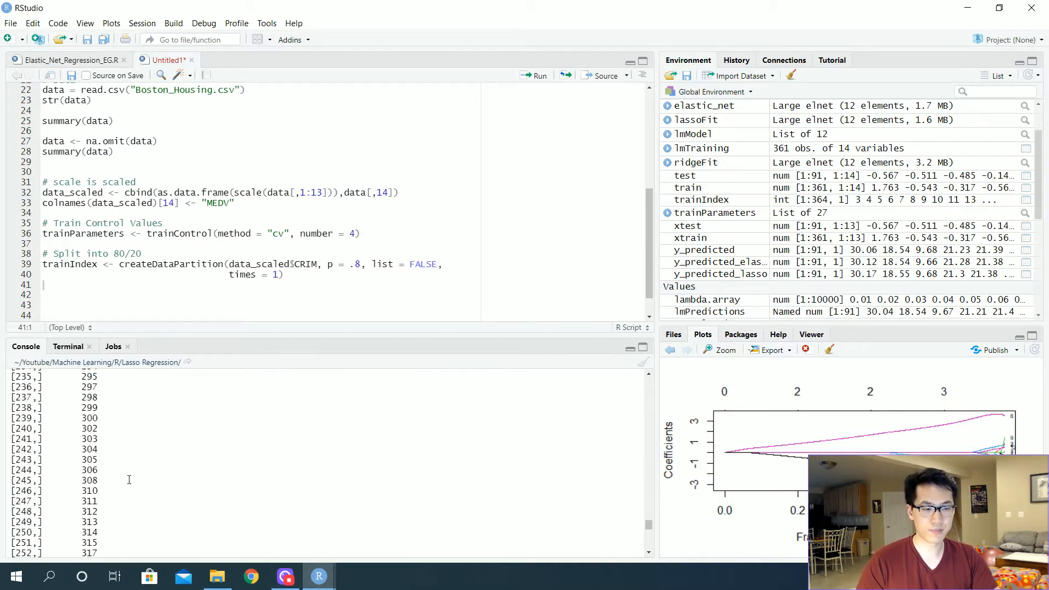
pyautogui.scroll(-3)
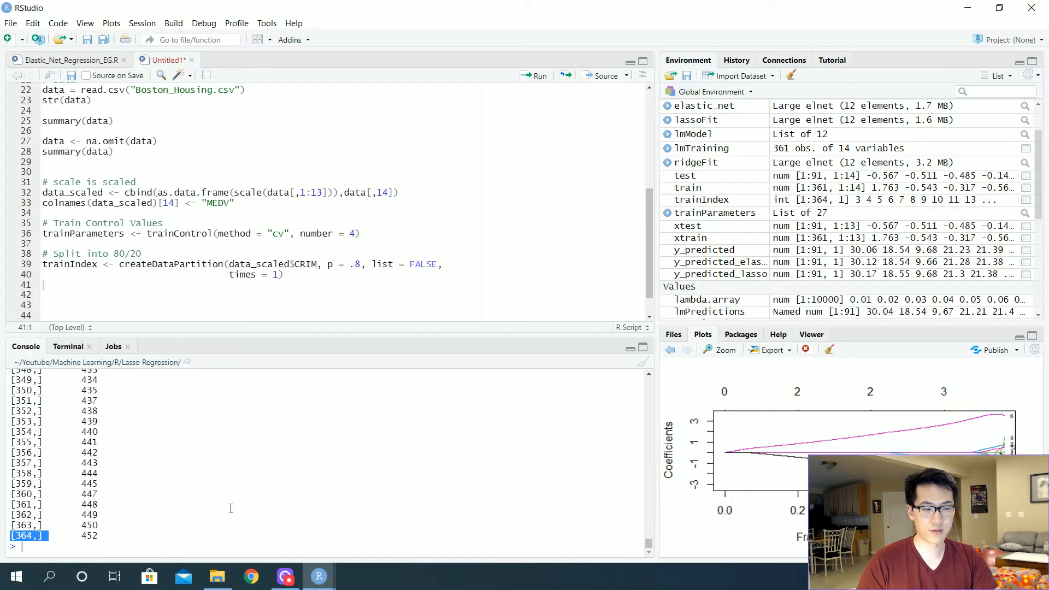
pyautogui.moveTo(344, 293)
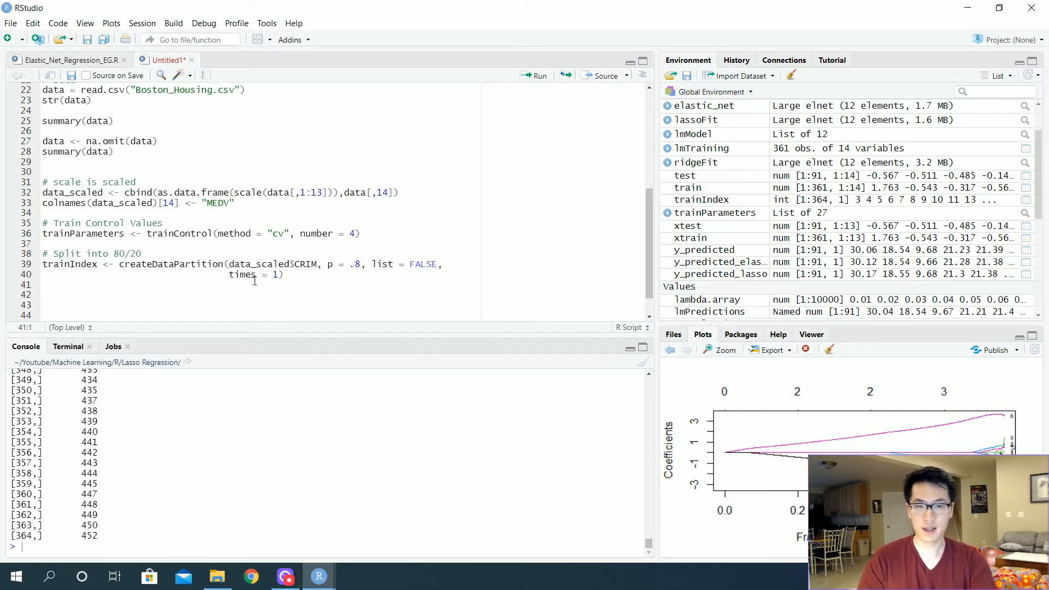
# Step: Write dataTrain <- data_scaled[trainIndex,] on line 41
pyautogui.write('train')
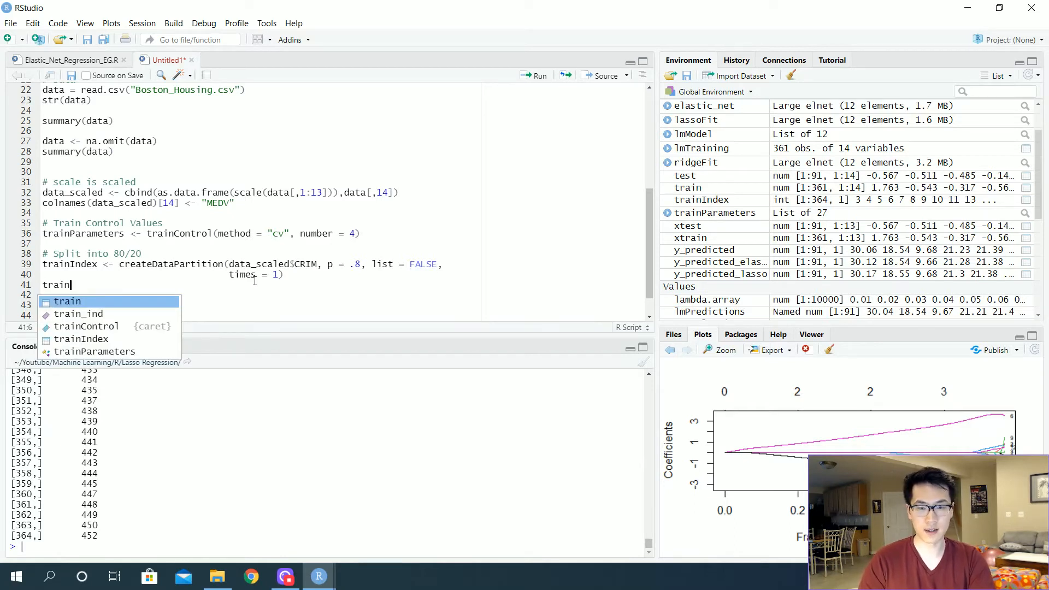
pyautogui.write('dataTrain <-')
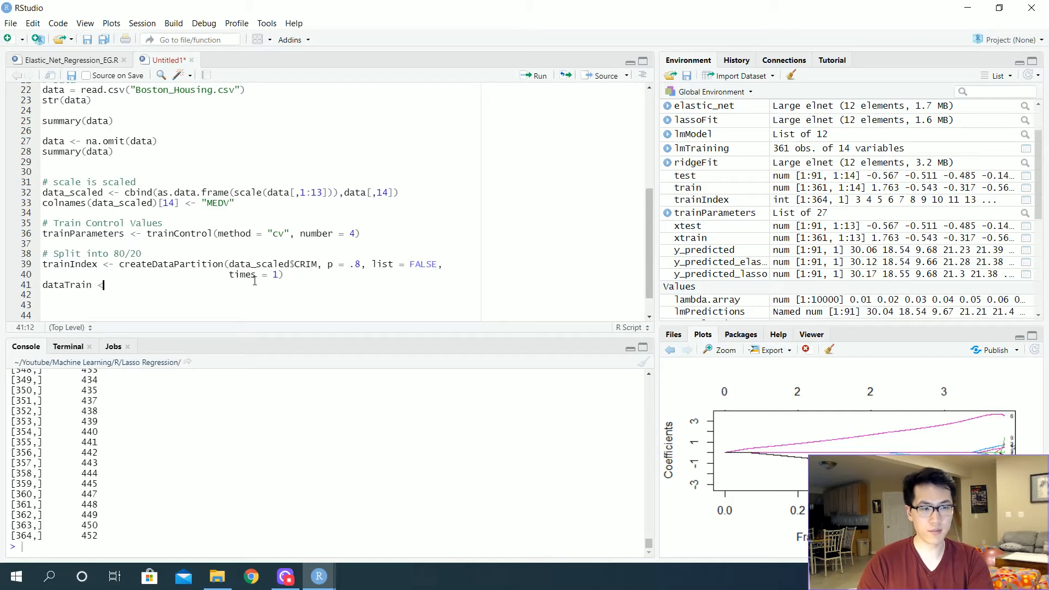
pyautogui.write('<-')
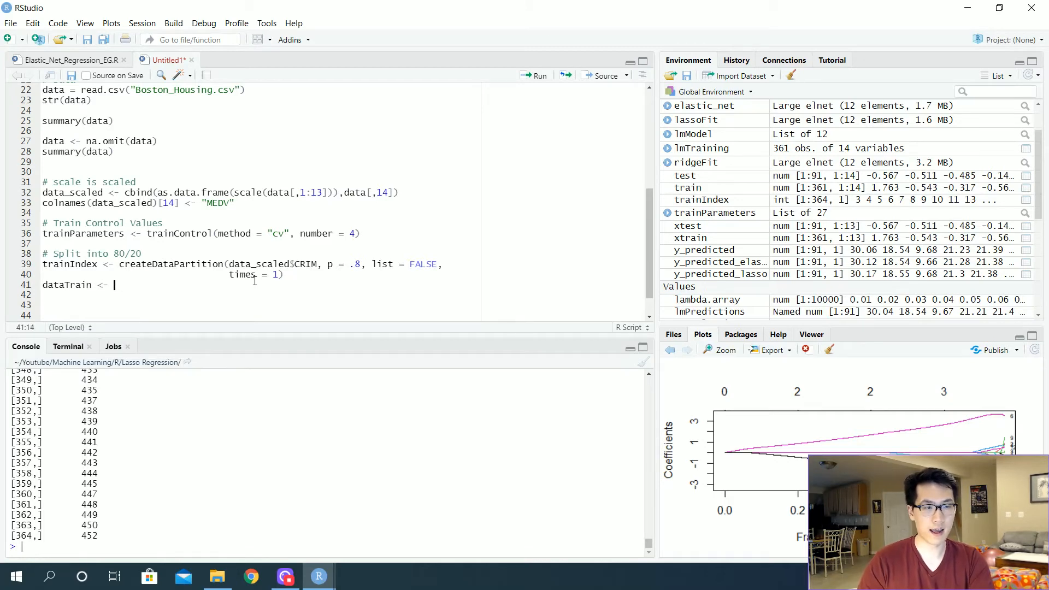
pyautogui.write('data_scaled')
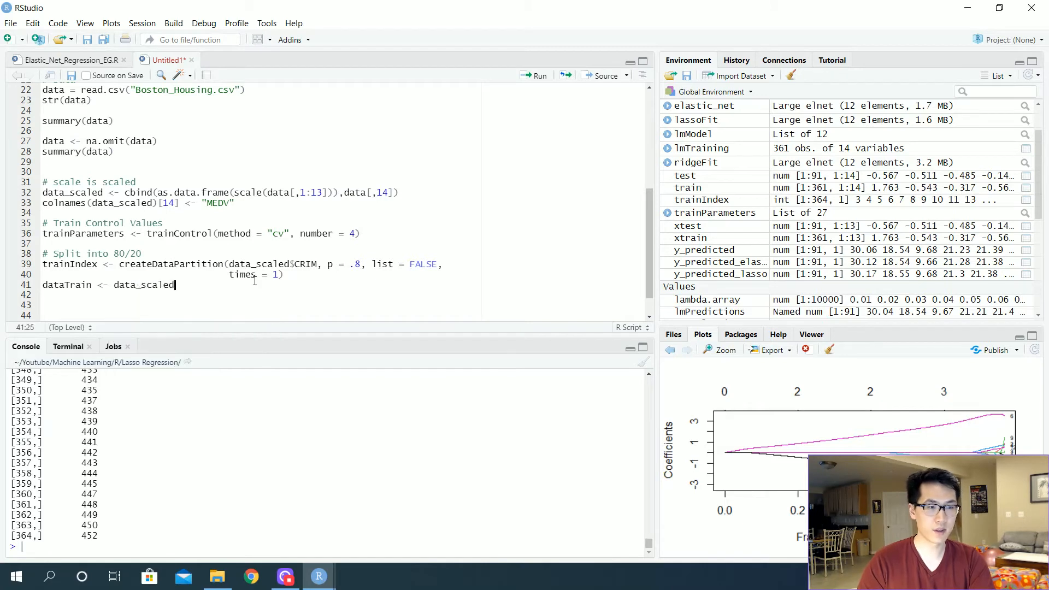
pyautogui.write('[trainIndex,')
pyautogui.click(262, 293)
pyautogui.write('dataTest <- data_scaled[-')
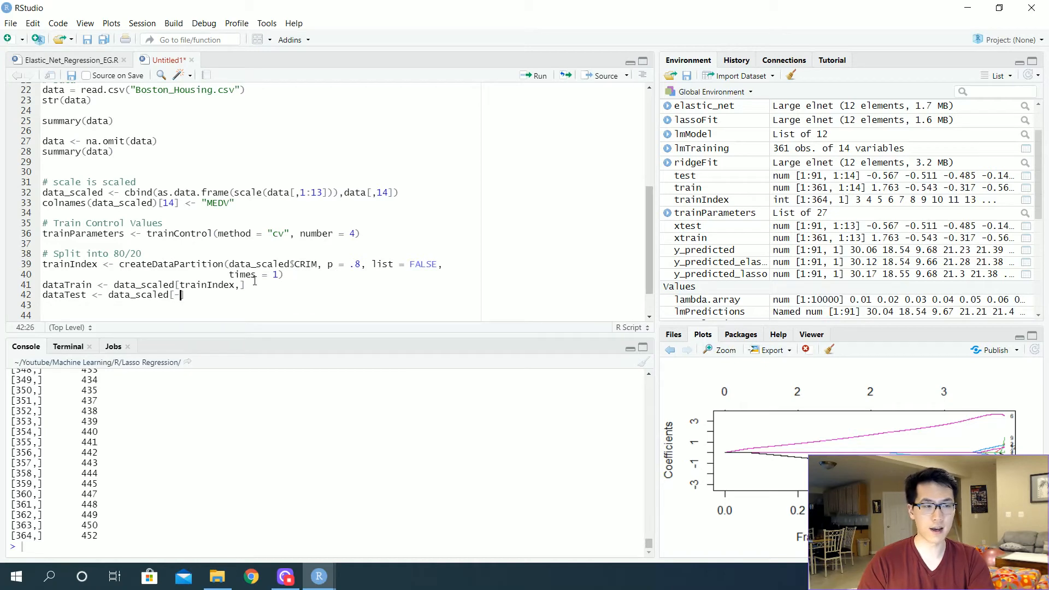
# Step: Write dataTest <- data_scaled[-trainIndex,] on line 42 for the remaining rows
pyautogui.write('t')
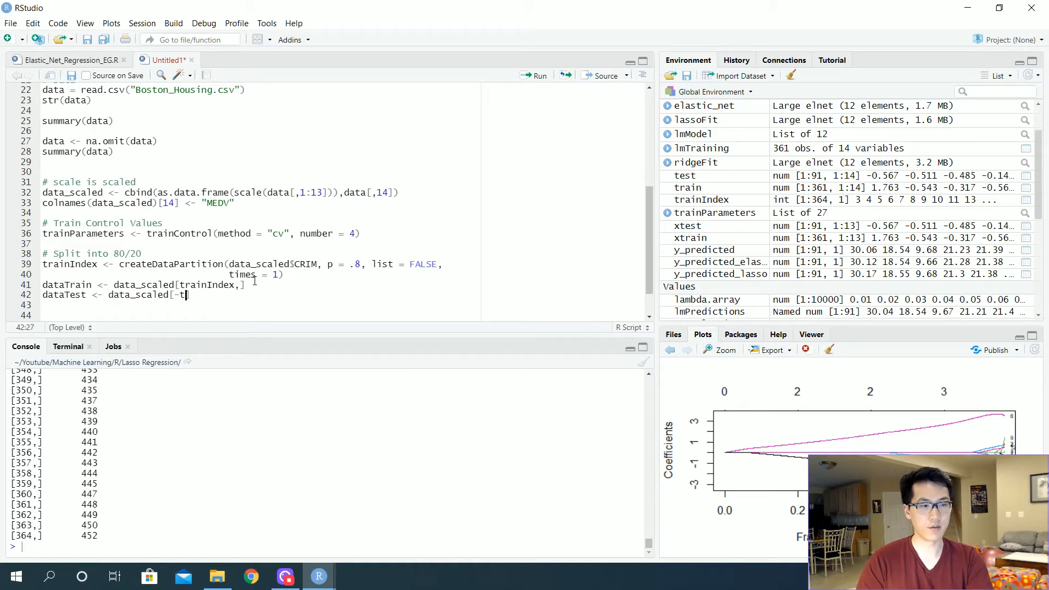
pyautogui.write('rainIndex,')
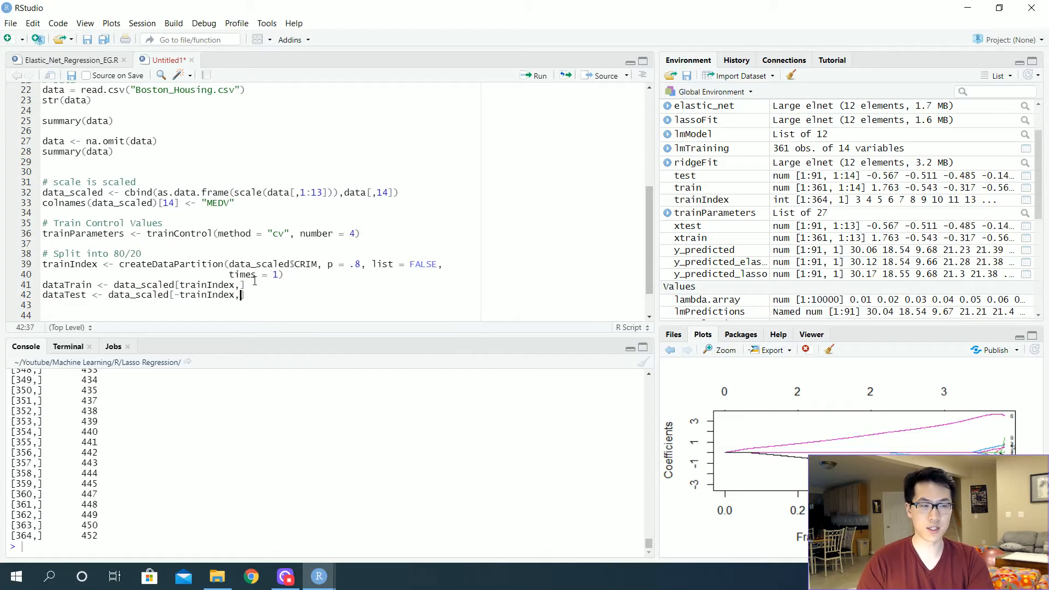
pyautogui.click(241, 284)
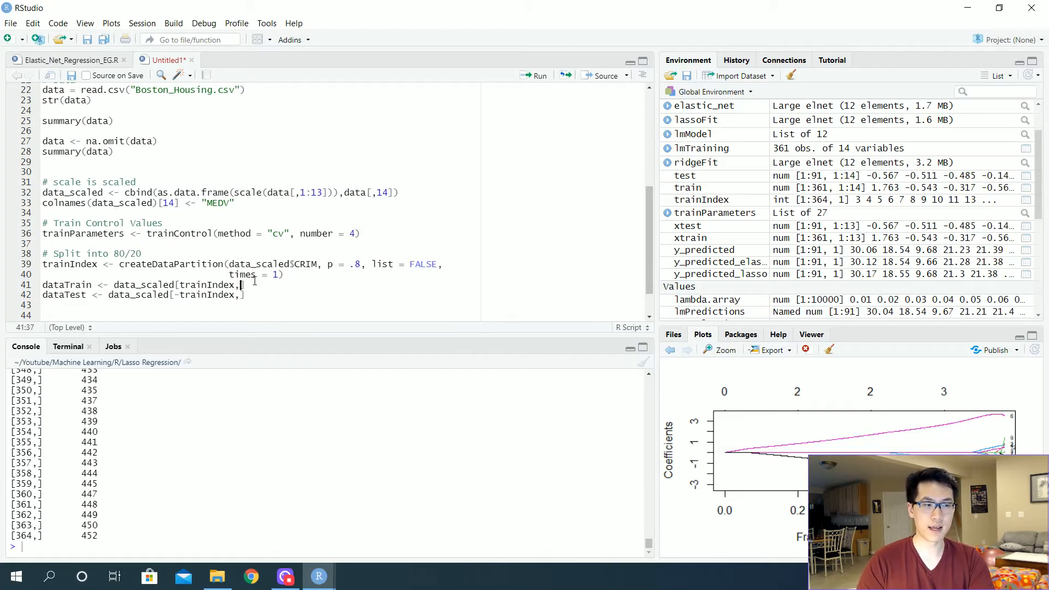
pyautogui.click(236, 294)
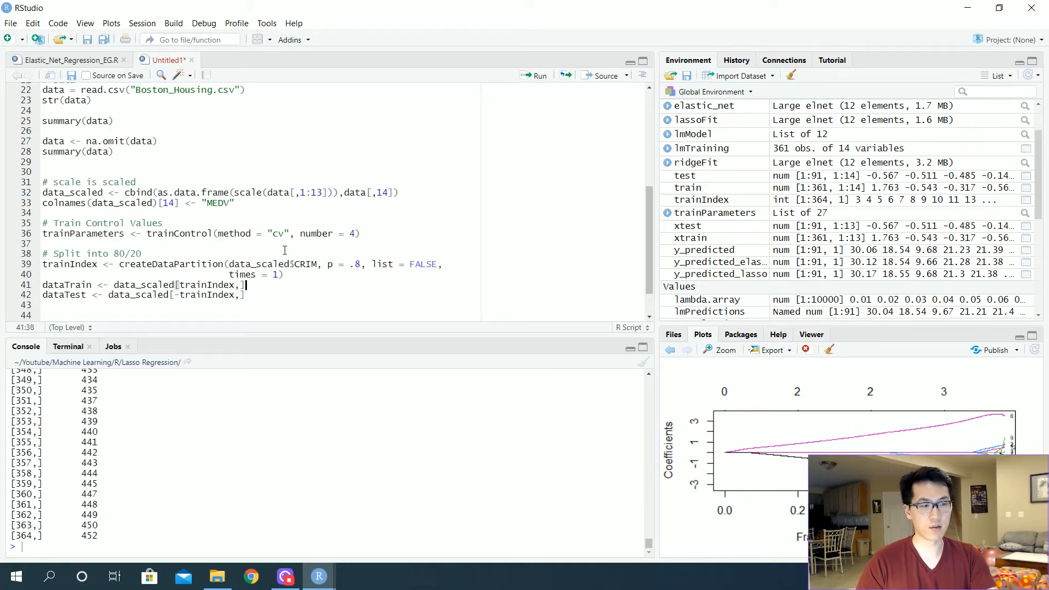
# Step: Run the two split lines and compute 88+364 in the console to confirm 452 observations
pyautogui.click(537, 75)
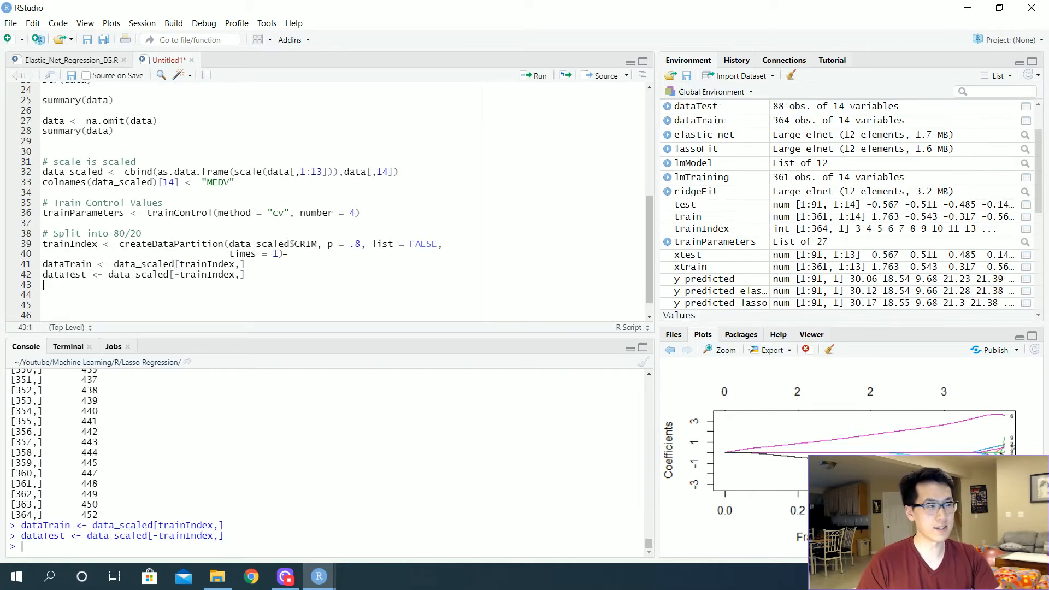
pyautogui.scroll(3)
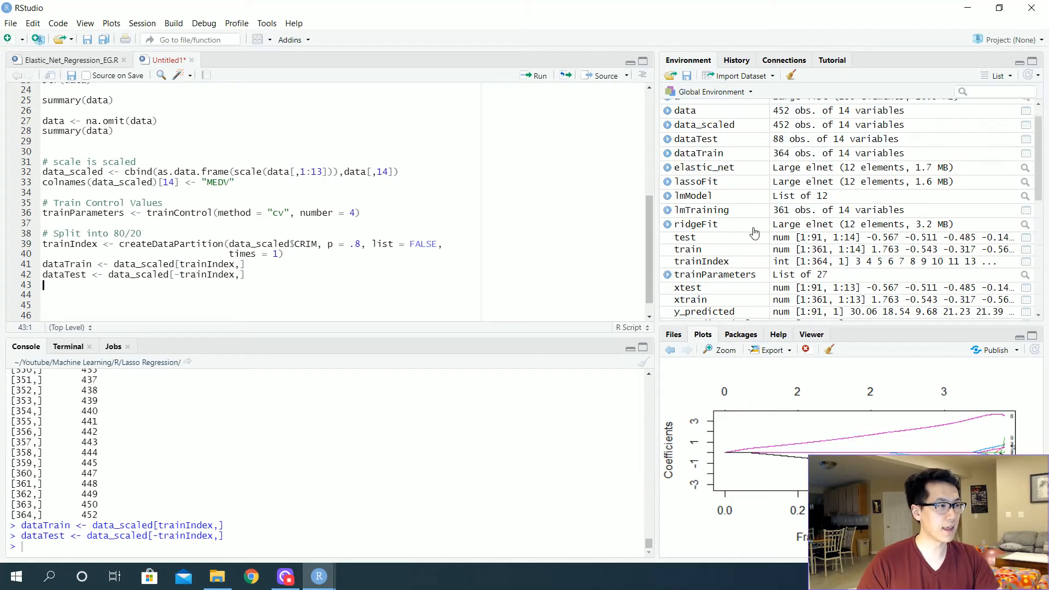
pyautogui.moveTo(778, 144)
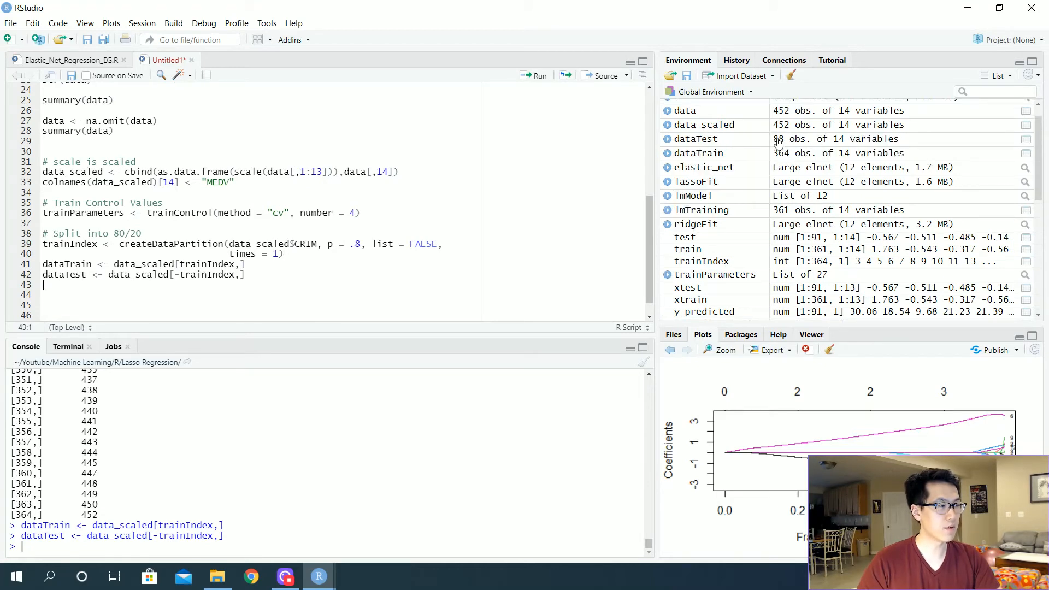
pyautogui.moveTo(755, 164)
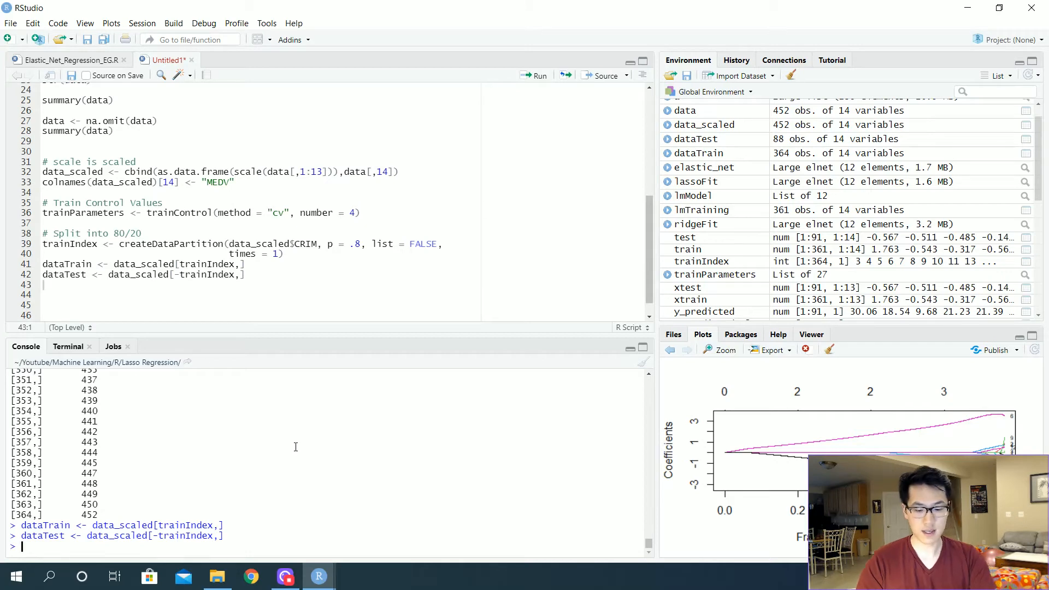
pyautogui.write('88+364')
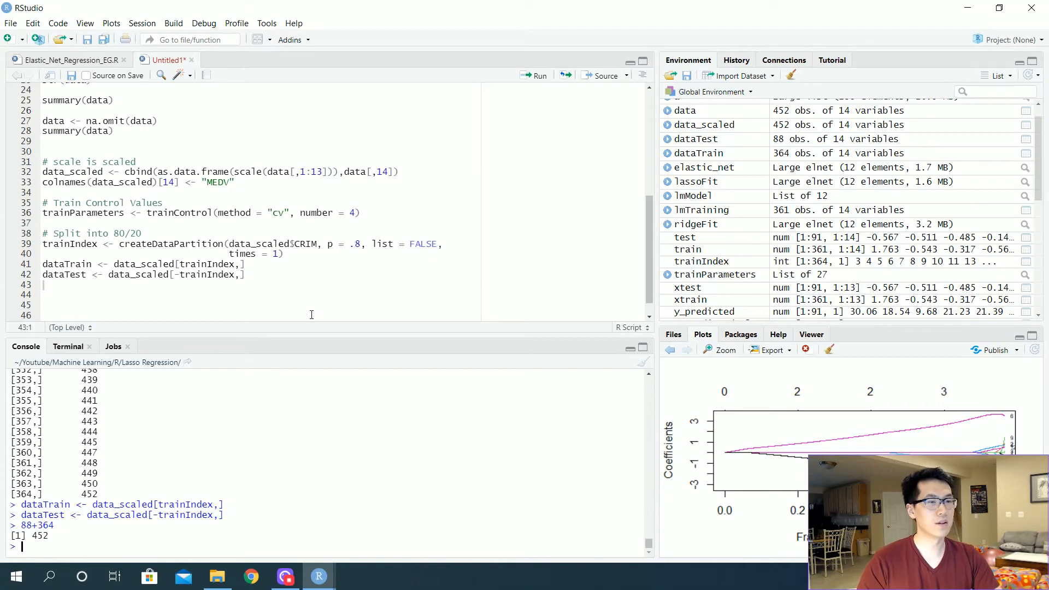
pyautogui.moveTo(357, 289)
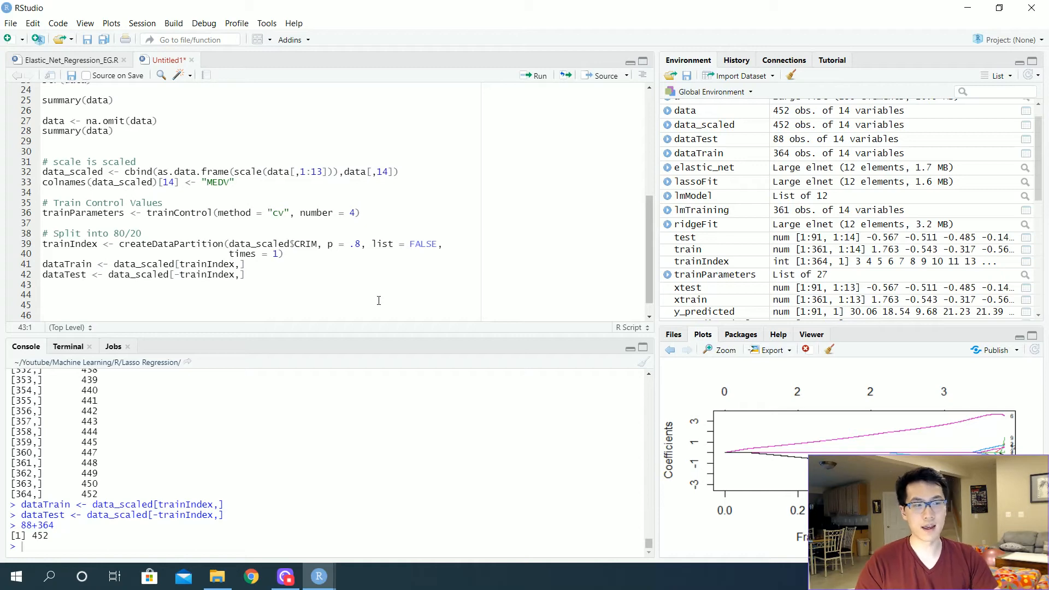
pyautogui.moveTo(798, 130)
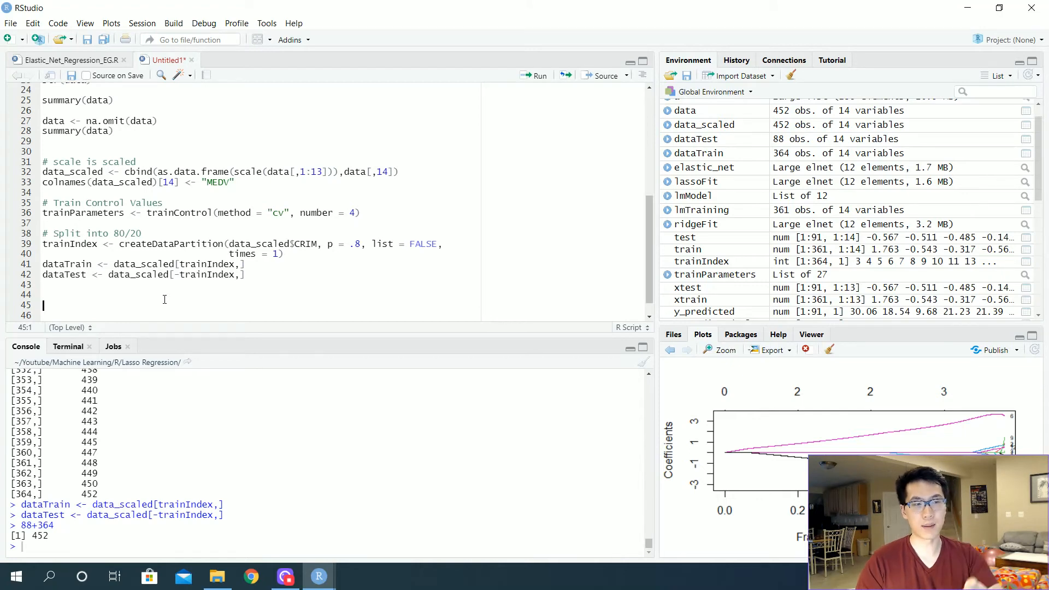
# Step: Highlight the p = .8 split proportion and start a new script line below
pyautogui.click(362, 243)
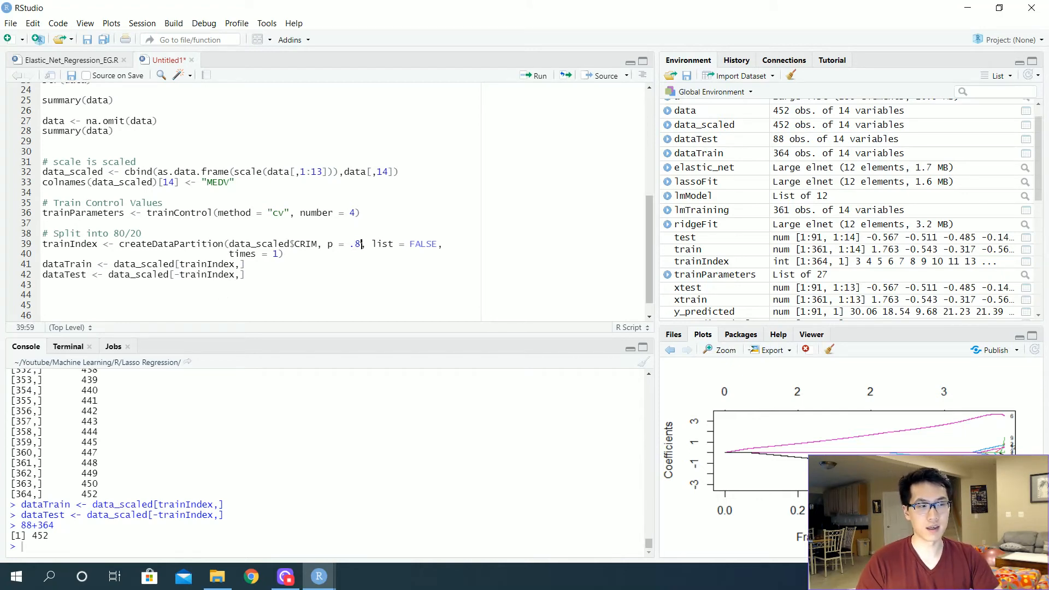
pyautogui.doubleClick(344, 244)
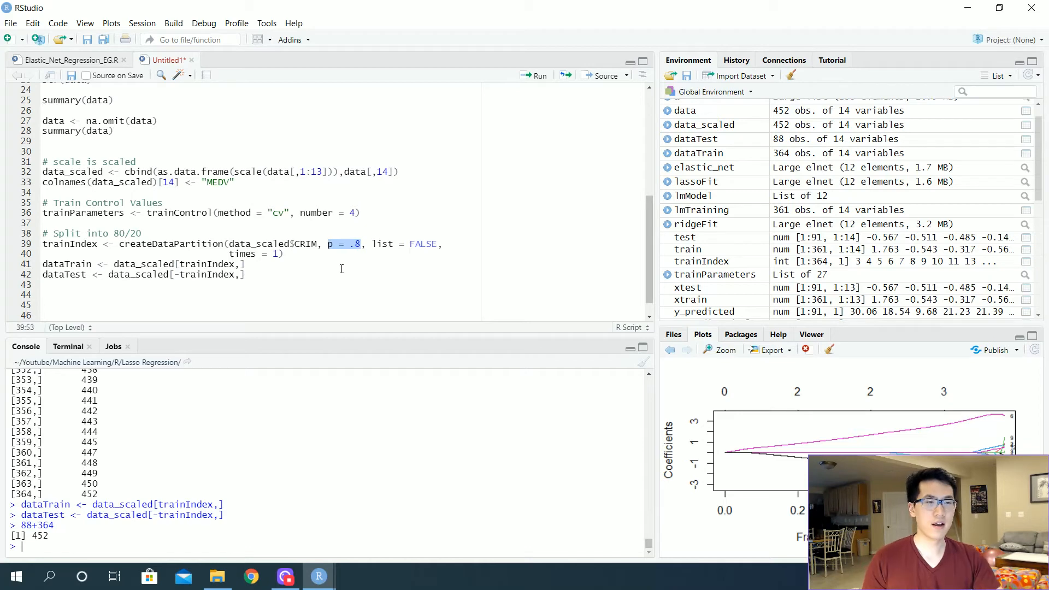
pyautogui.click(43, 285)
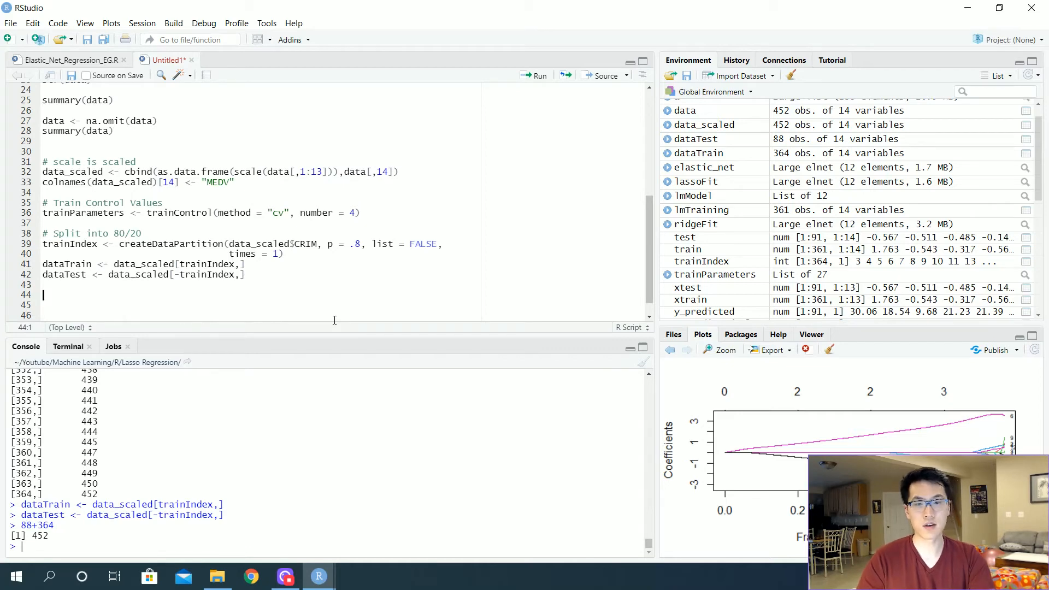
# Step: Write elastic_net_cv_0 <- train(MEDV ~ ., data = dataTrain, ...)
pyautogui.write('elastic_net')
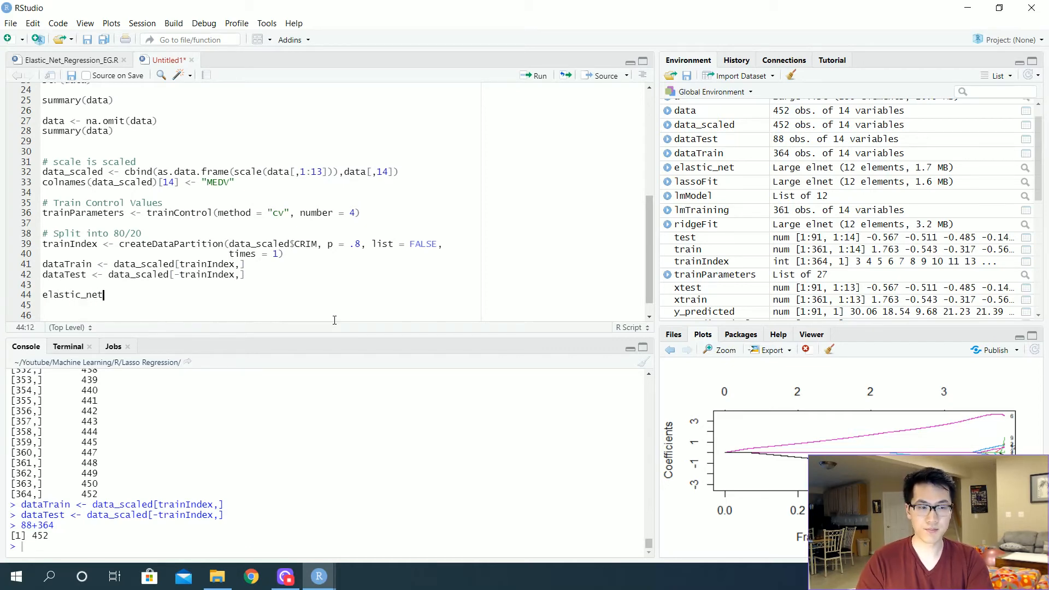
pyautogui.write('_cv_')
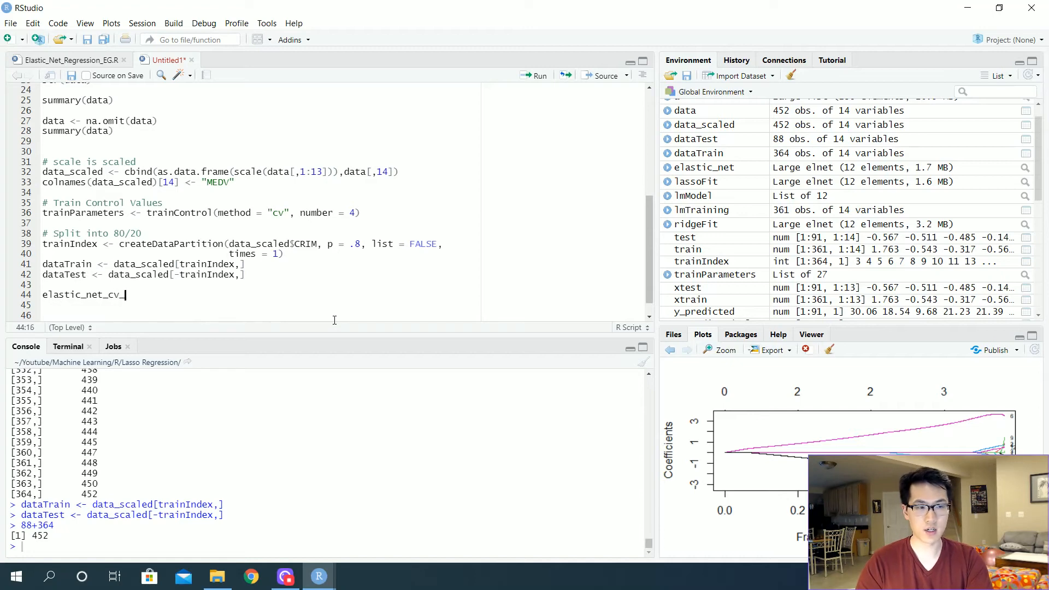
pyautogui.write('0 <- trai')
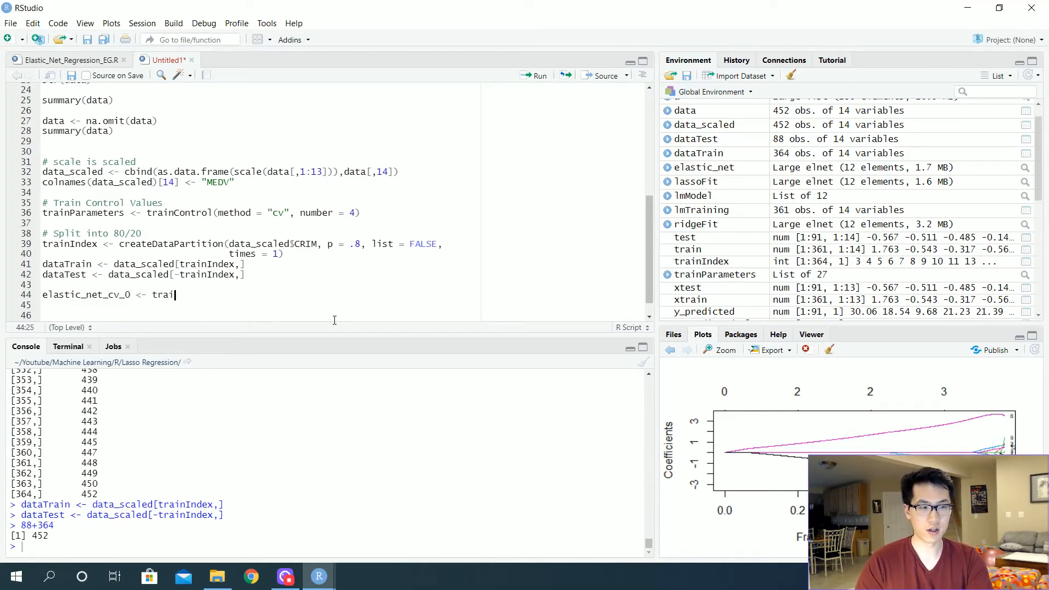
pyautogui.write('n(MEDV ~.')
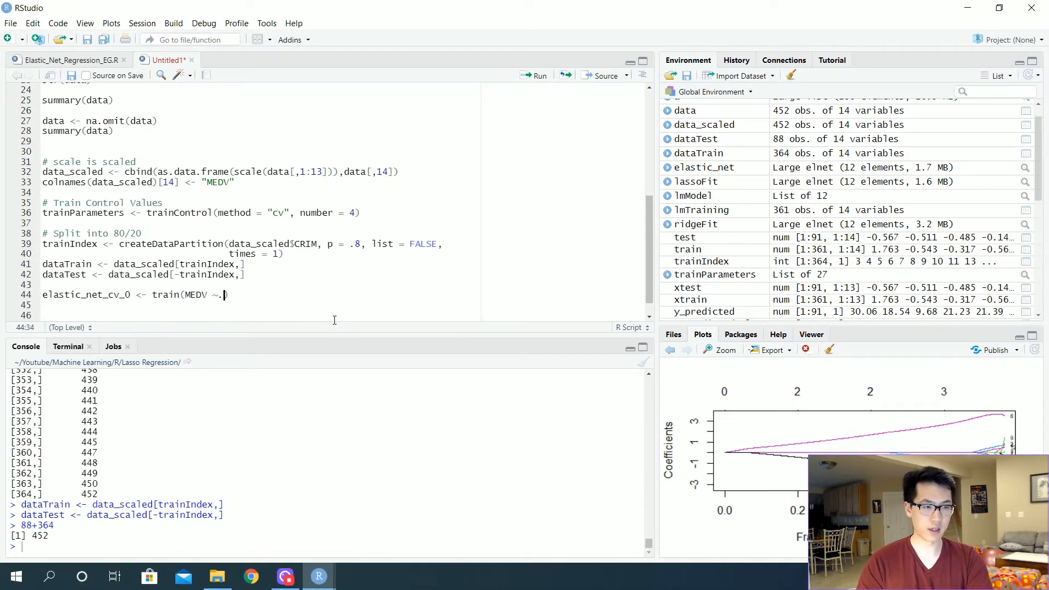
pyautogui.write(',')
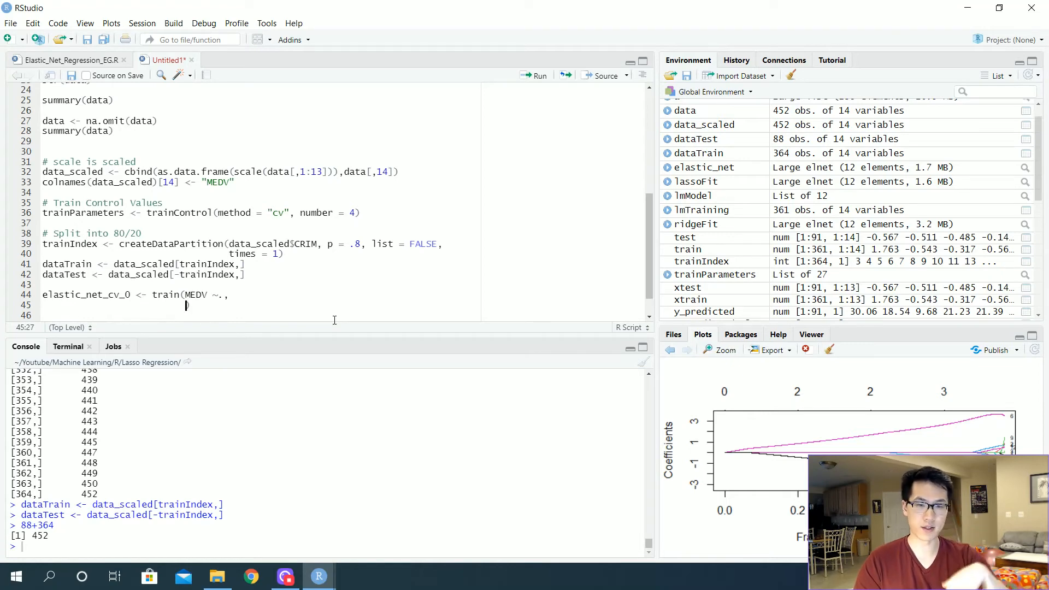
pyautogui.write('data = dataTrain,')
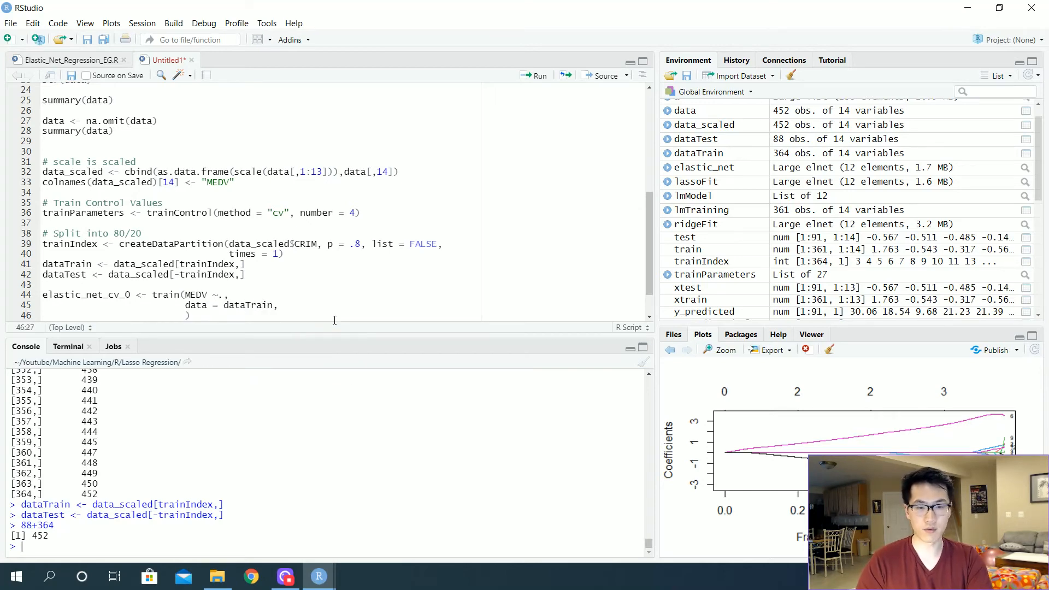
# Step: Complete the call with method = "glmnet" and trControl = trainParameters
pyautogui.write('method = glmnet')
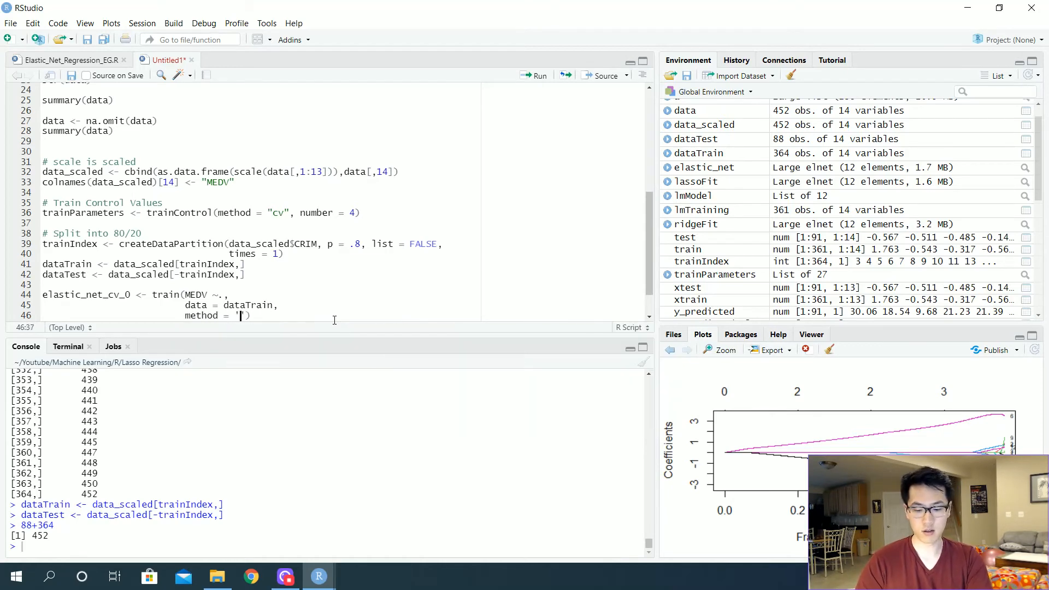
pyautogui.write('glmnet')
pyautogui.write('trControl = )')
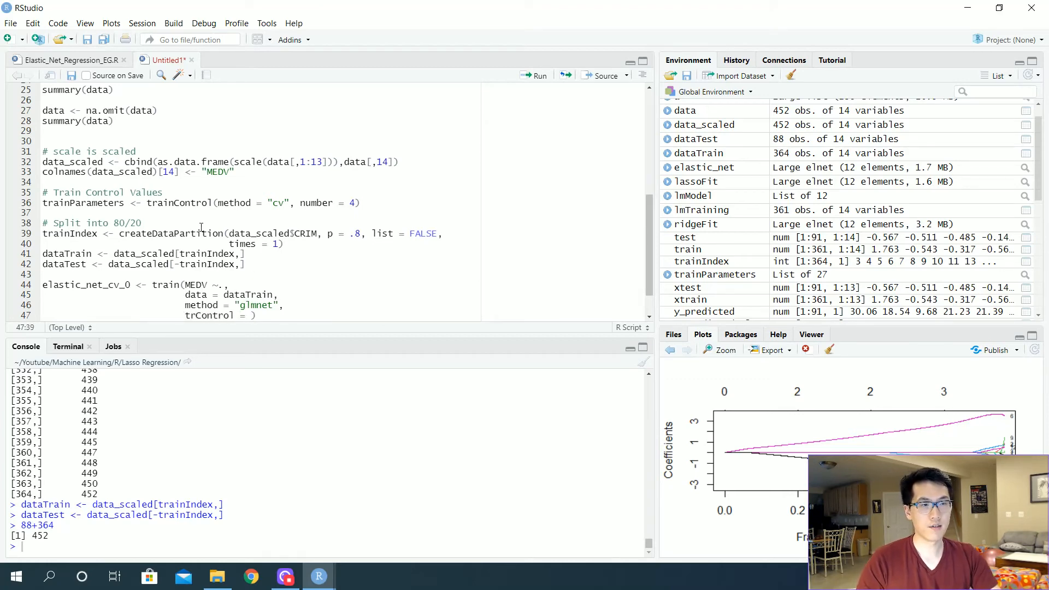
pyautogui.doubleClick(78, 203)
pyautogui.write('trainParameters')
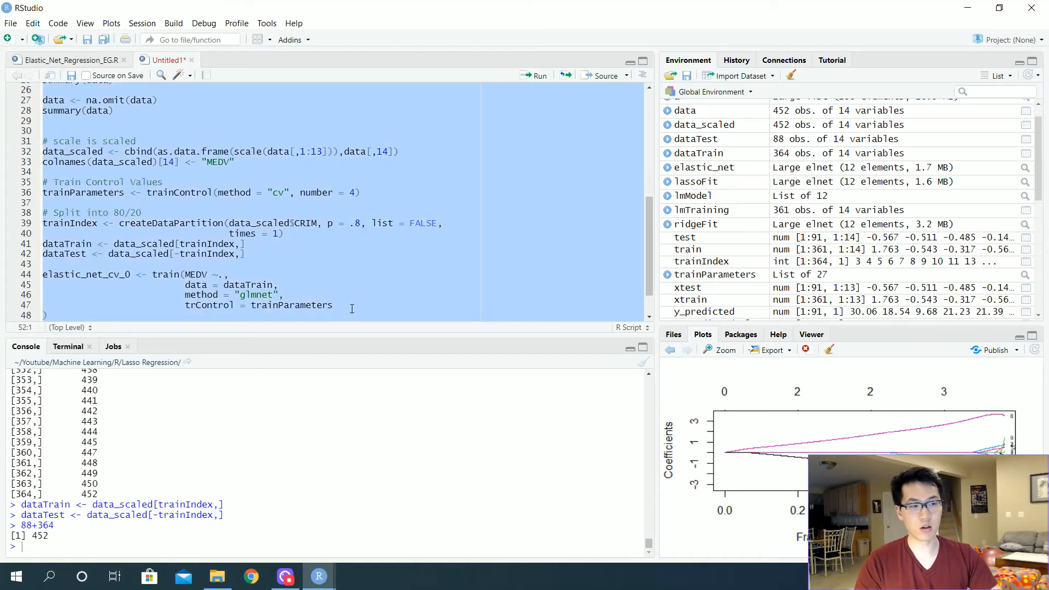
# Step: Run the train call and highlight the chosen alpha 0.1, lambda 0.1394883 in the 4-fold CV results
pyautogui.click(538, 76)
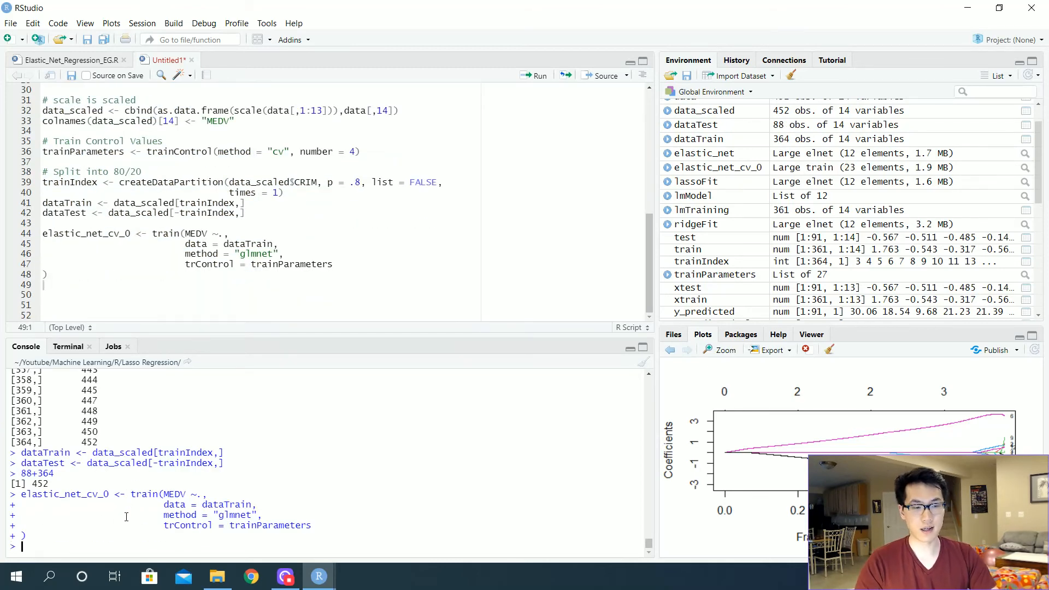
pyautogui.doubleClick(65, 493)
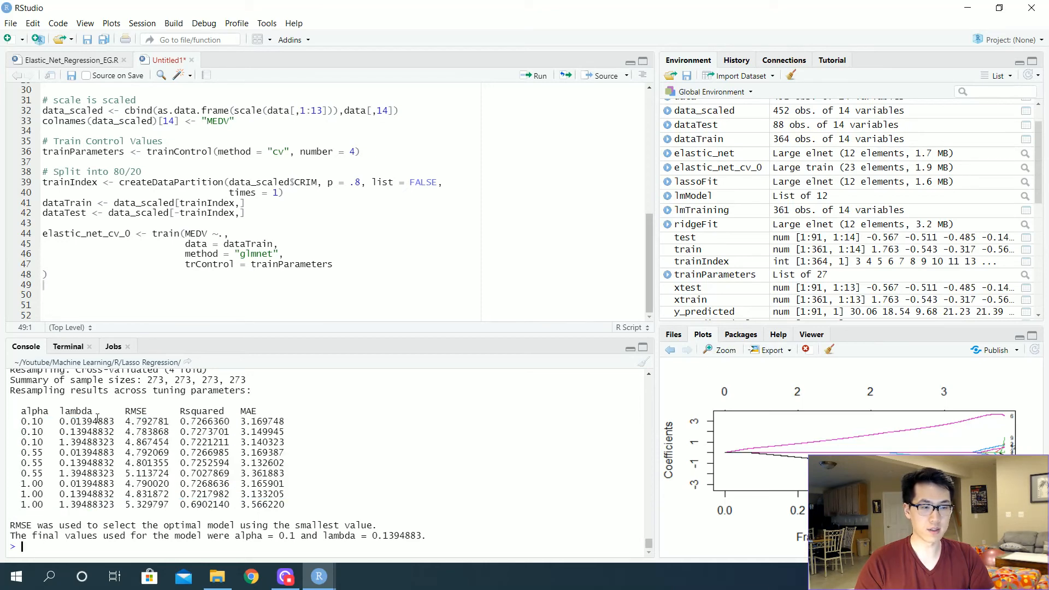
pyautogui.doubleClick(141, 420)
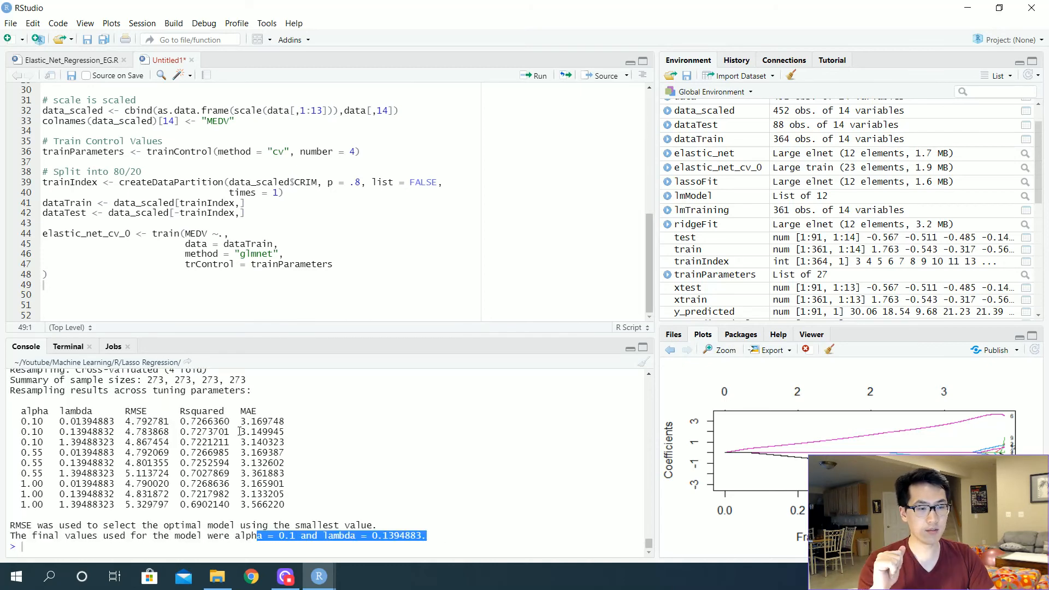
pyautogui.click(44, 294)
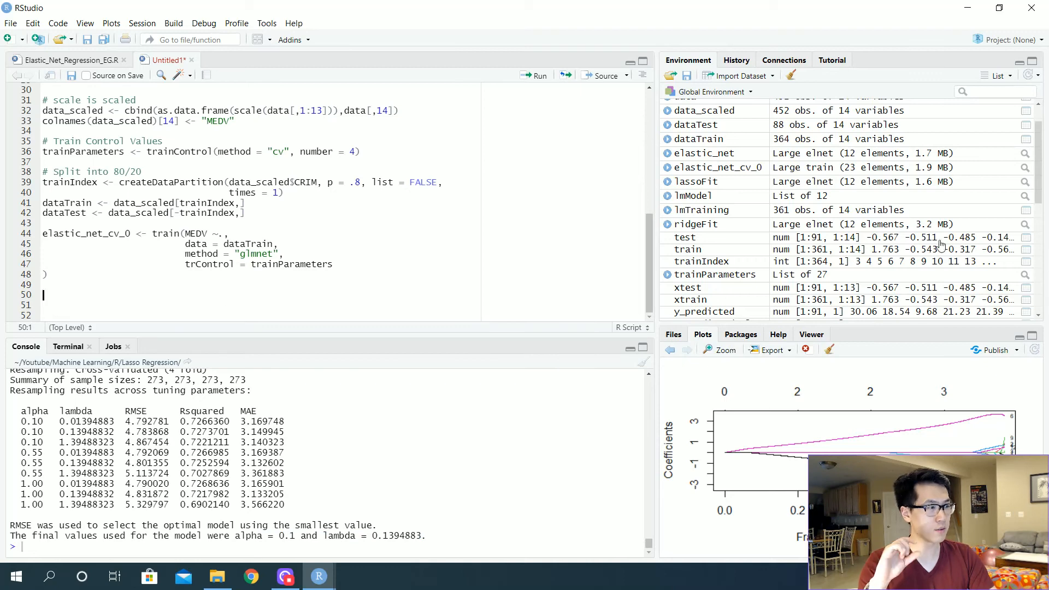
pyautogui.moveTo(817, 167)
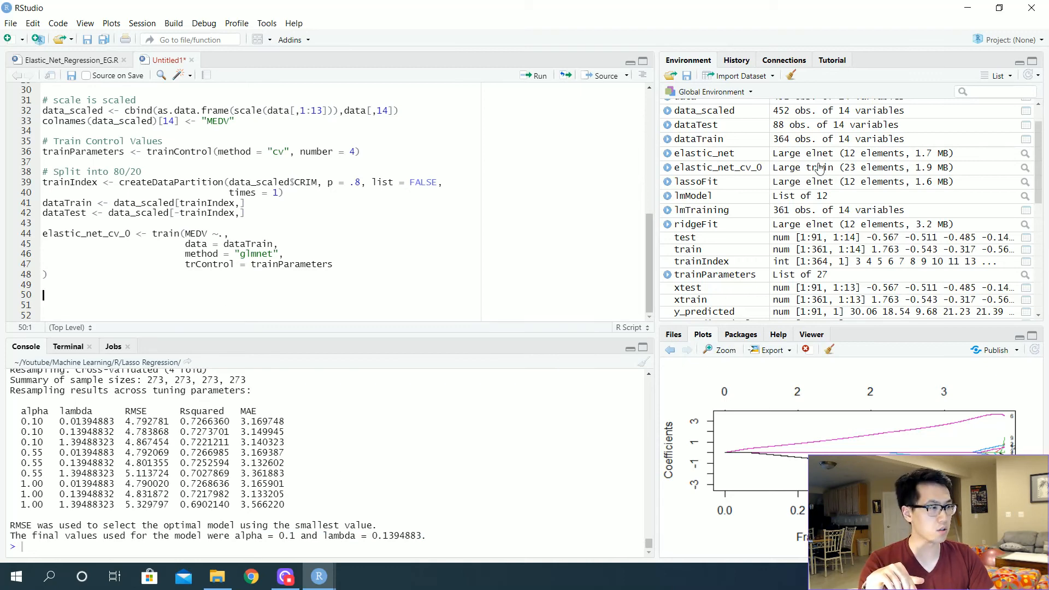
pyautogui.scroll(-3)
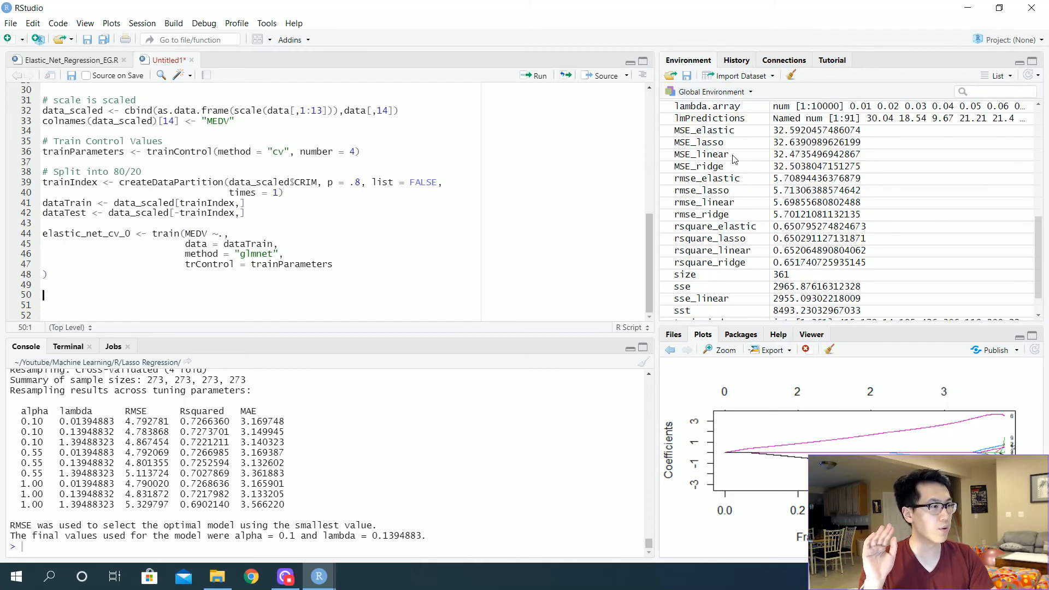
pyautogui.doubleClick(205, 420)
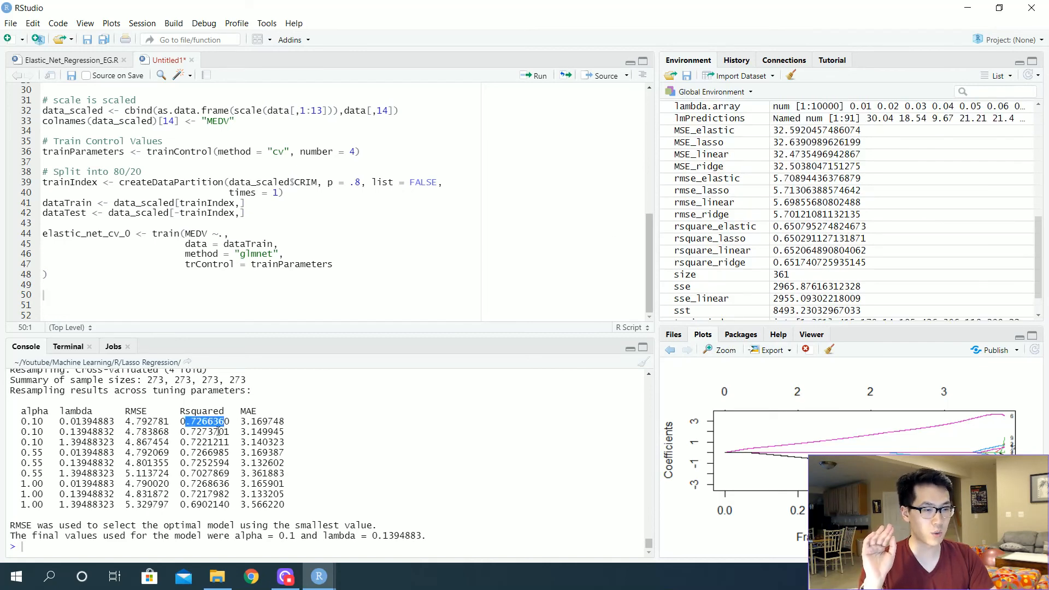